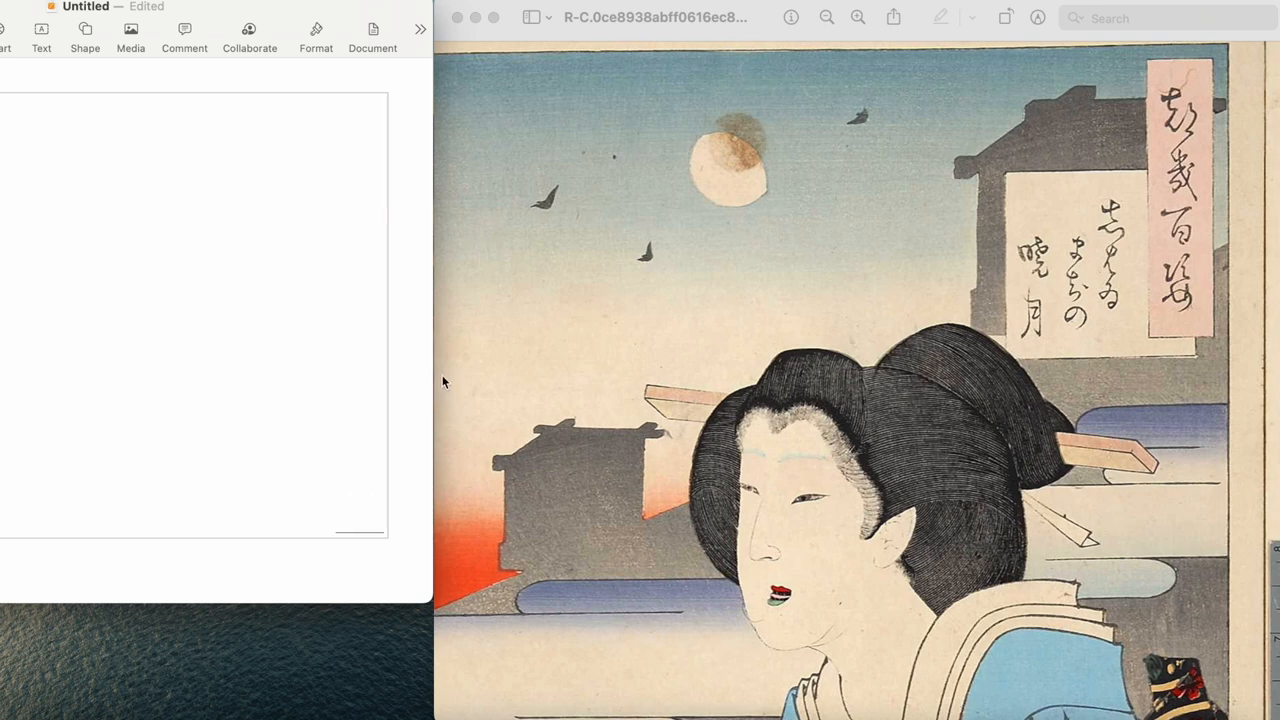
mouse_move(1208, 132)
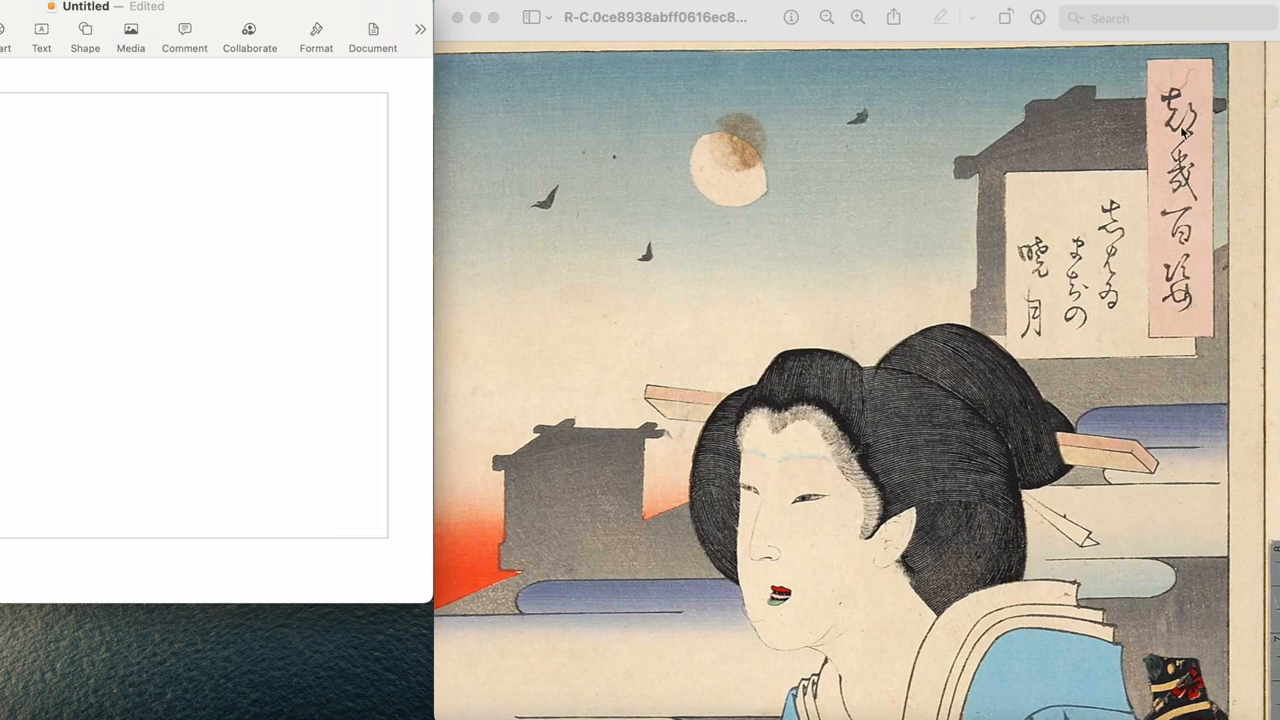
mouse_move(1192, 128)
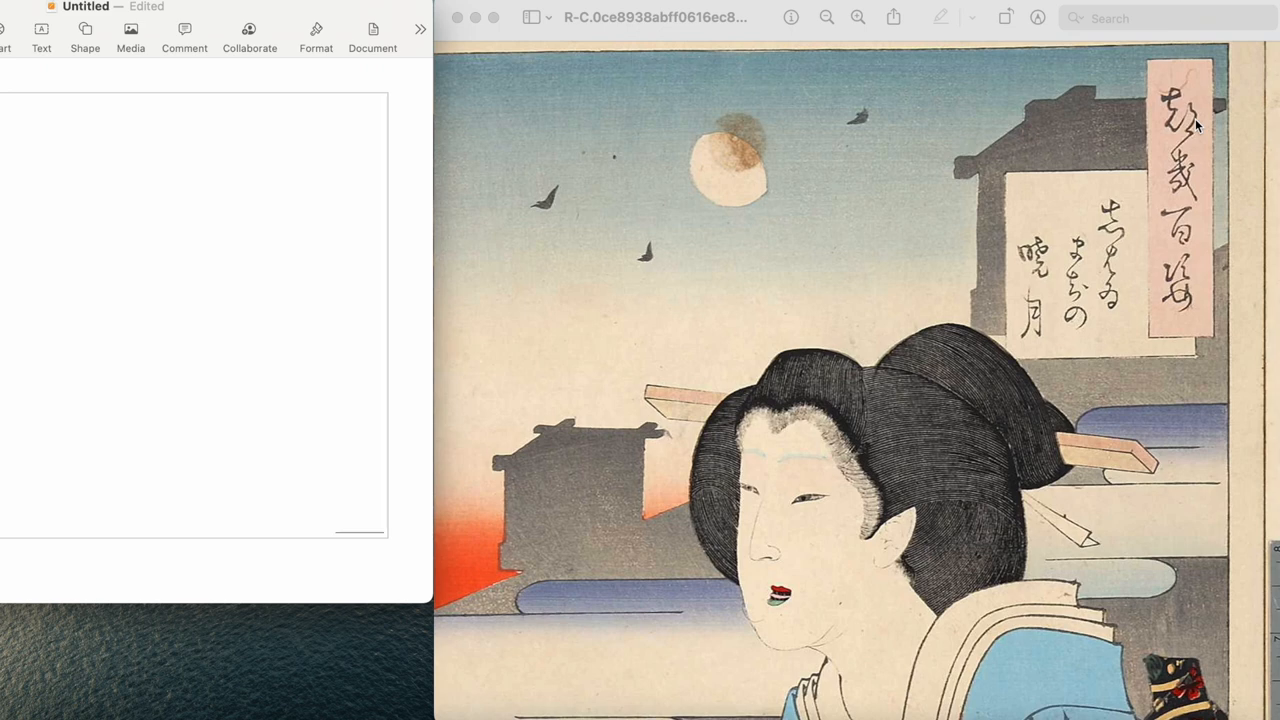
mouse_move(1118, 122)
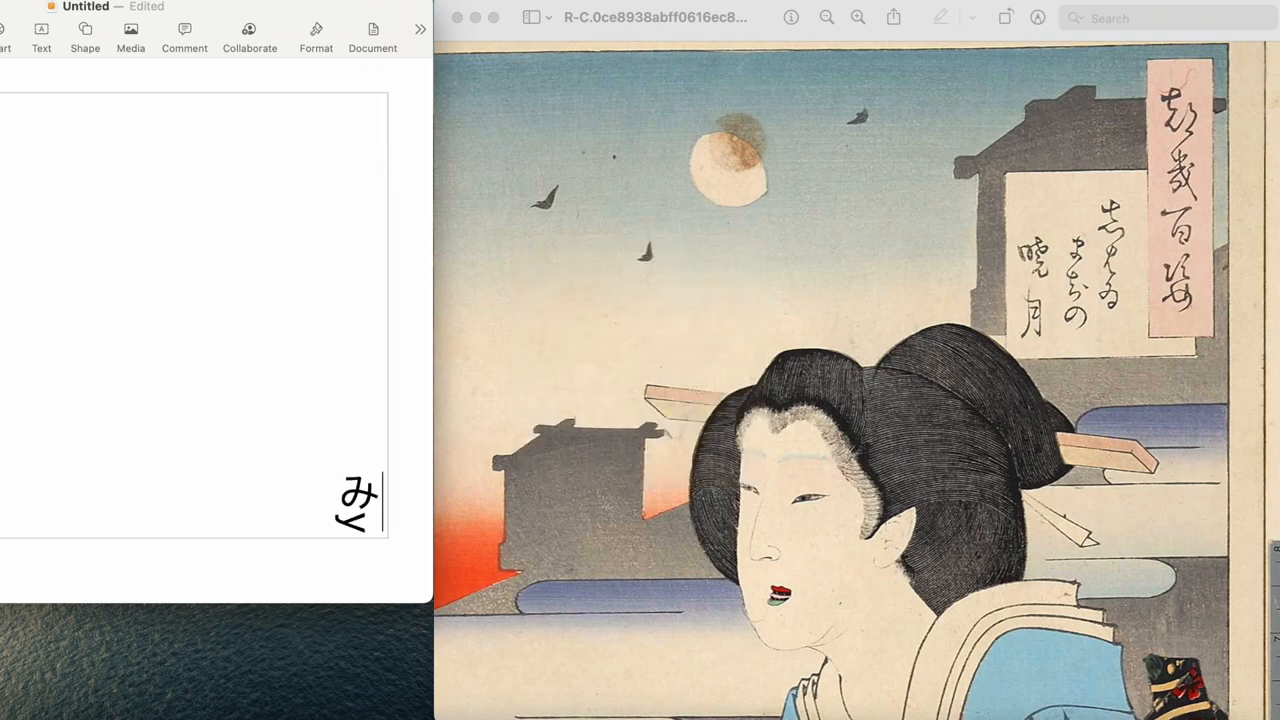
Enter the kana つ into the vertical text box and begin converting the next kana き
text(都)
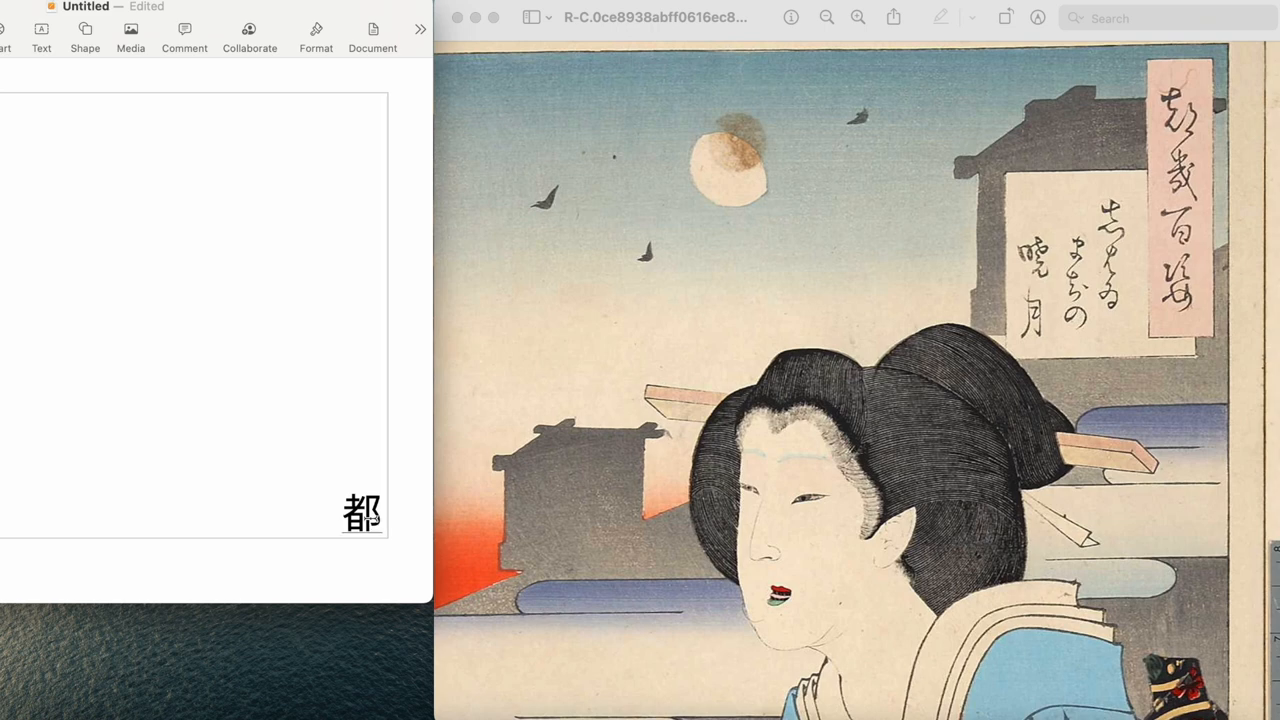
text(つ)
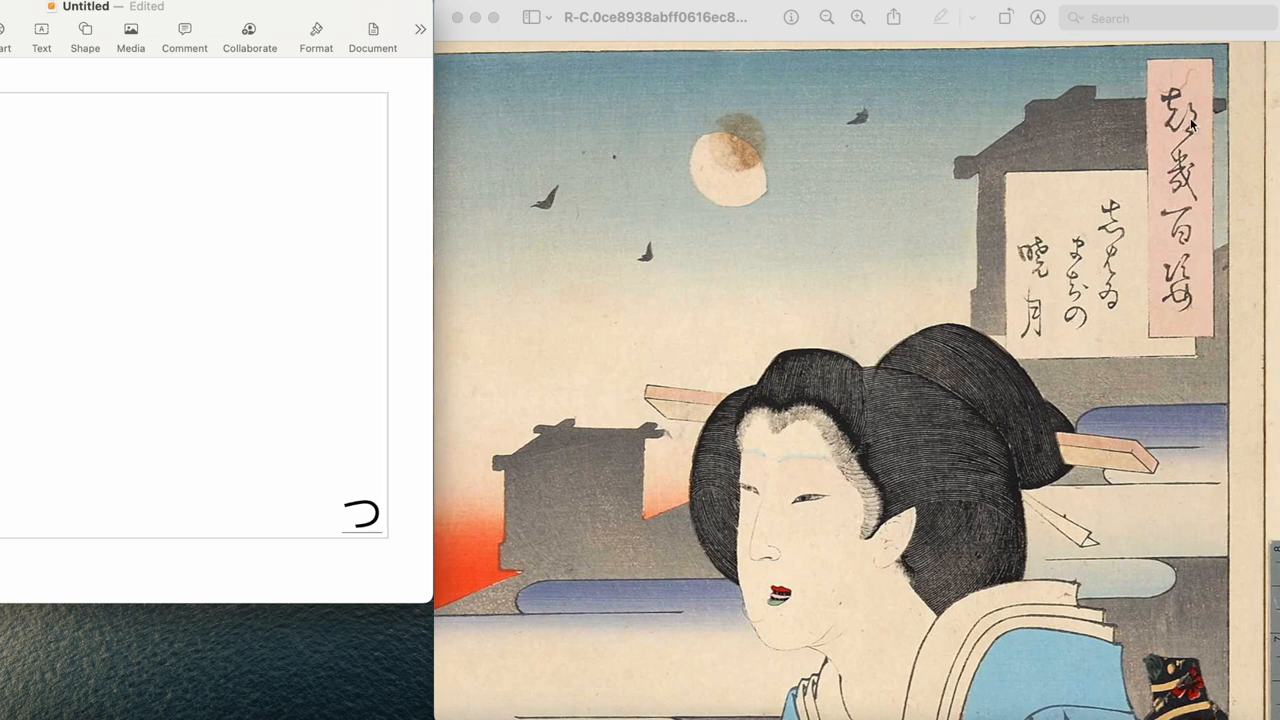
mouse_move(1196, 184)
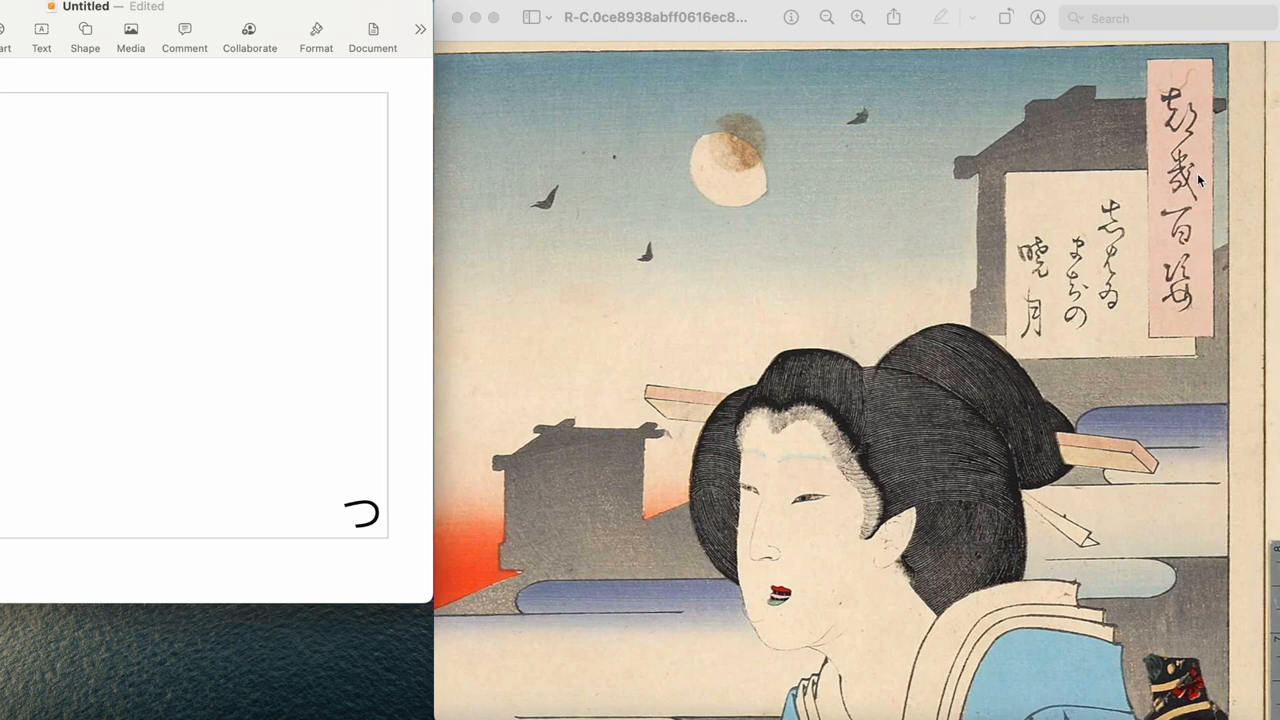
mouse_move(1208, 184)
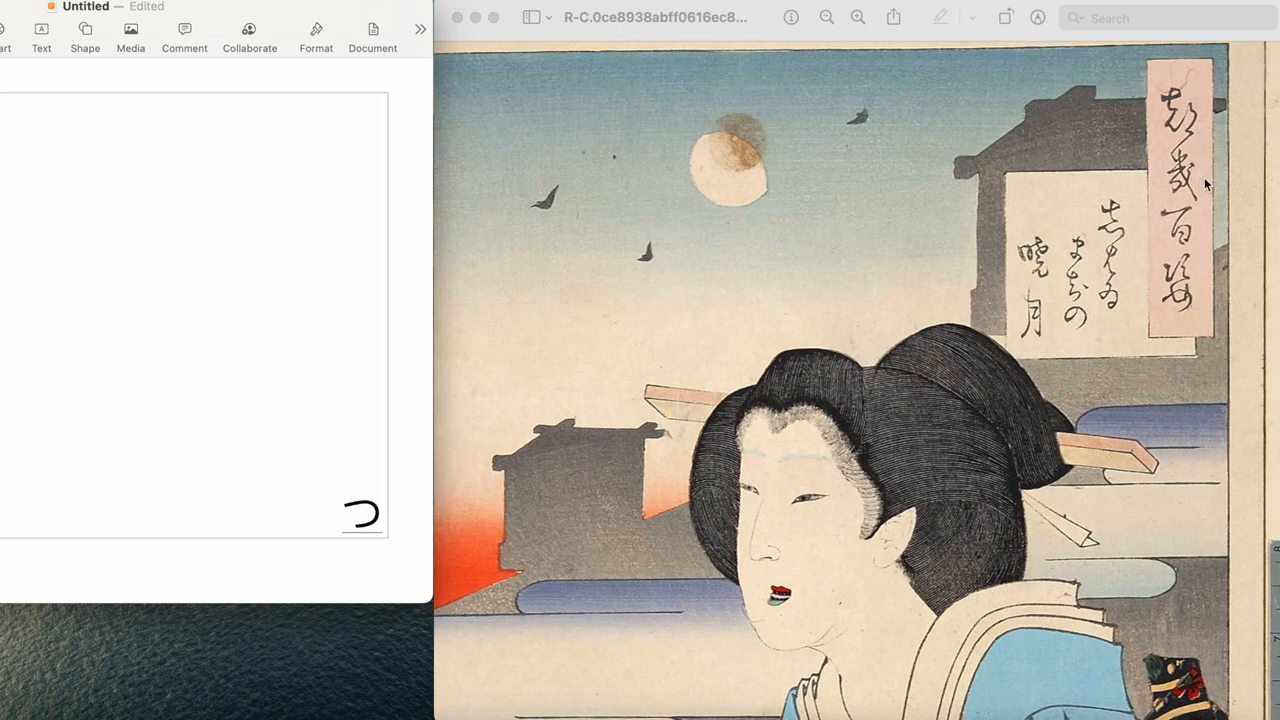
text(き)
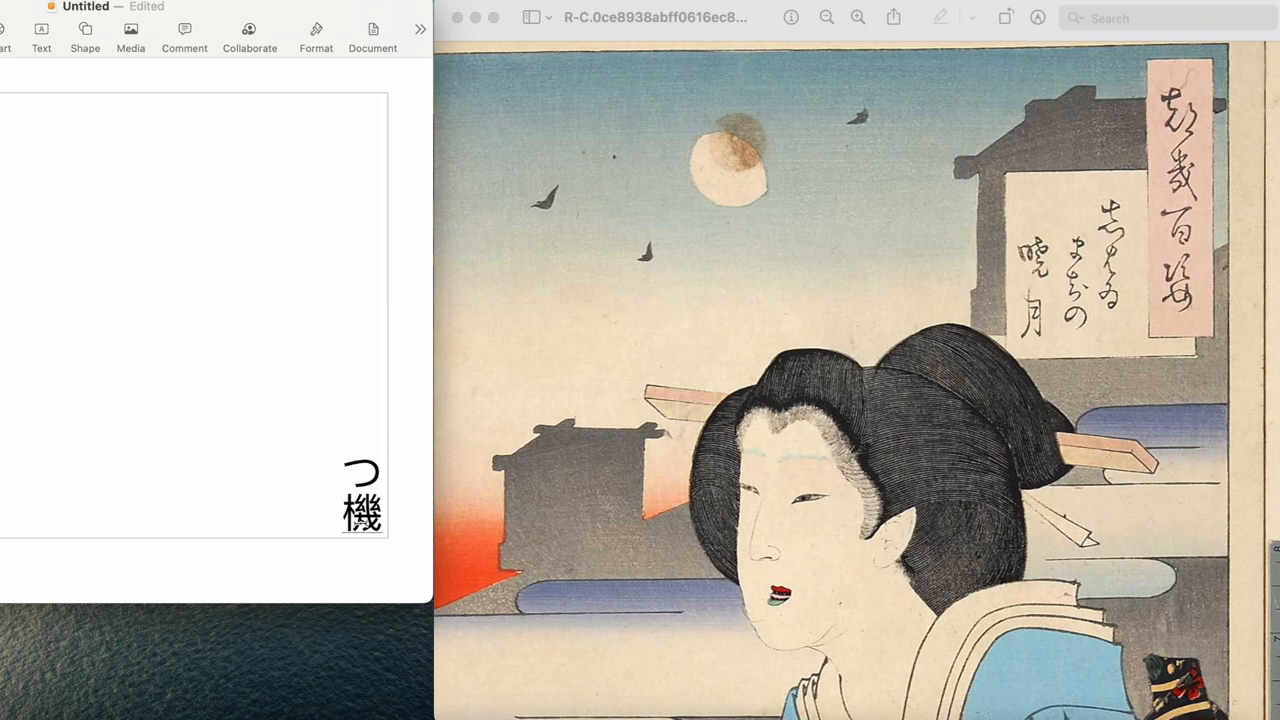
Continue the title with き, 百 and すがた converted to 姿, giving つき百姿
text(き)
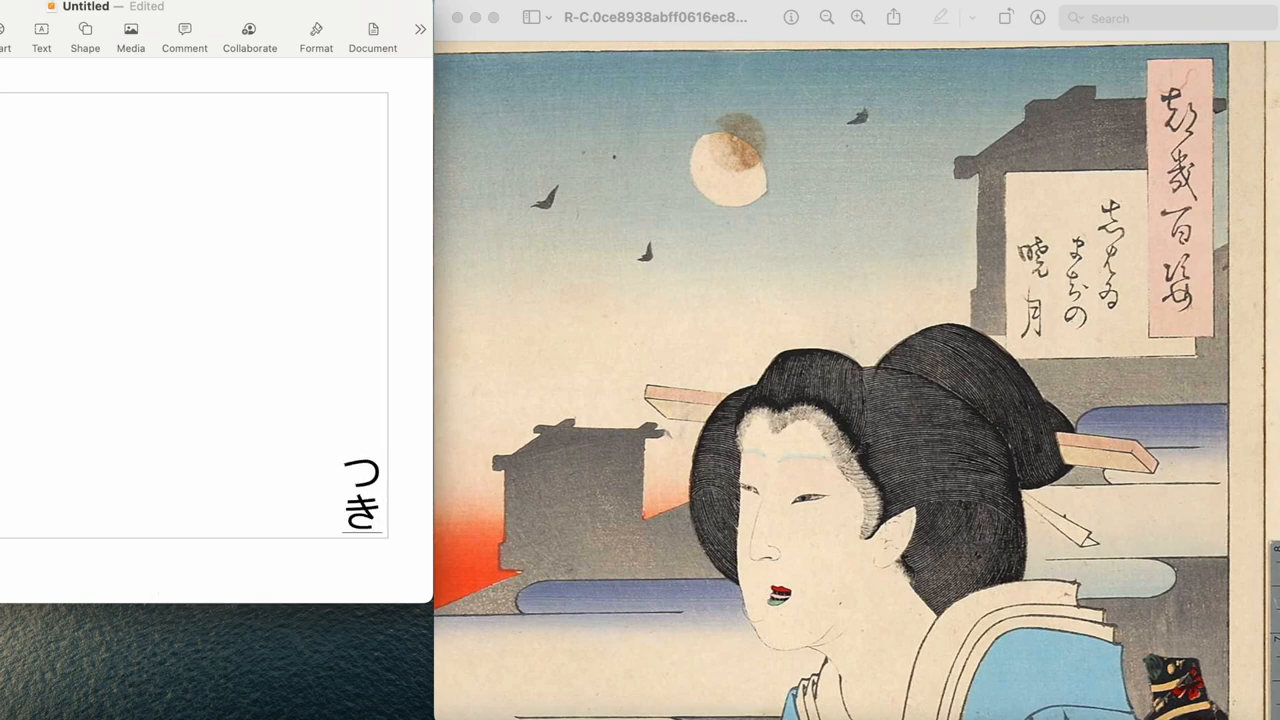
mouse_move(1096, 122)
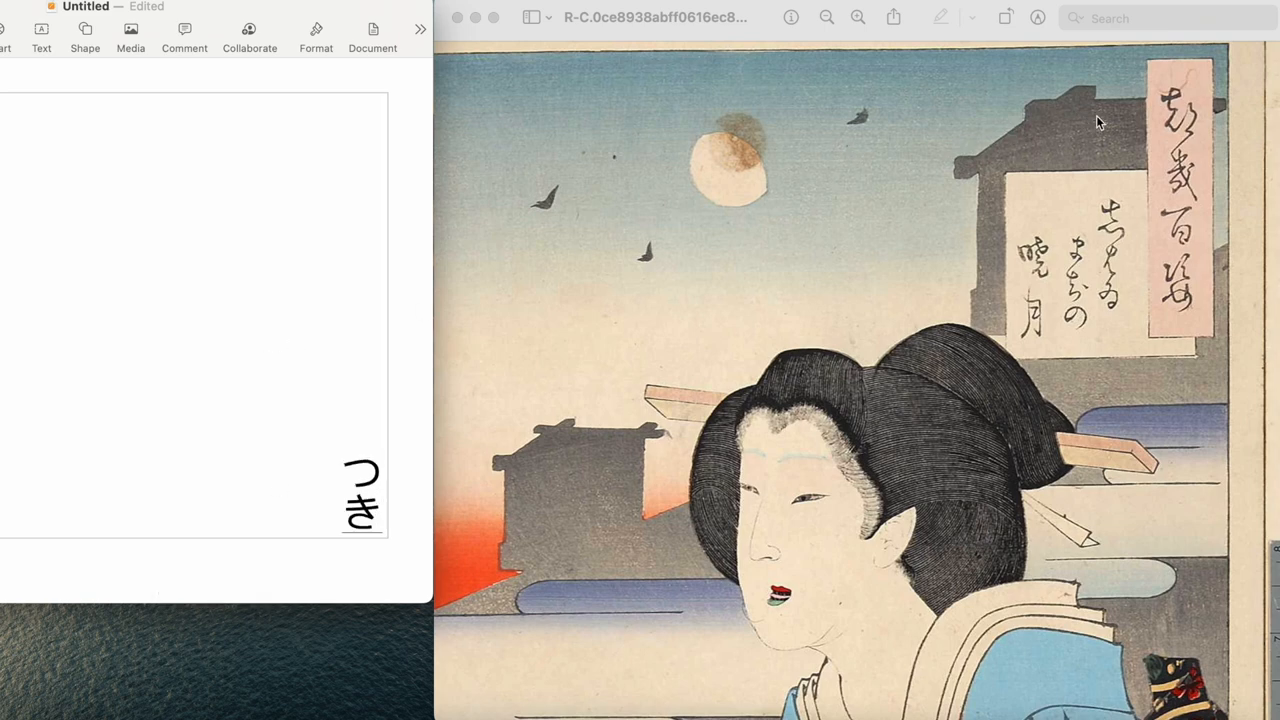
mouse_move(1156, 184)
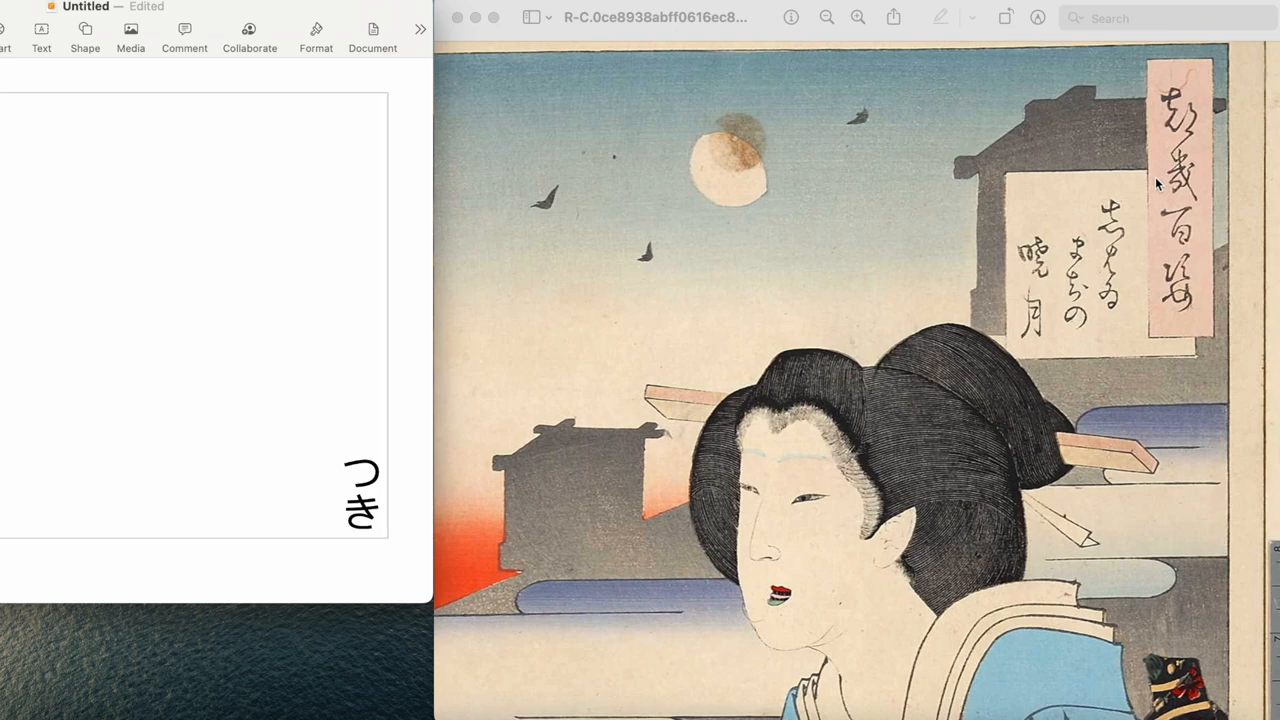
mouse_move(1168, 234)
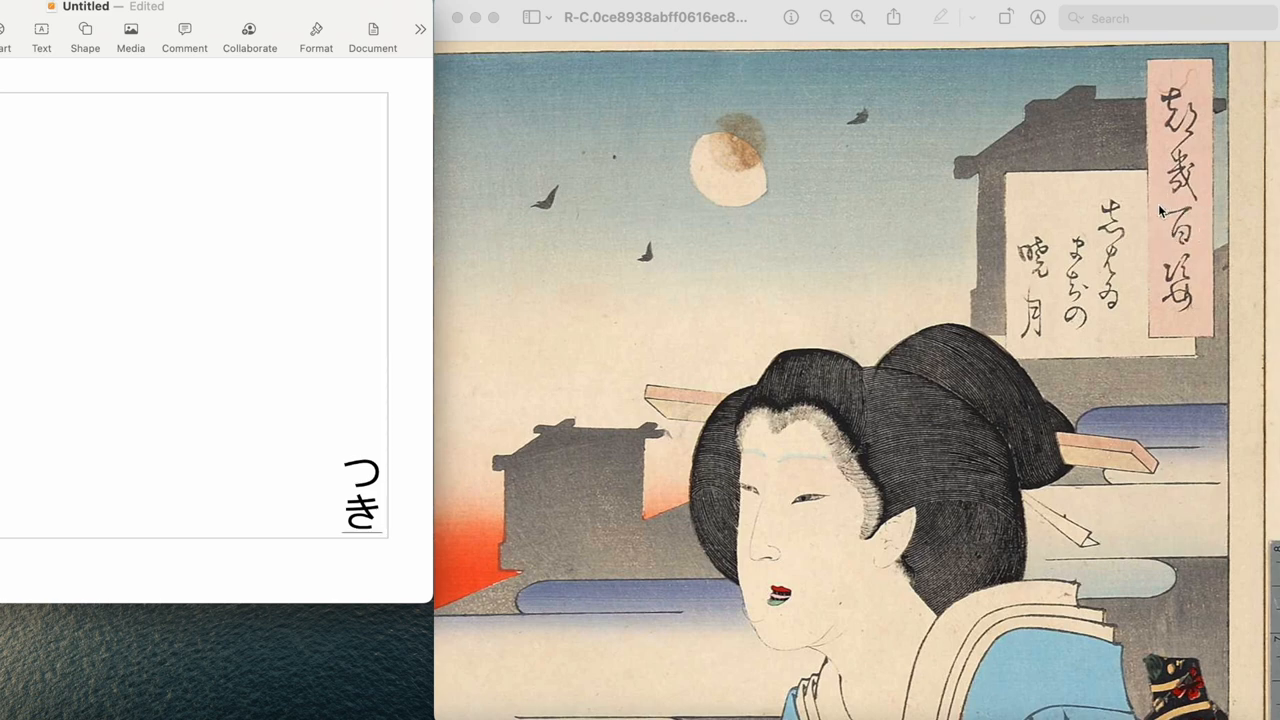
mouse_move(1180, 248)
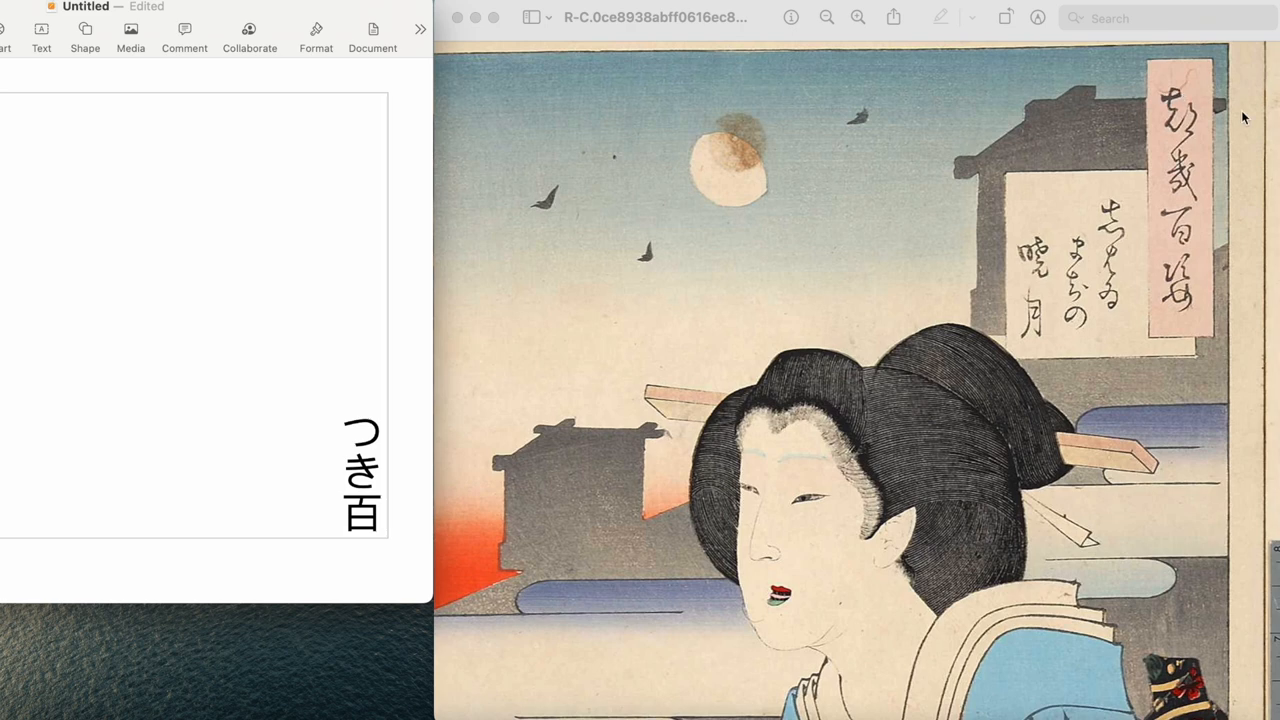
mouse_move(1204, 180)
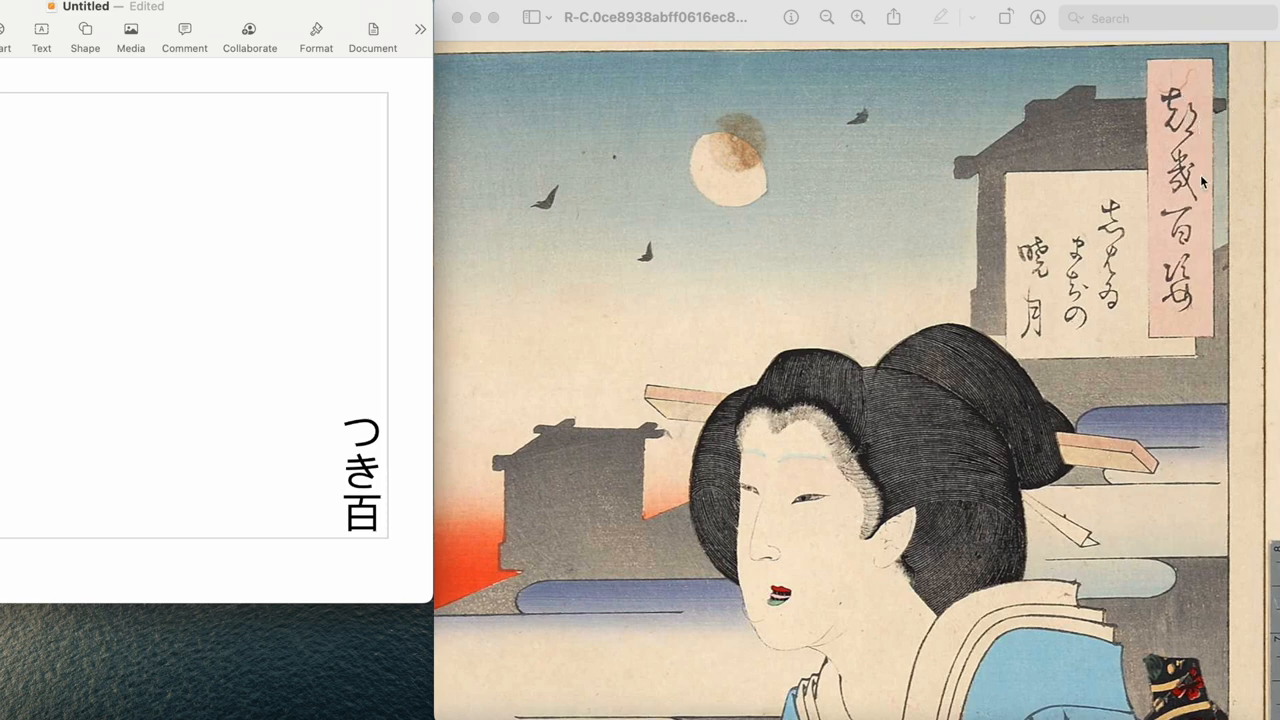
mouse_move(1190, 238)
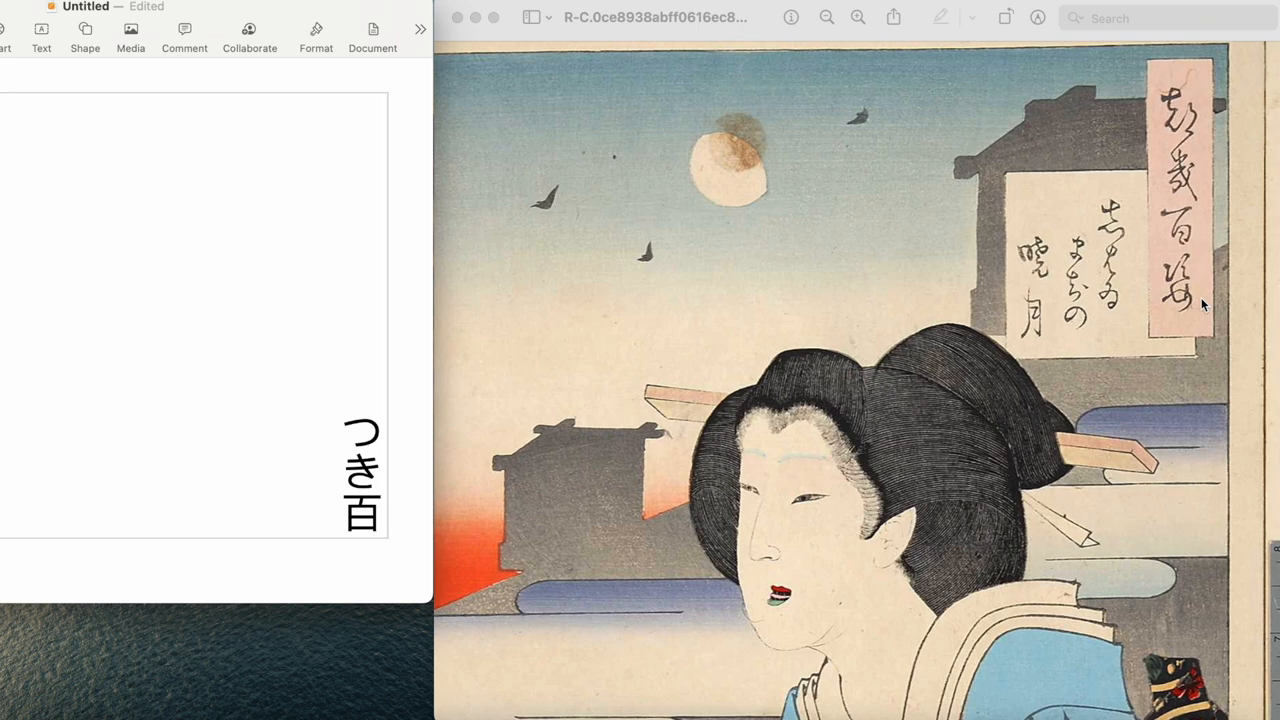
mouse_move(1190, 276)
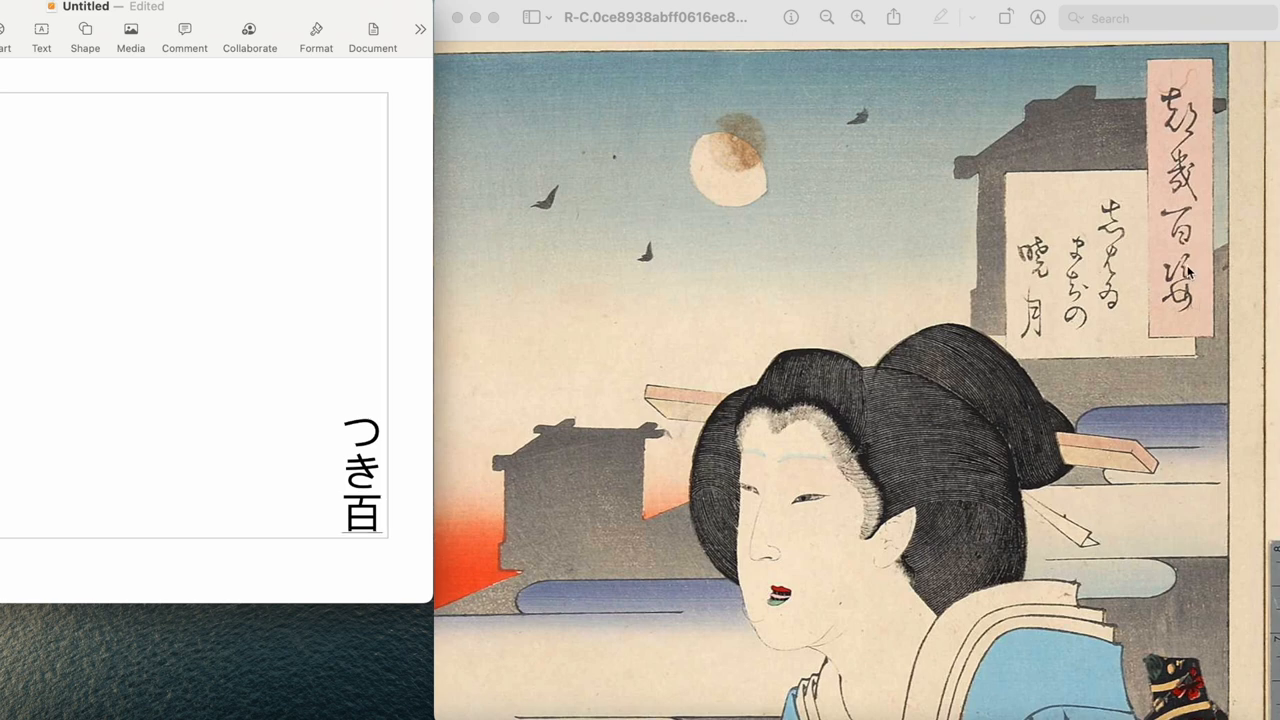
mouse_move(1180, 316)
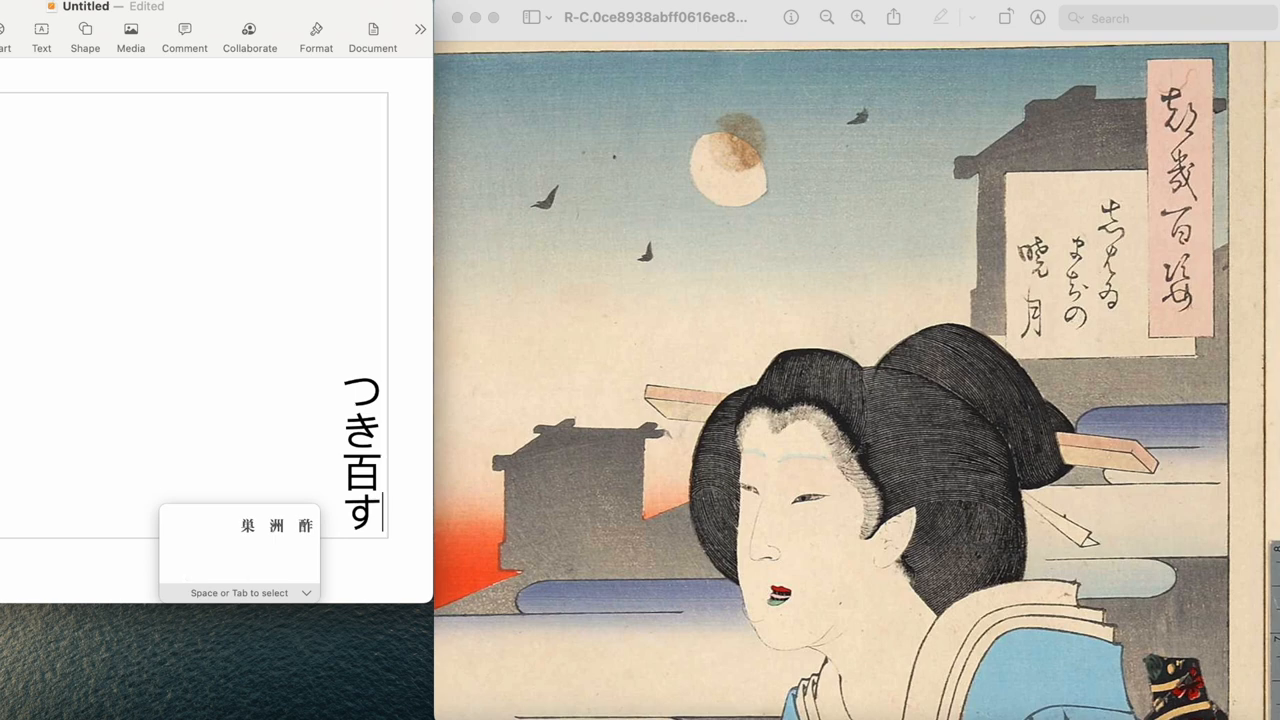
text(が)
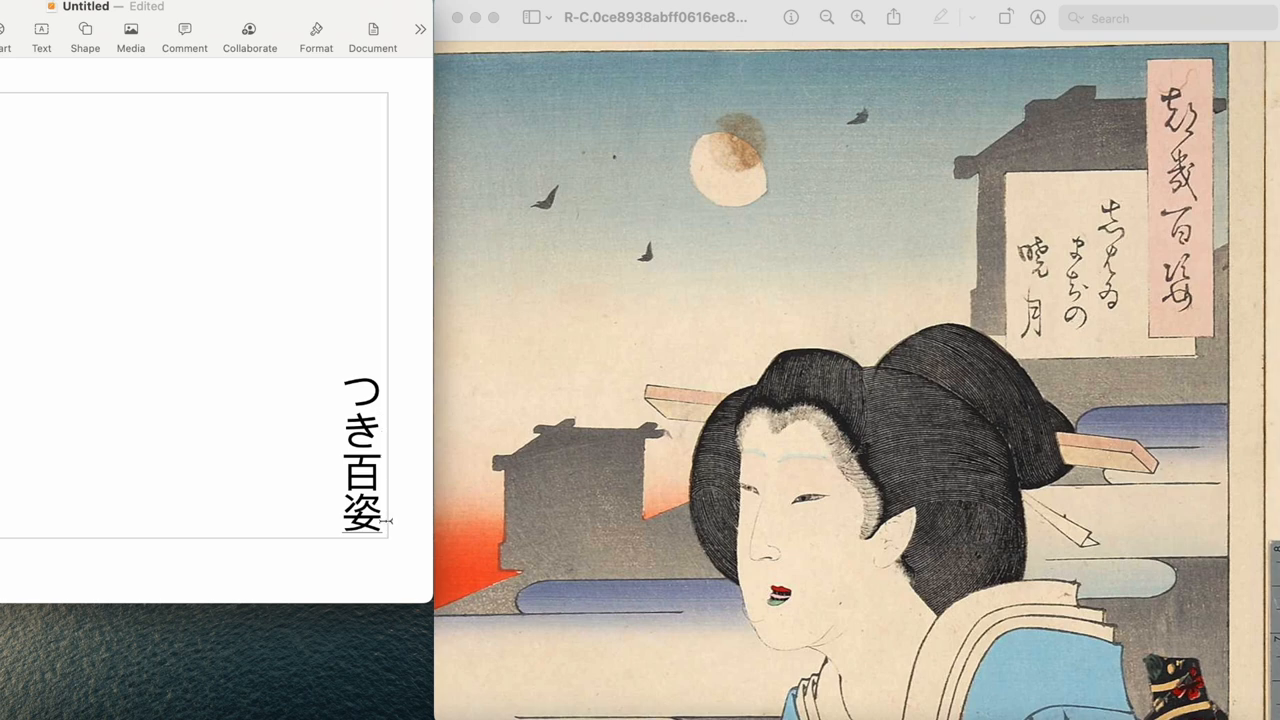
mouse_move(1164, 158)
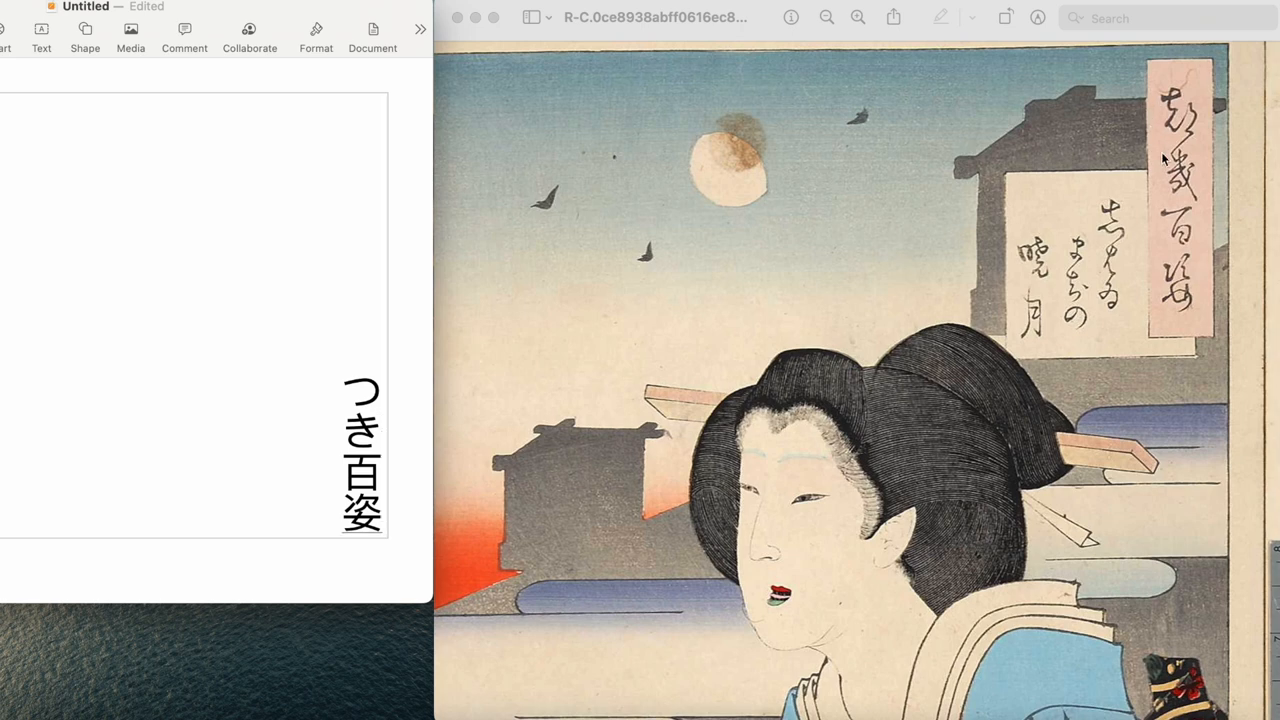
mouse_move(1164, 232)
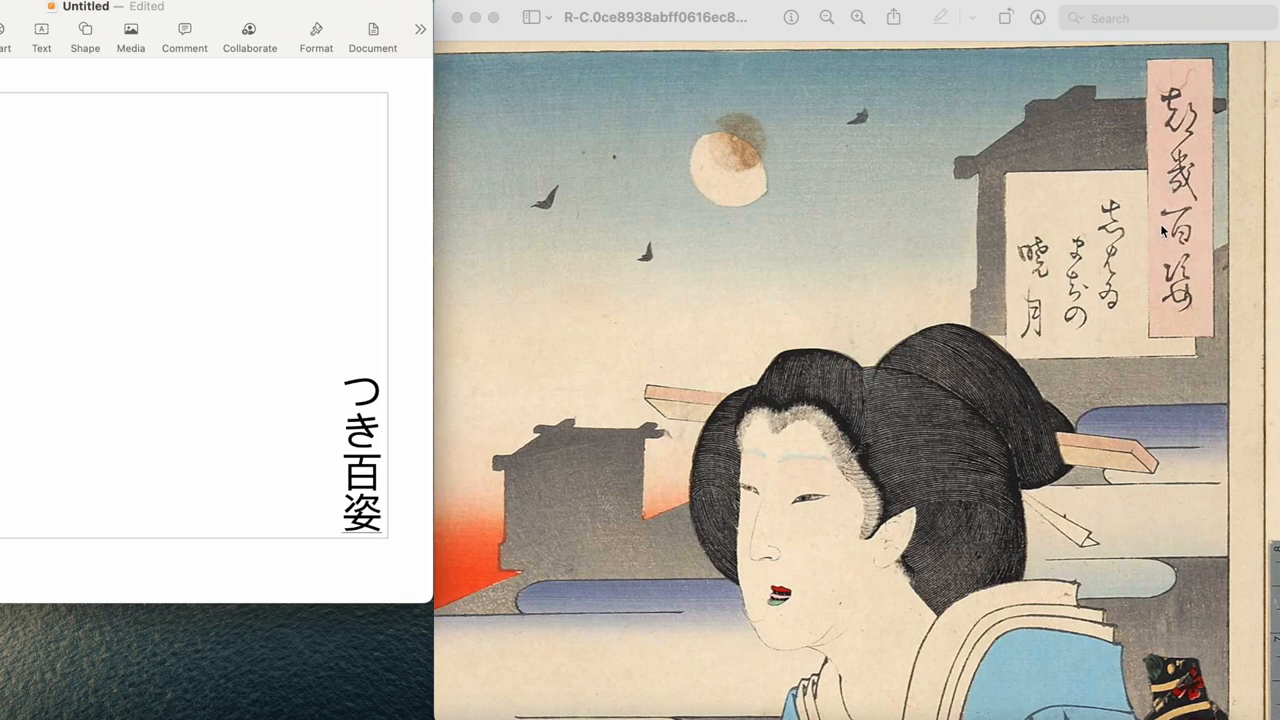
mouse_move(1170, 284)
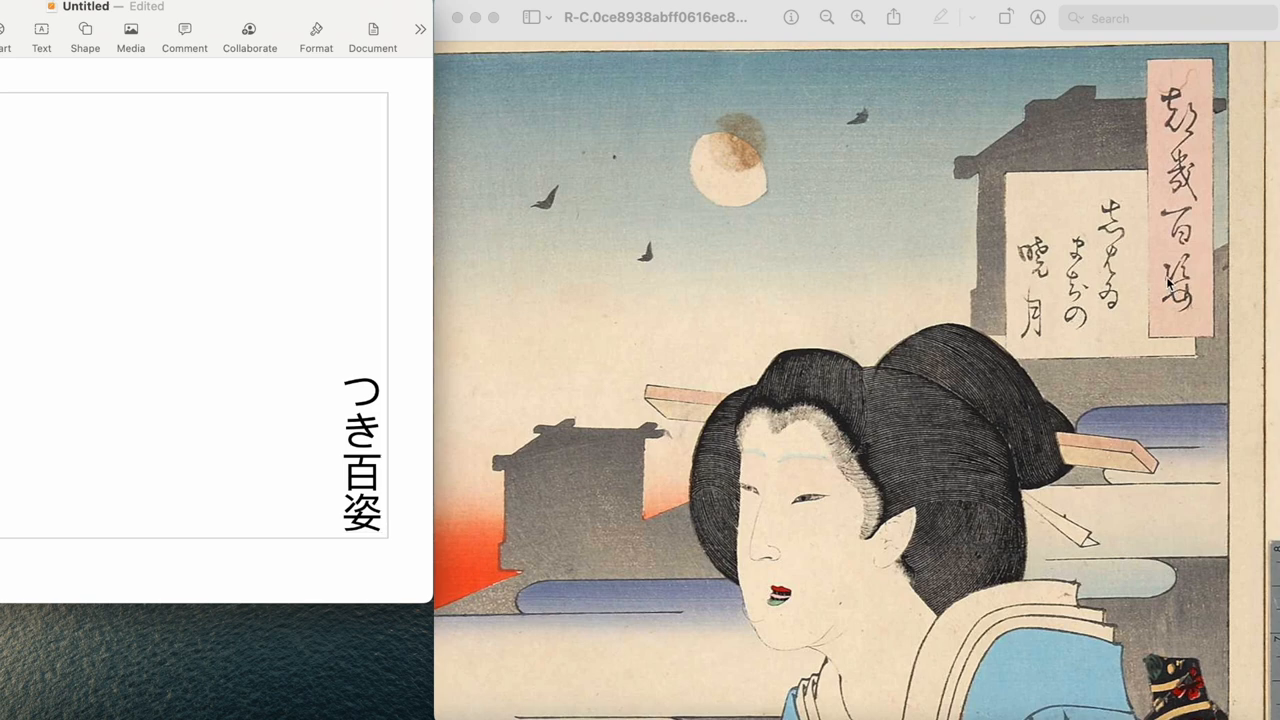
mouse_move(1212, 136)
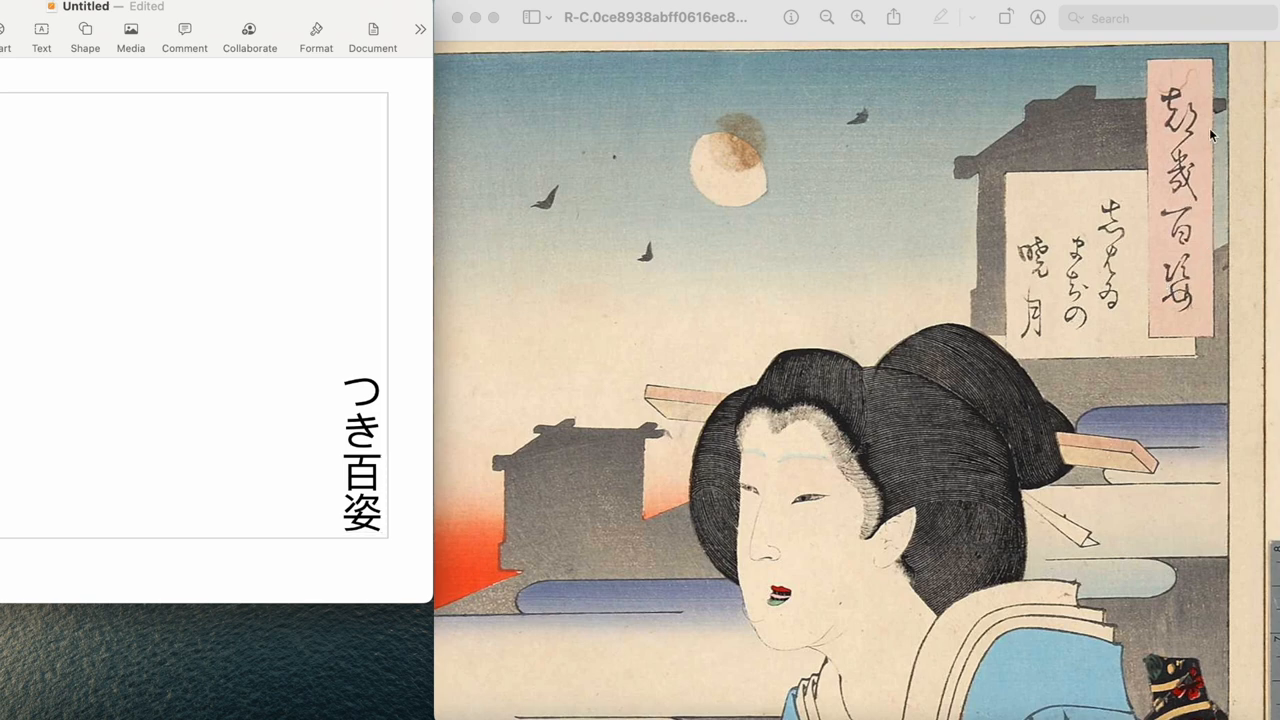
mouse_move(1200, 148)
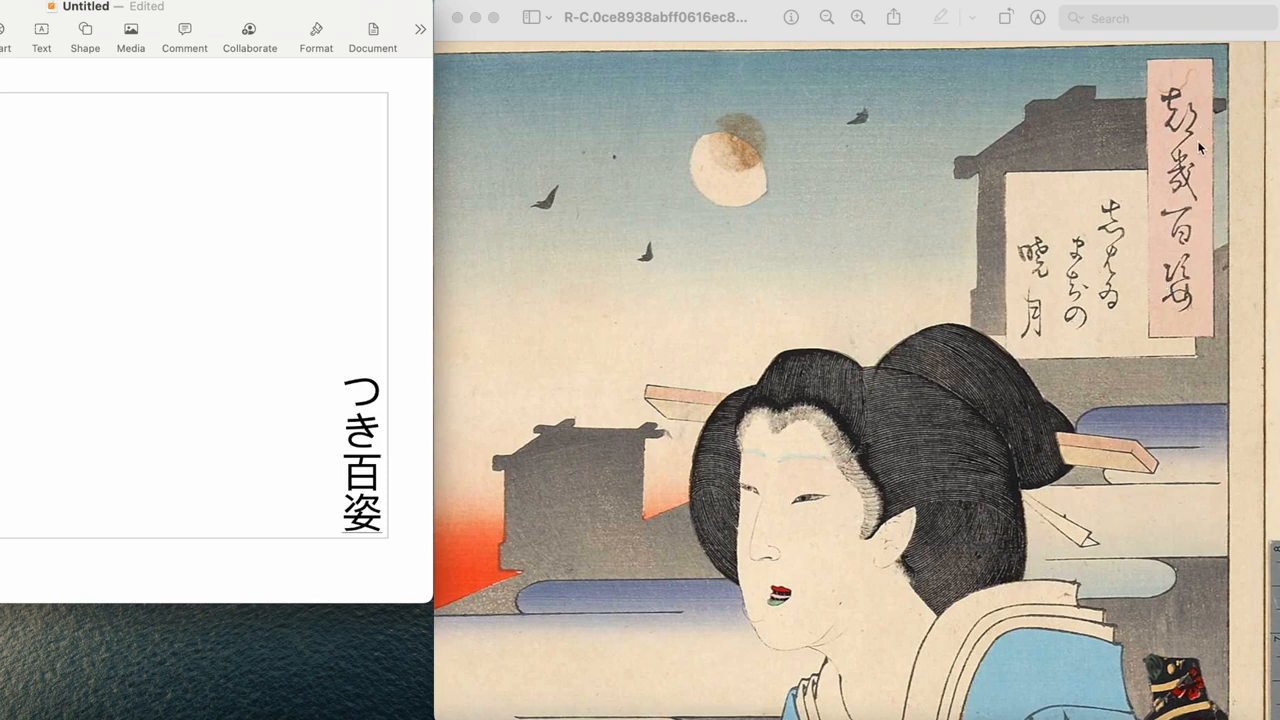
mouse_move(1196, 140)
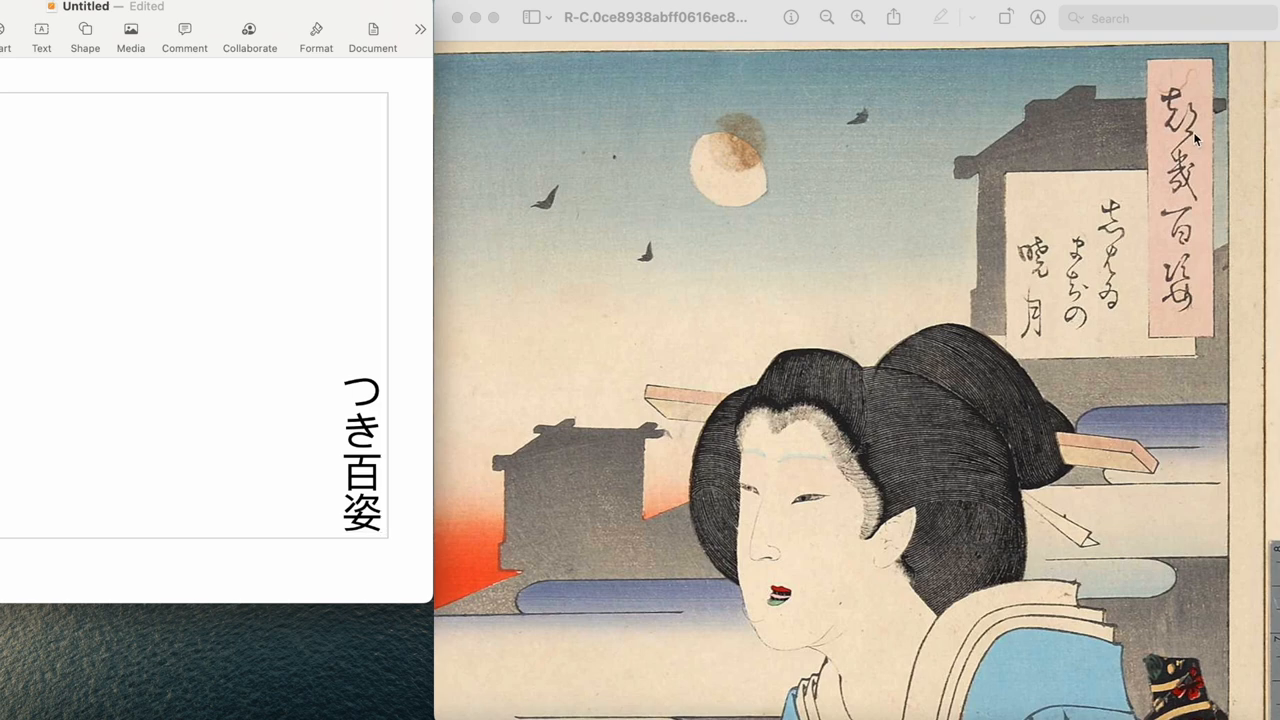
mouse_move(1190, 252)
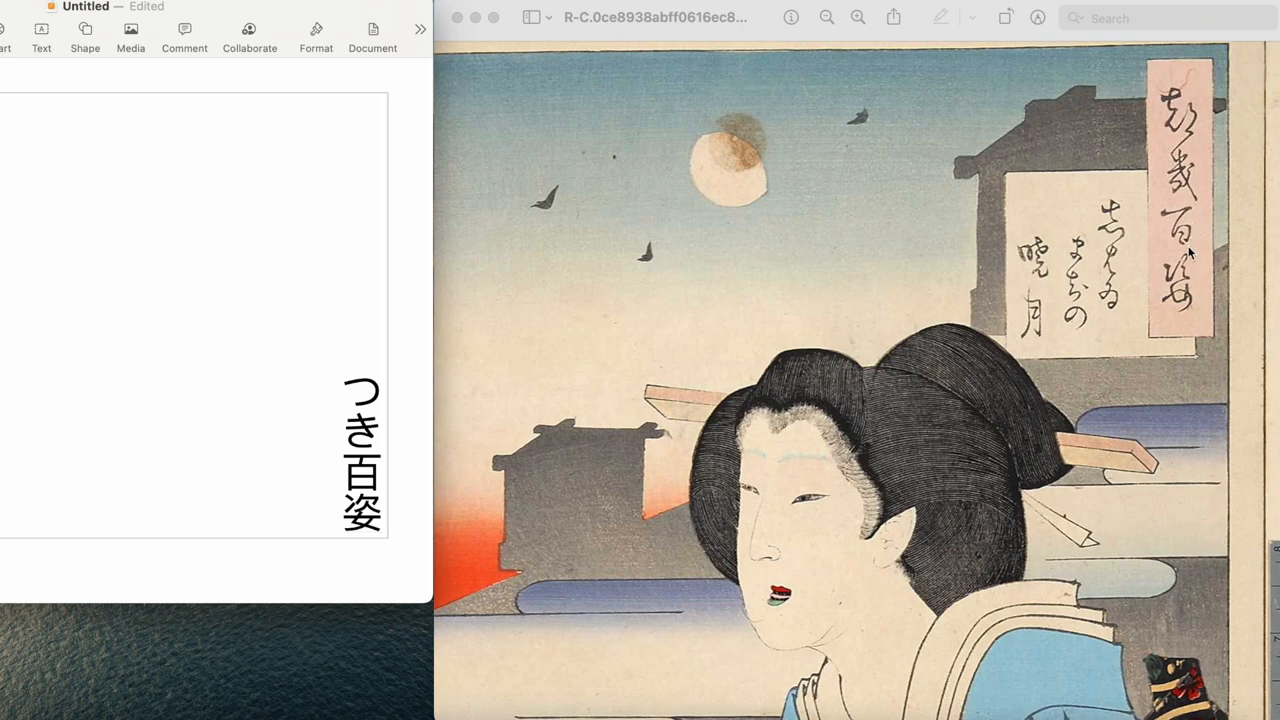
mouse_move(408, 452)
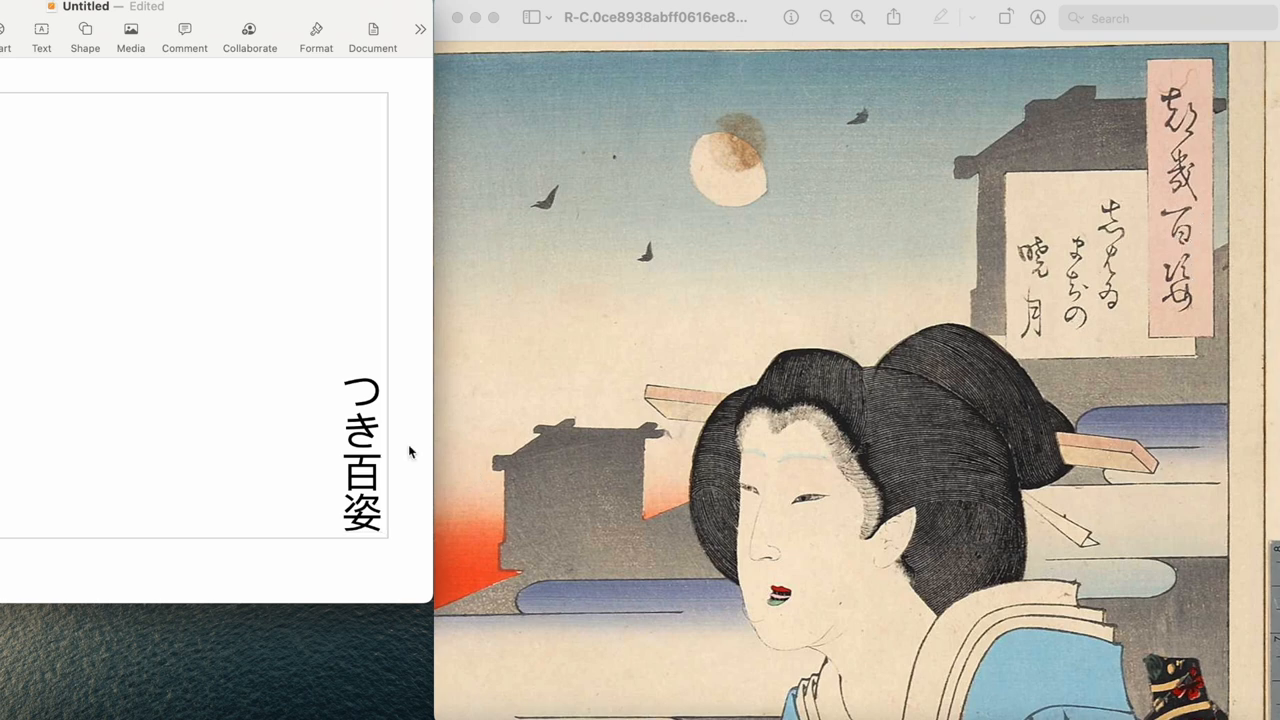
Insert the particle の so the first column reads つきの百姿
text(の)
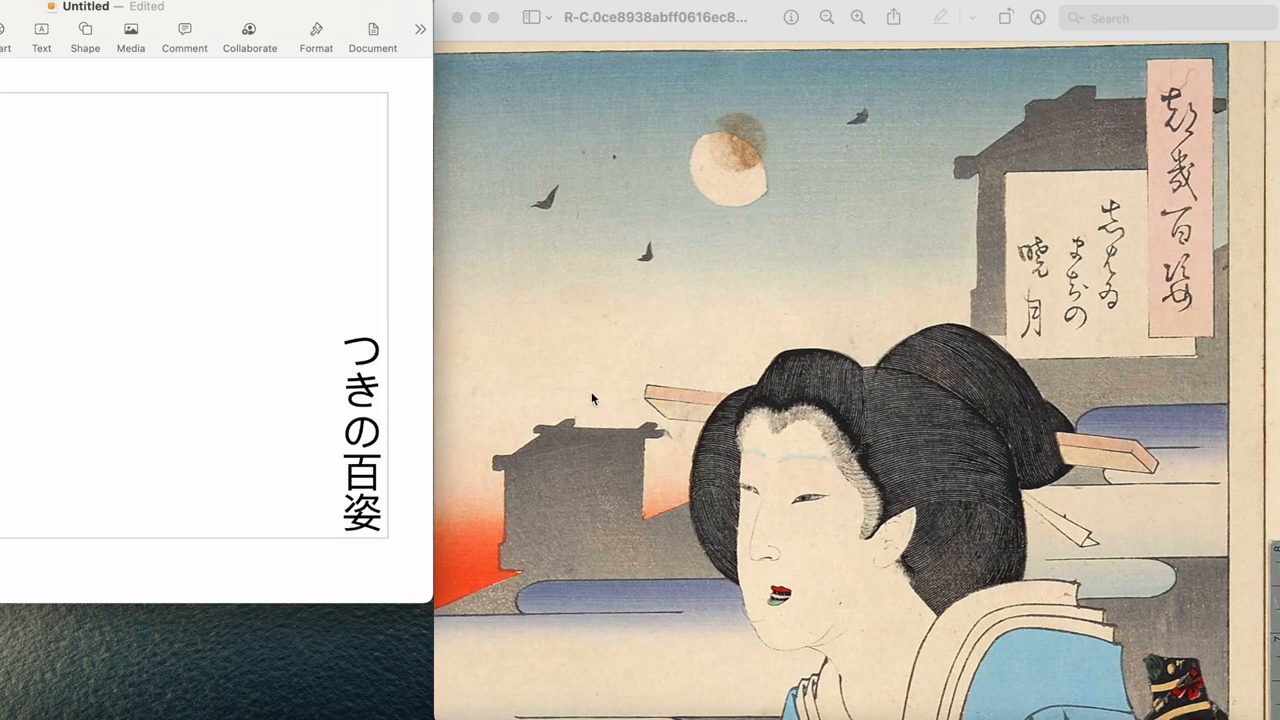
mouse_move(678, 366)
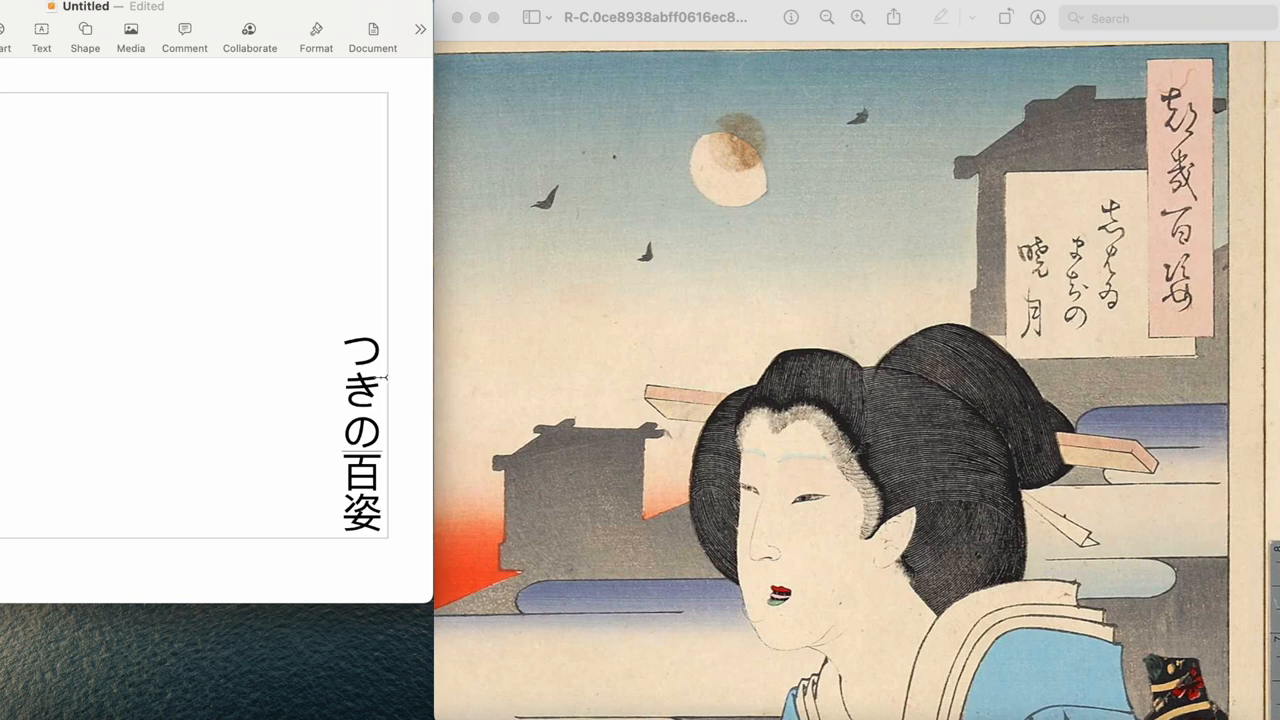
mouse_move(1192, 104)
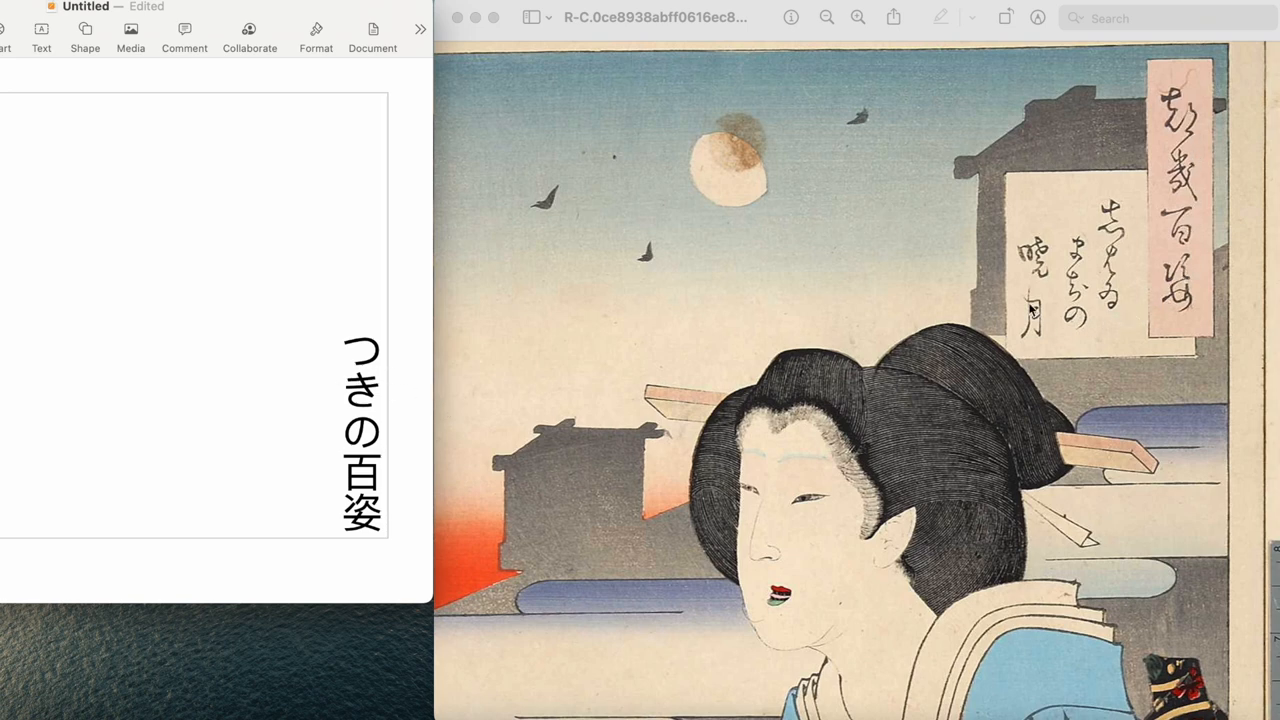
mouse_move(1040, 192)
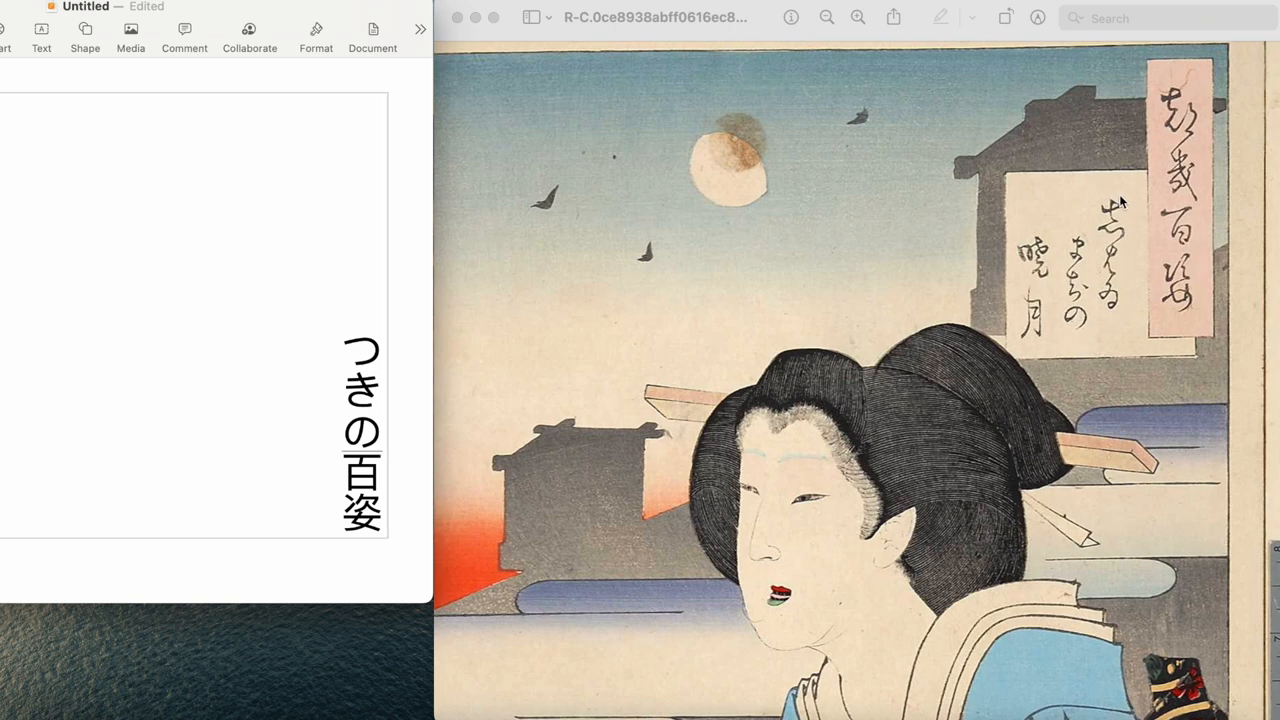
mouse_move(1130, 224)
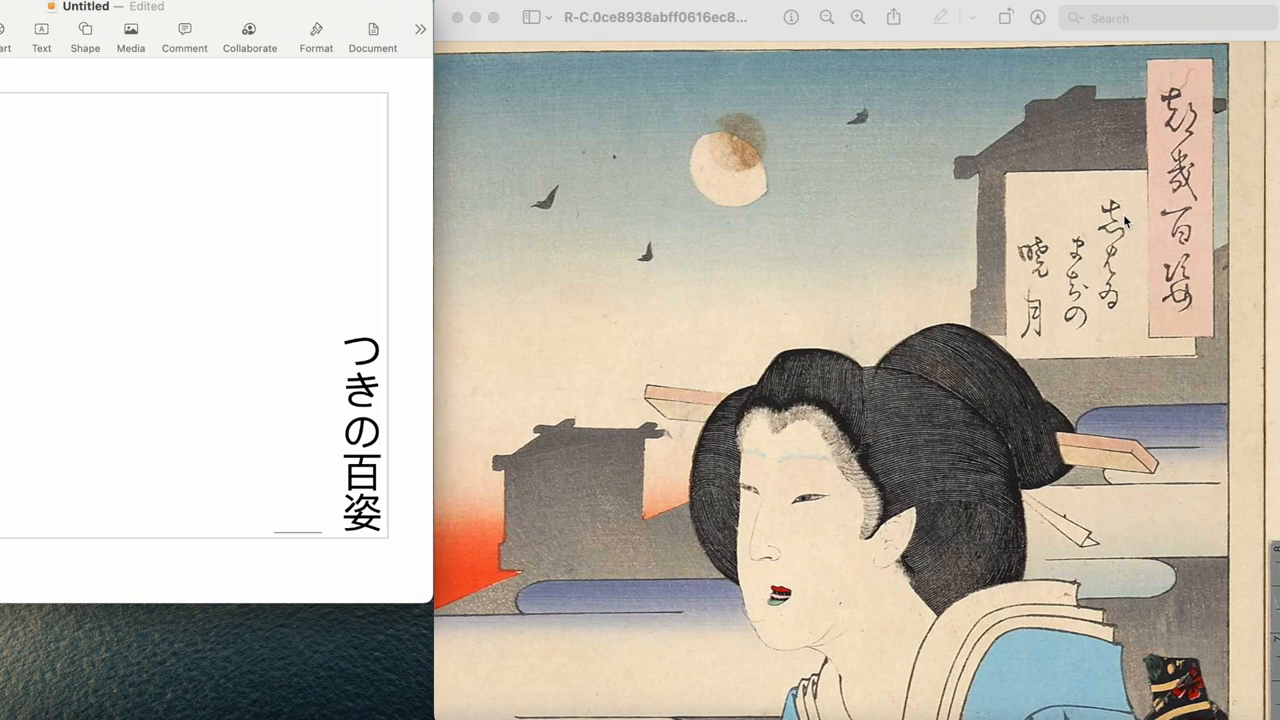
Start a second column for the poem, settling on hiragana し followed by は
text(ここ)
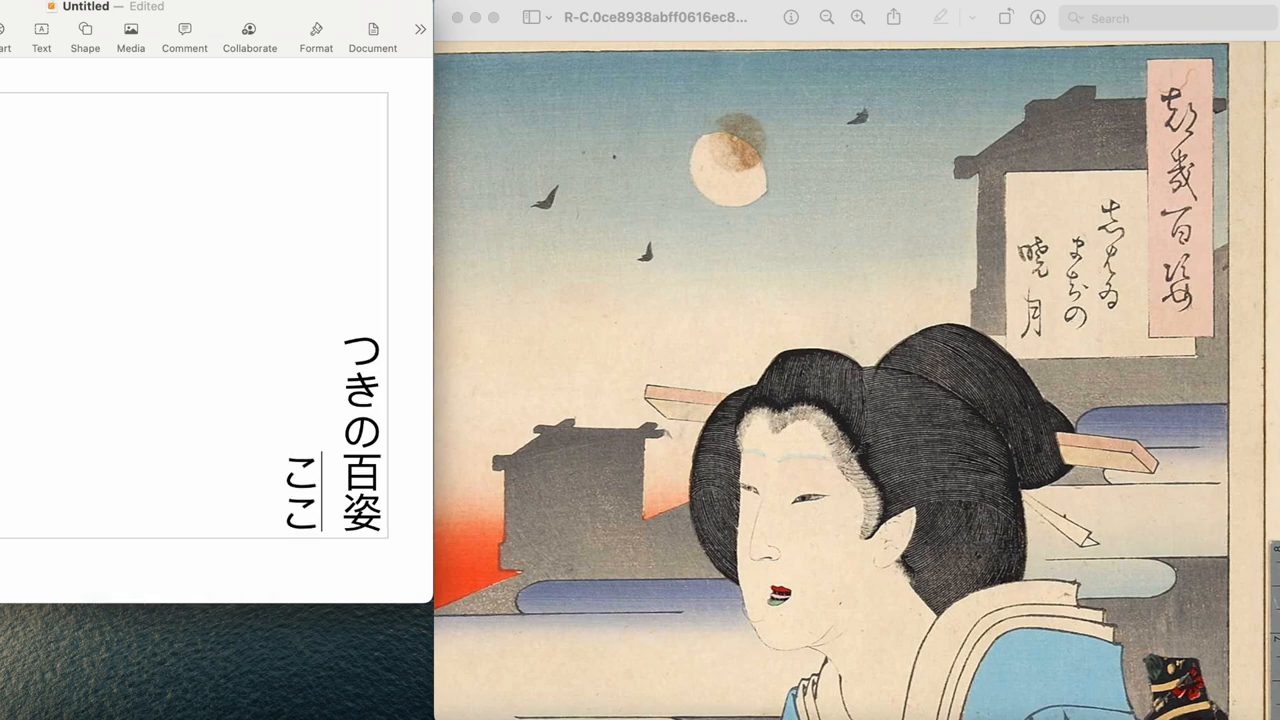
text(ろざ)
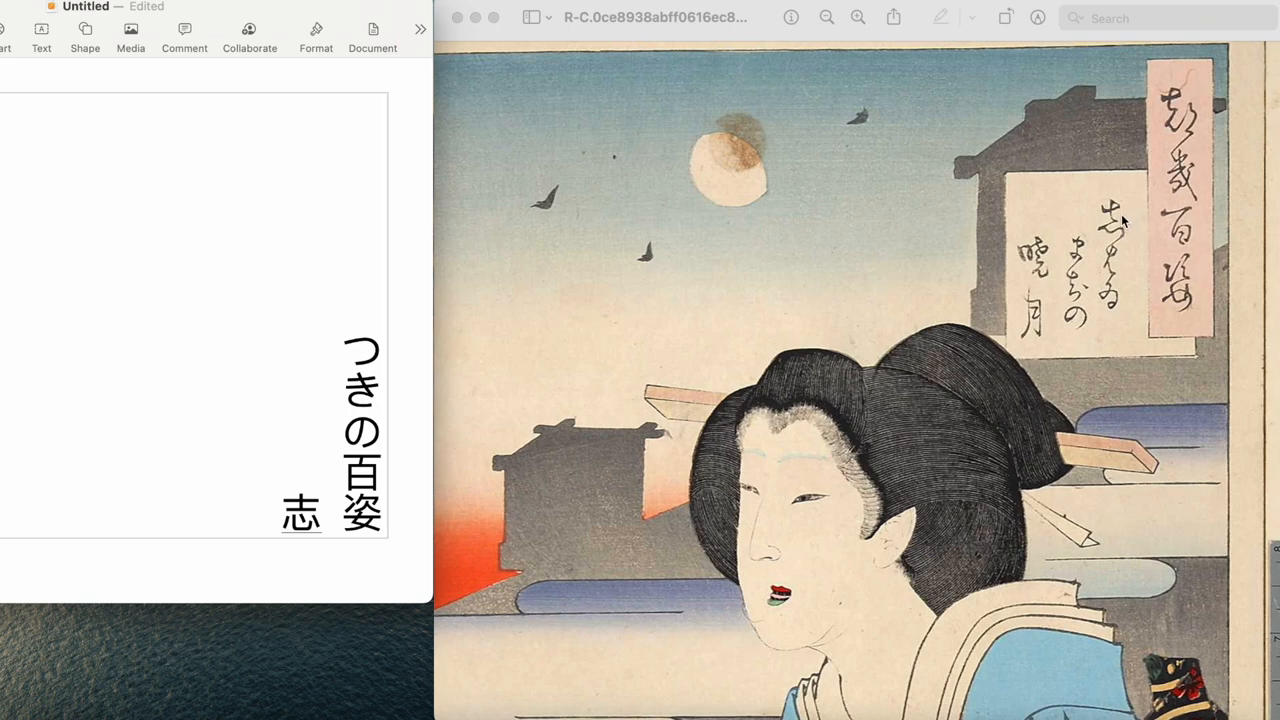
text(sh)
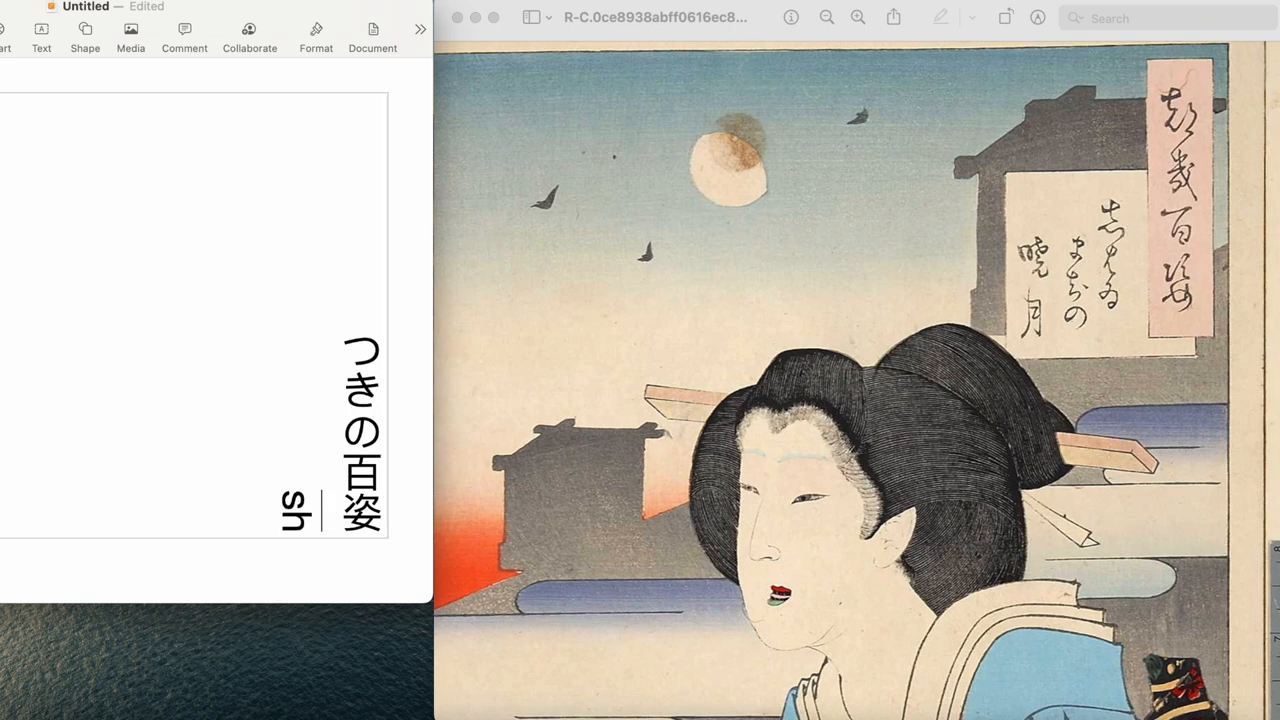
text(し)
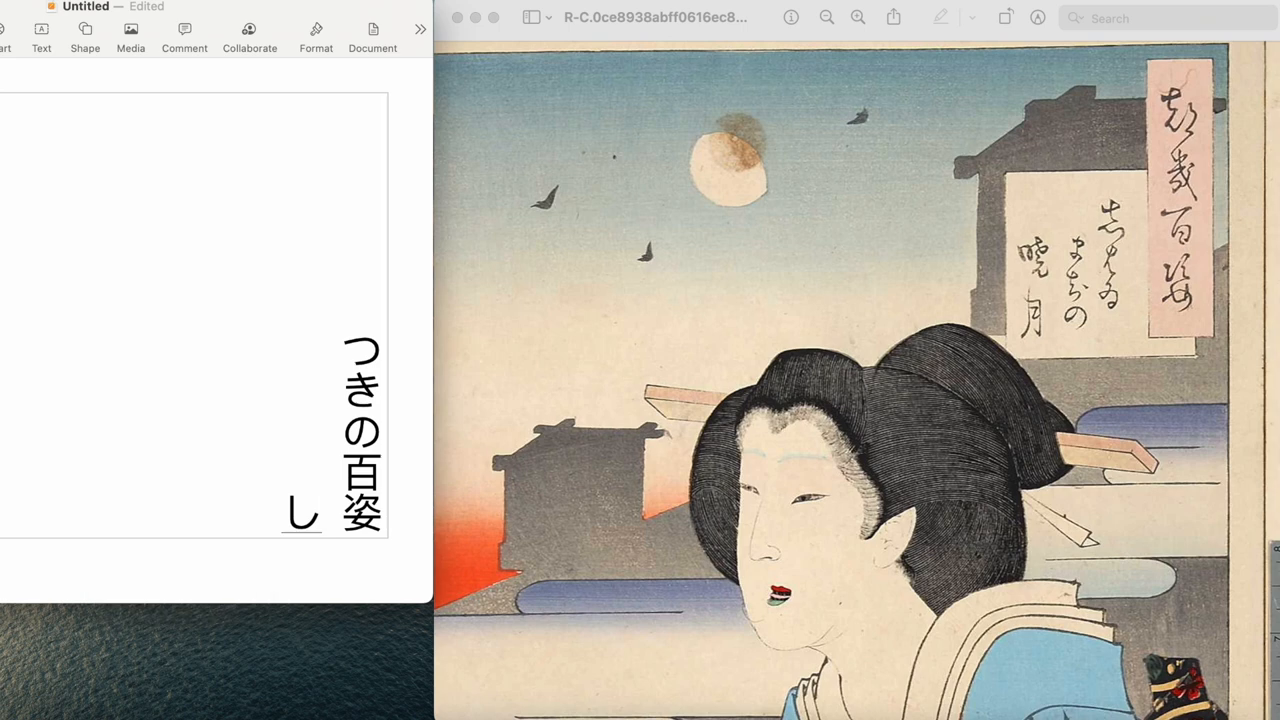
mouse_move(1122, 272)
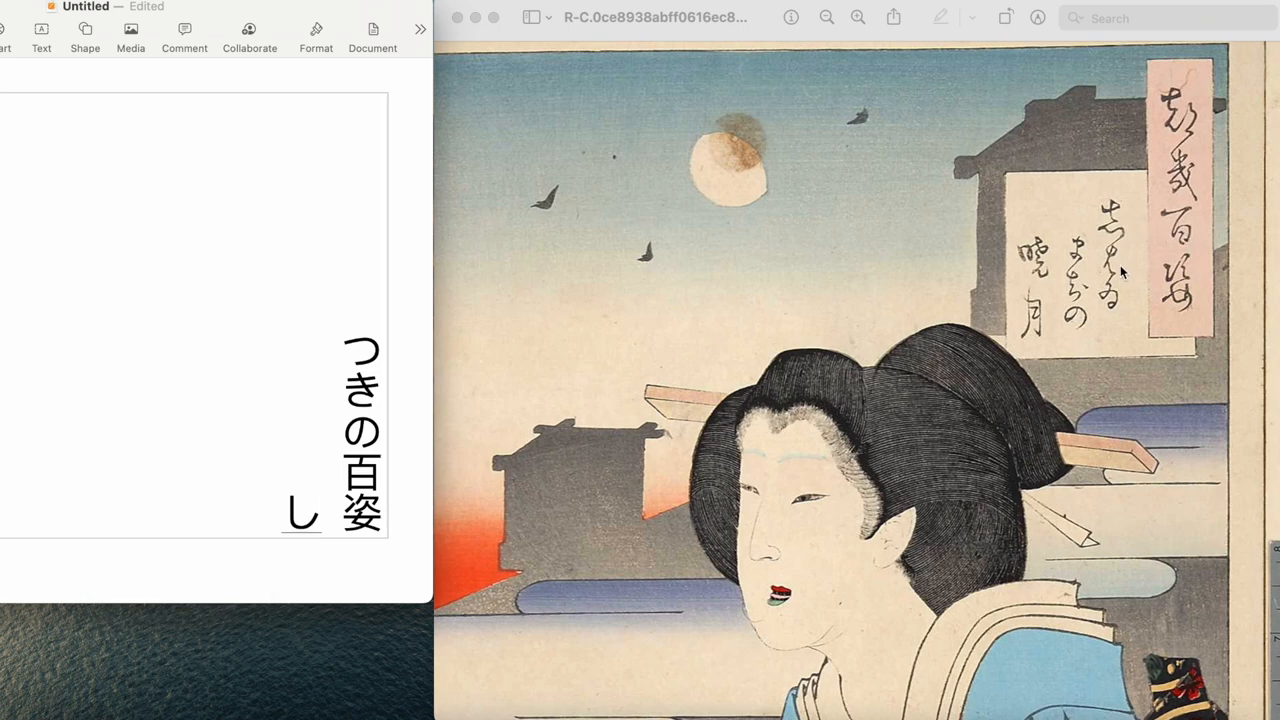
mouse_move(1116, 250)
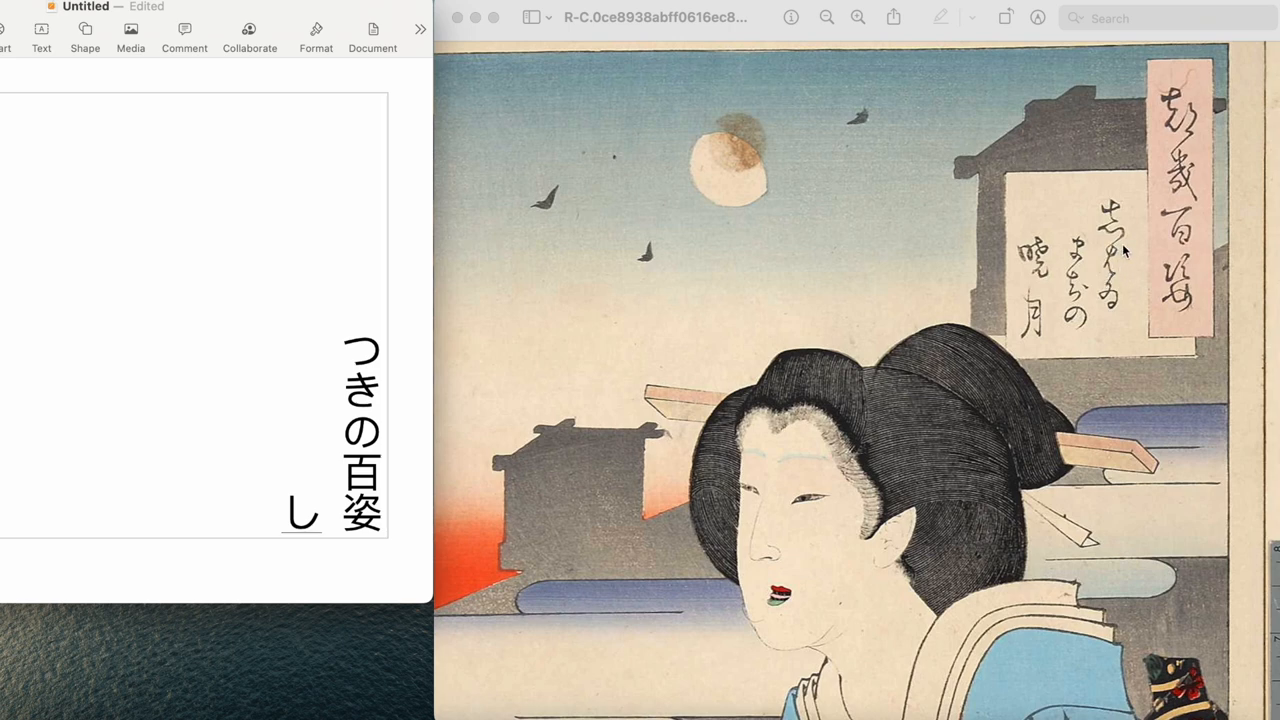
text(し)
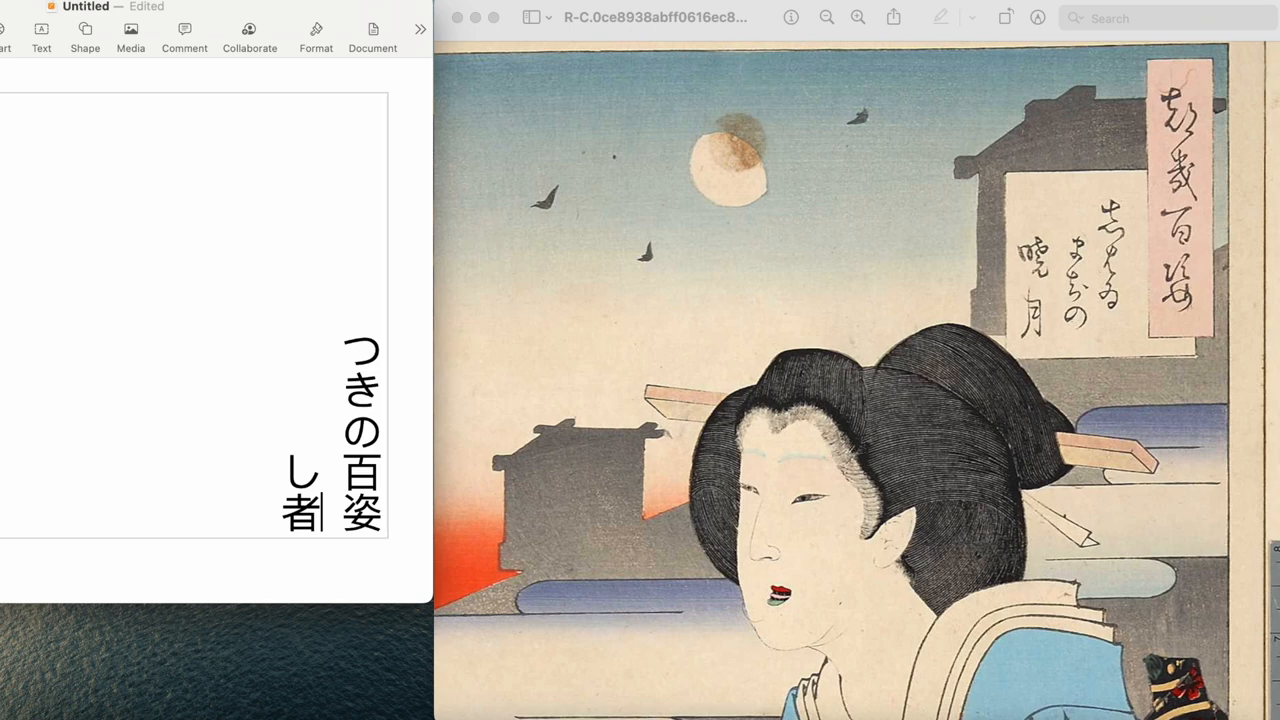
mouse_move(208, 508)
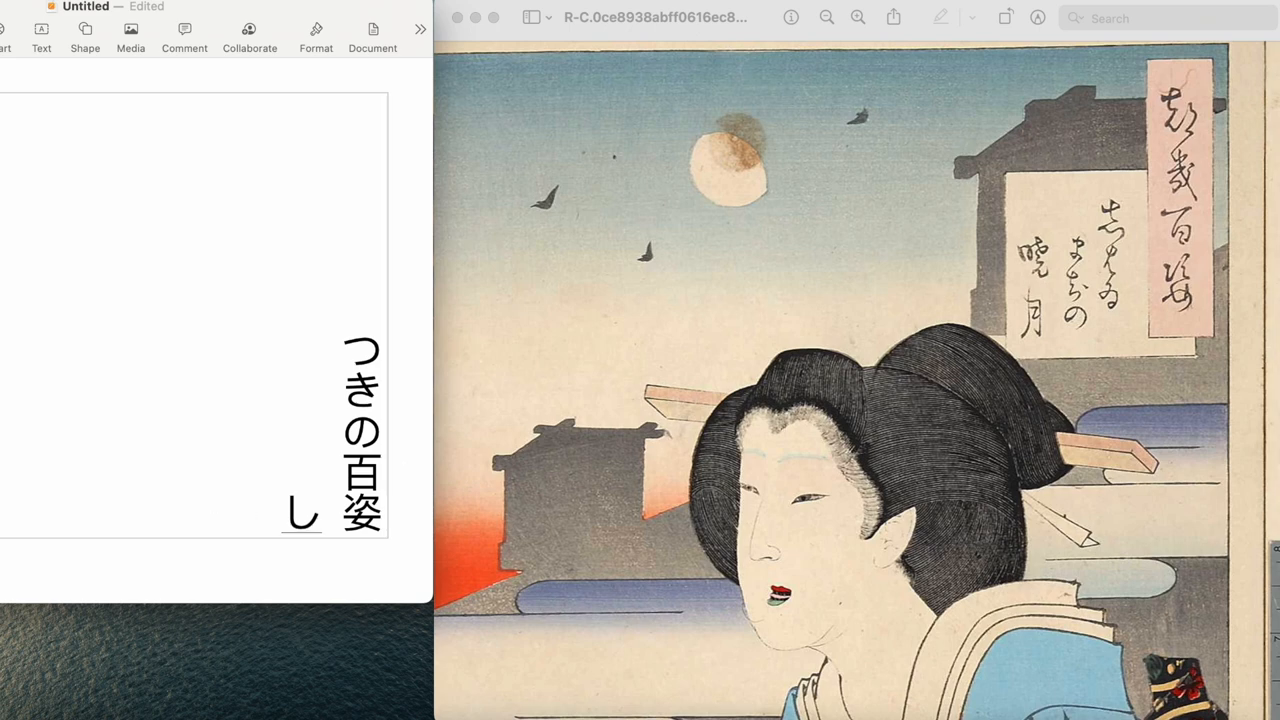
text(は)
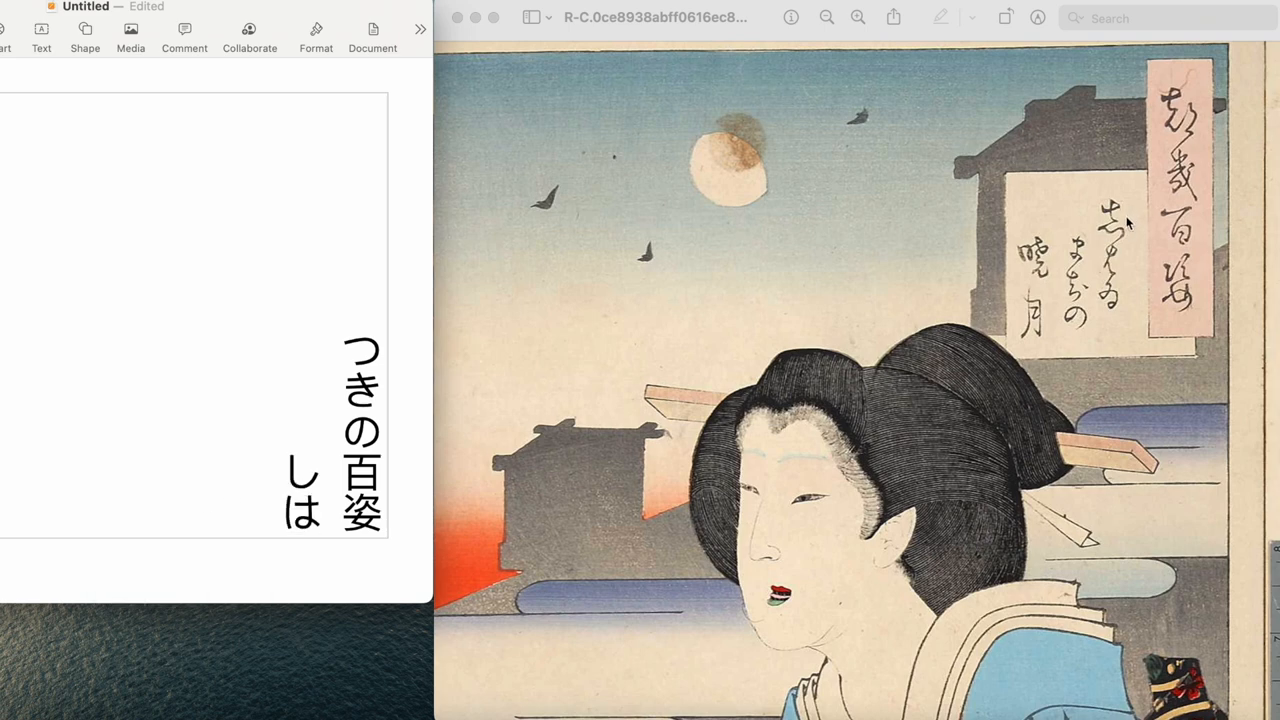
mouse_move(1124, 266)
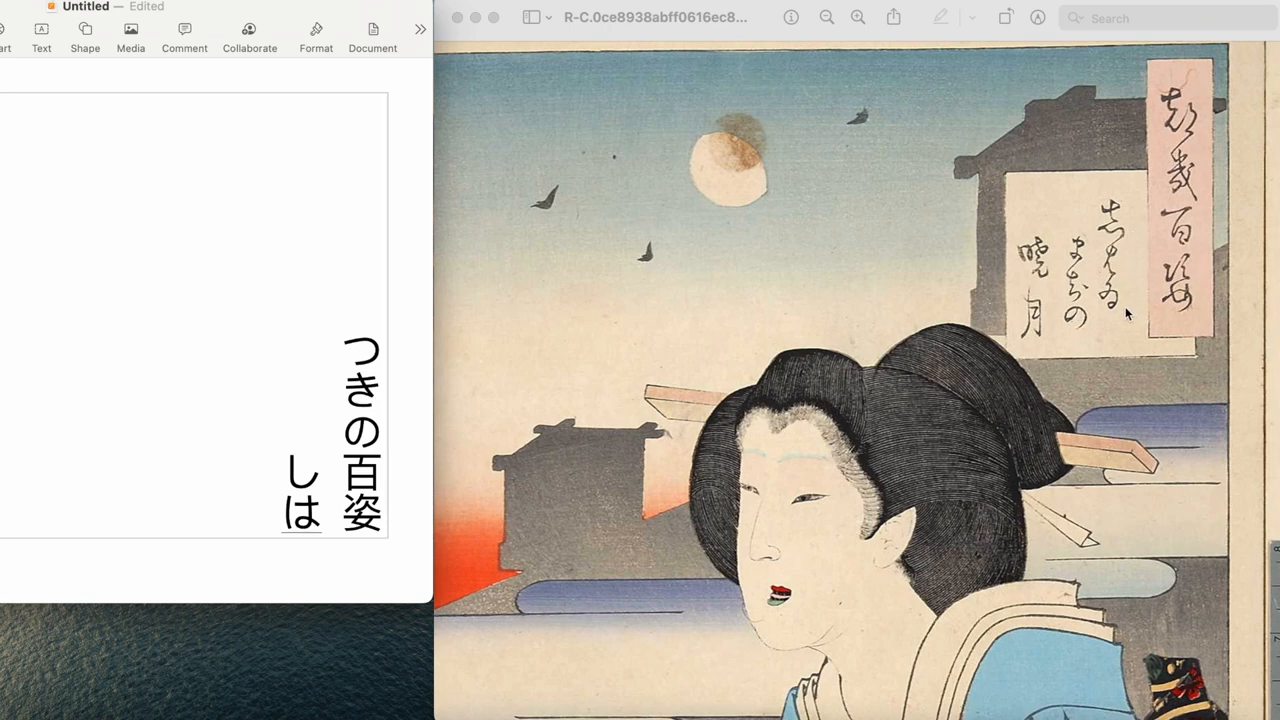
mouse_move(1120, 318)
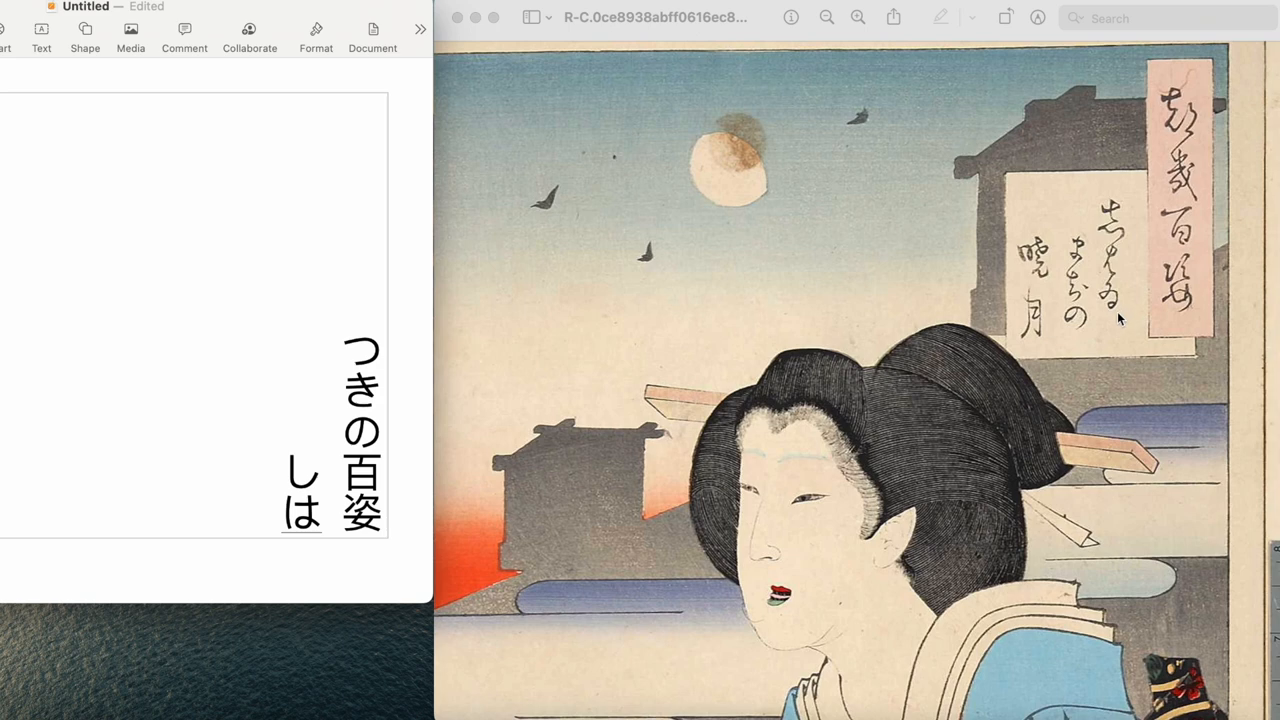
mouse_move(1128, 318)
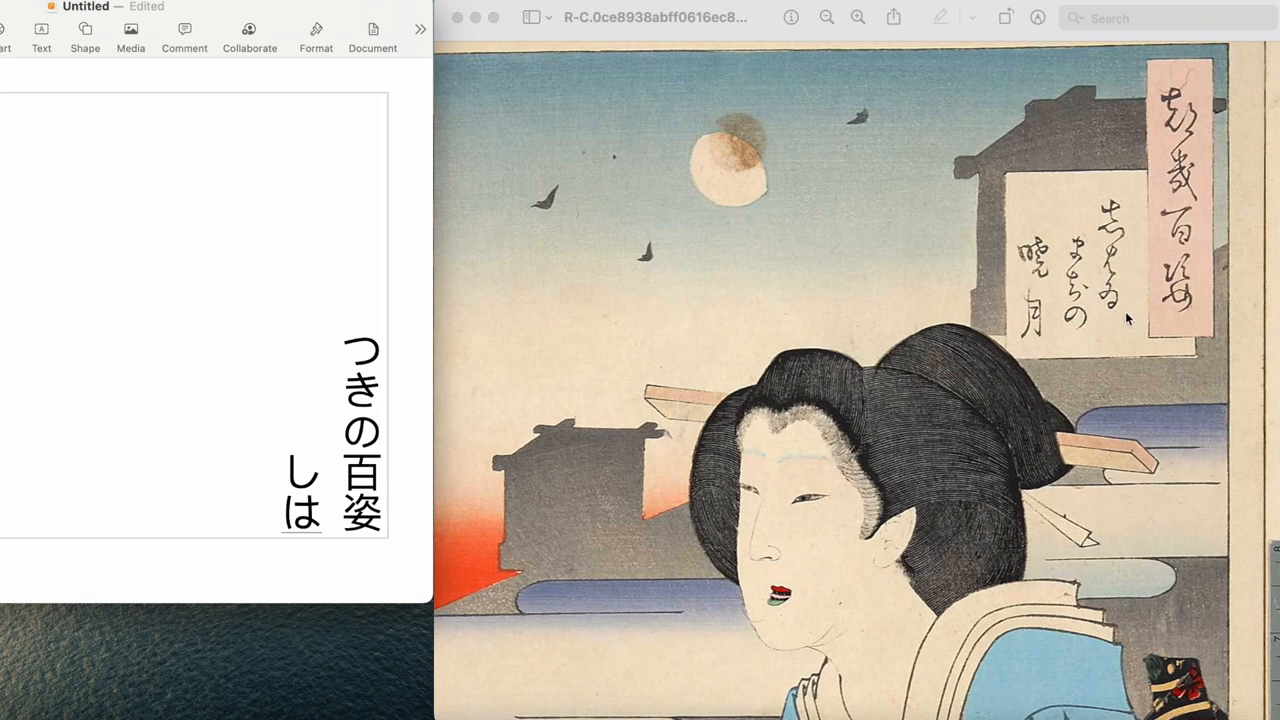
mouse_move(1122, 312)
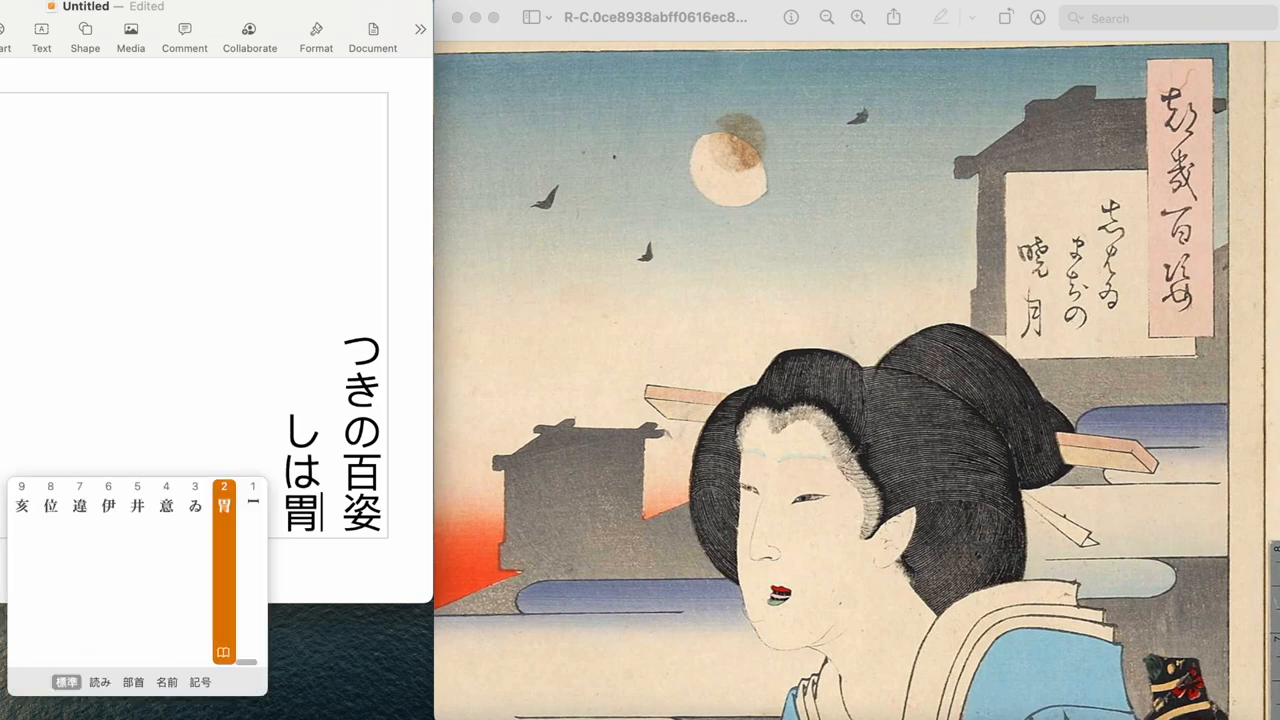
Choose the archaic kana ゐ from the candidates so the column reads しはゐ
click(194, 504)
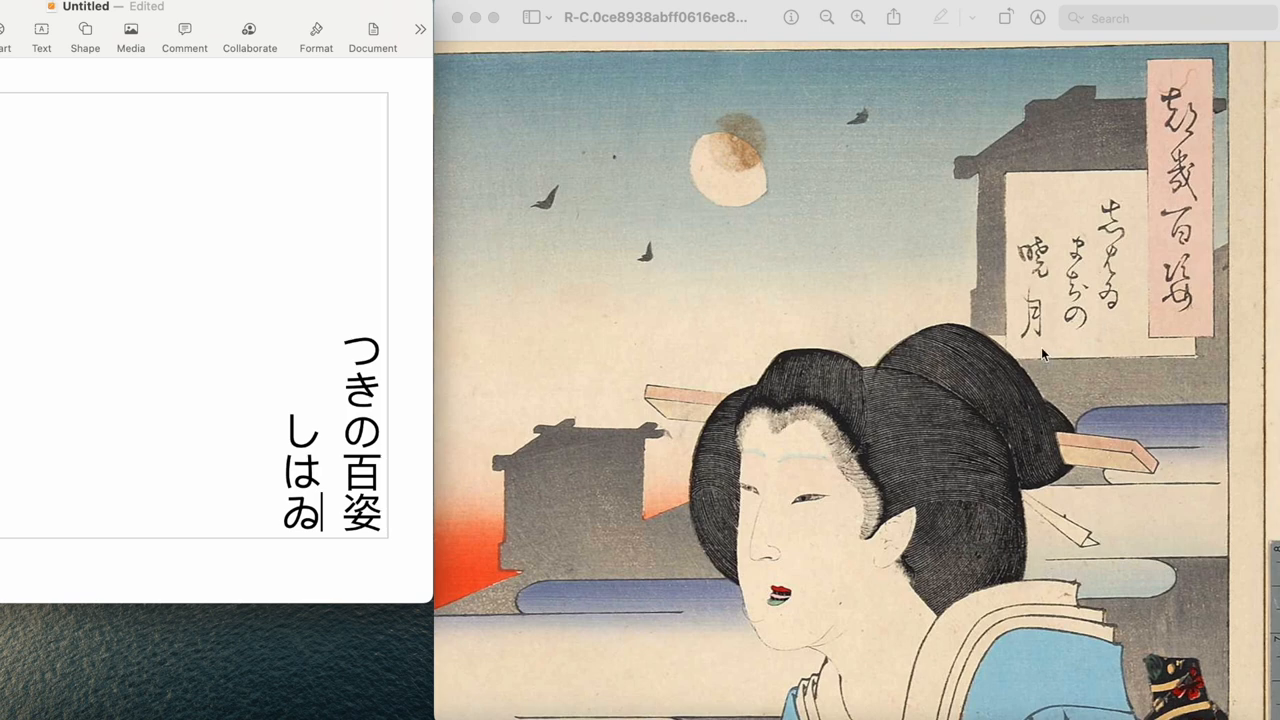
mouse_move(1124, 232)
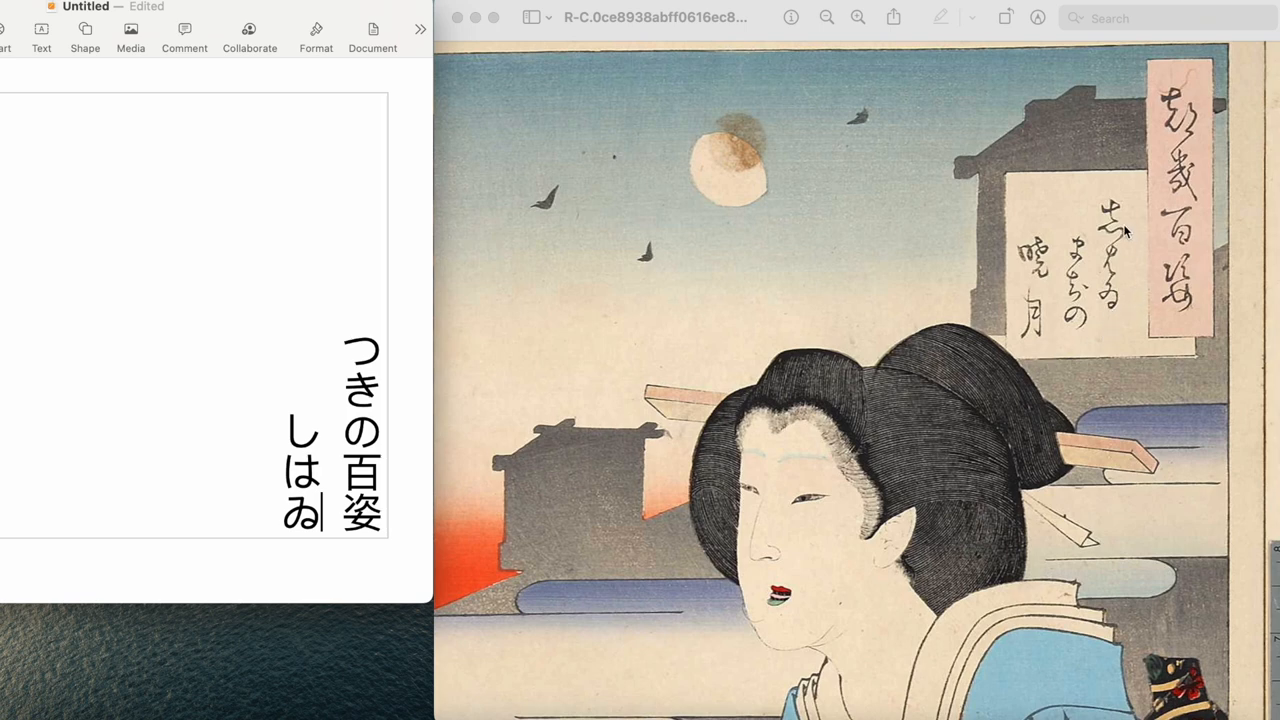
mouse_move(1132, 286)
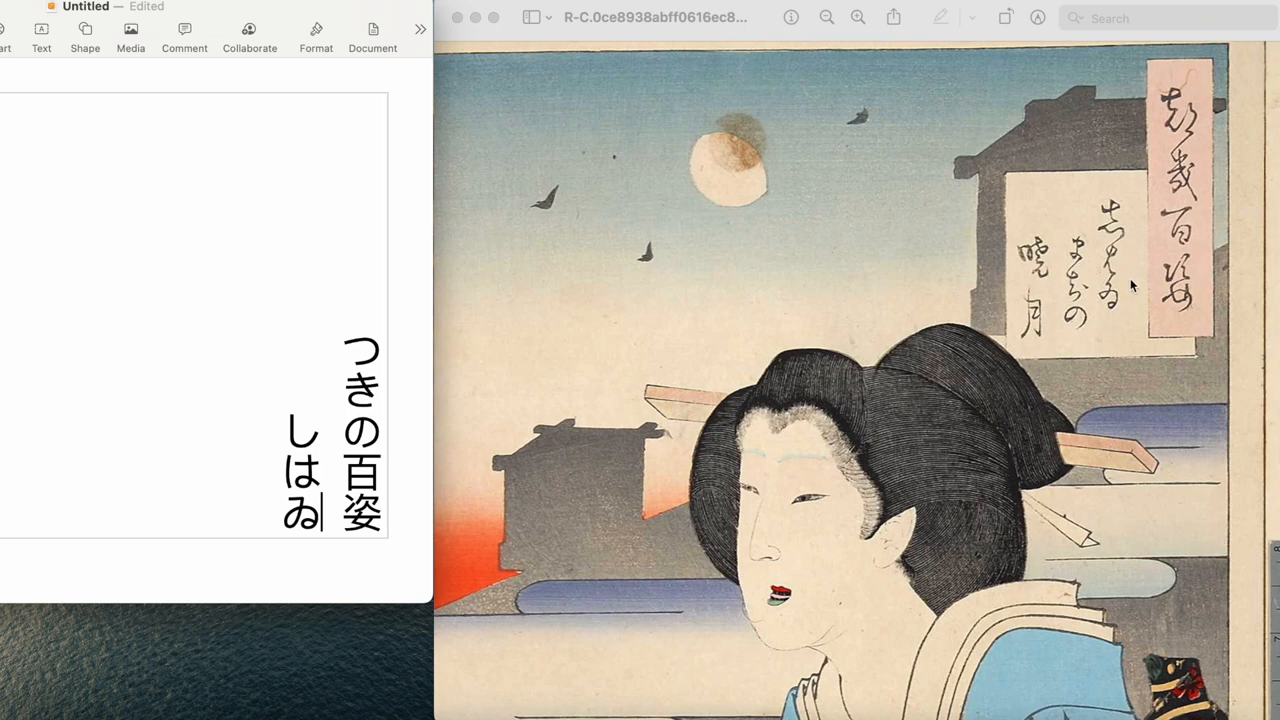
mouse_move(1124, 310)
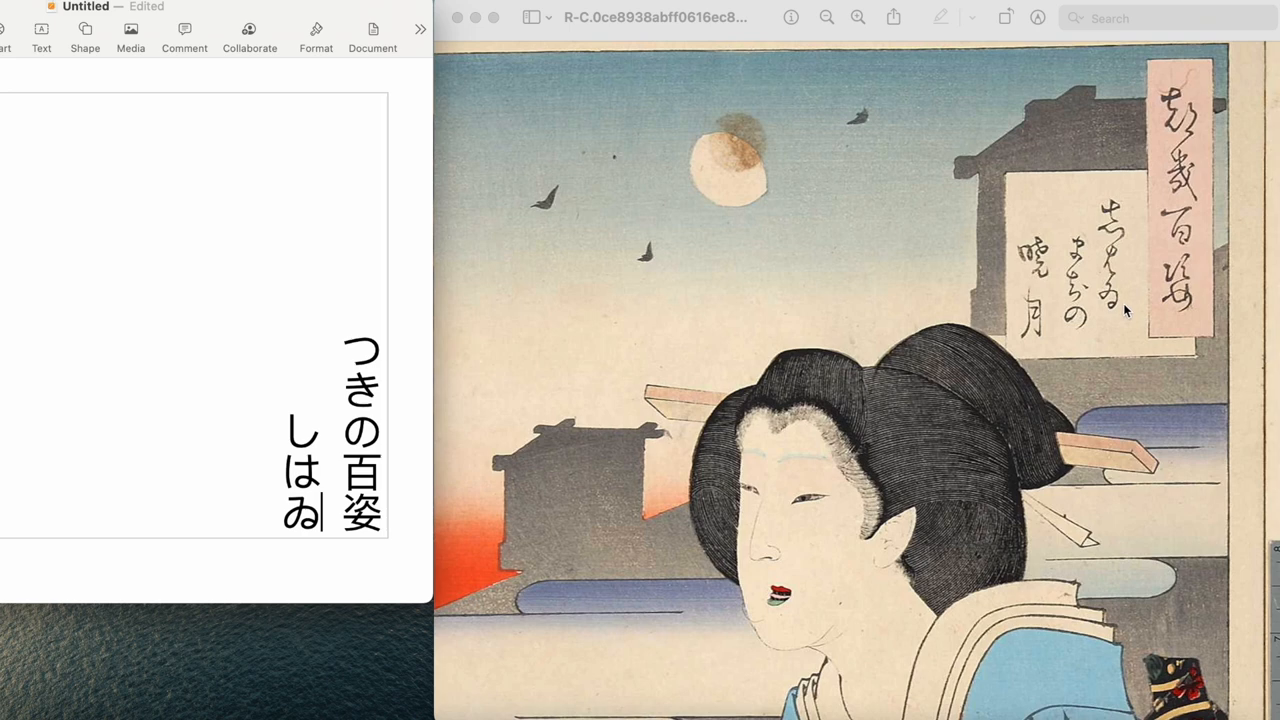
mouse_move(1084, 244)
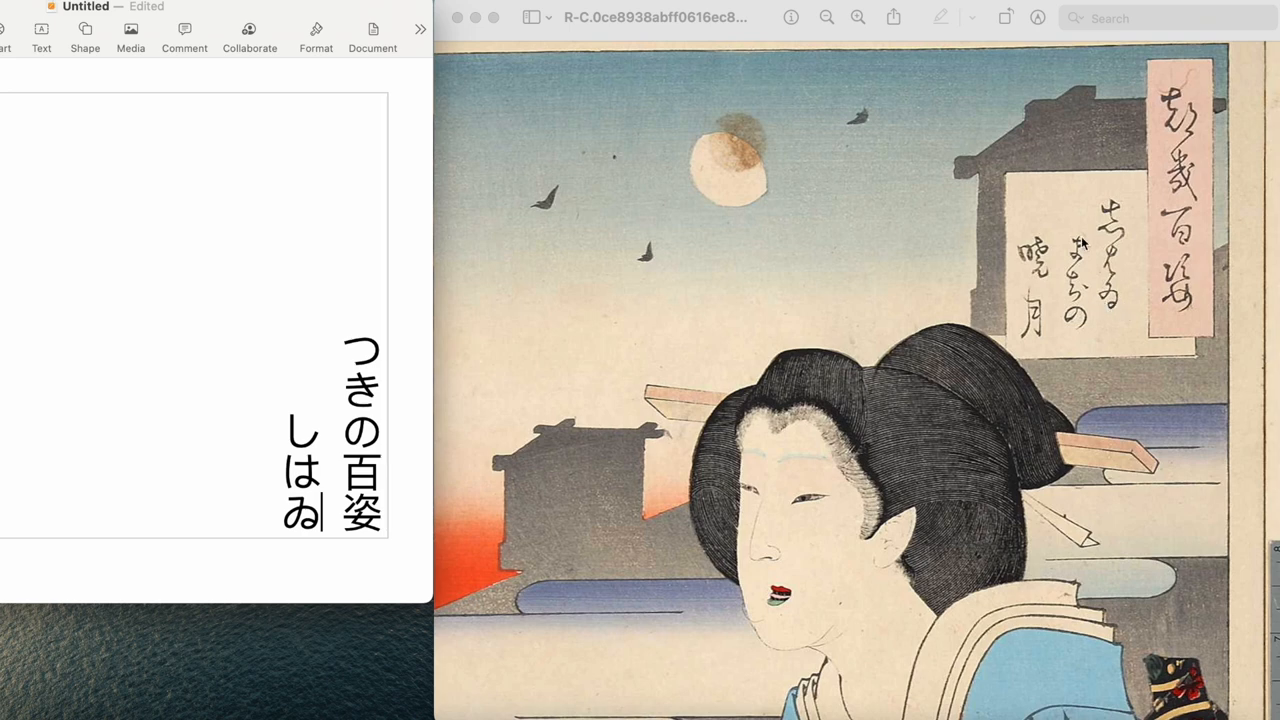
mouse_move(1072, 340)
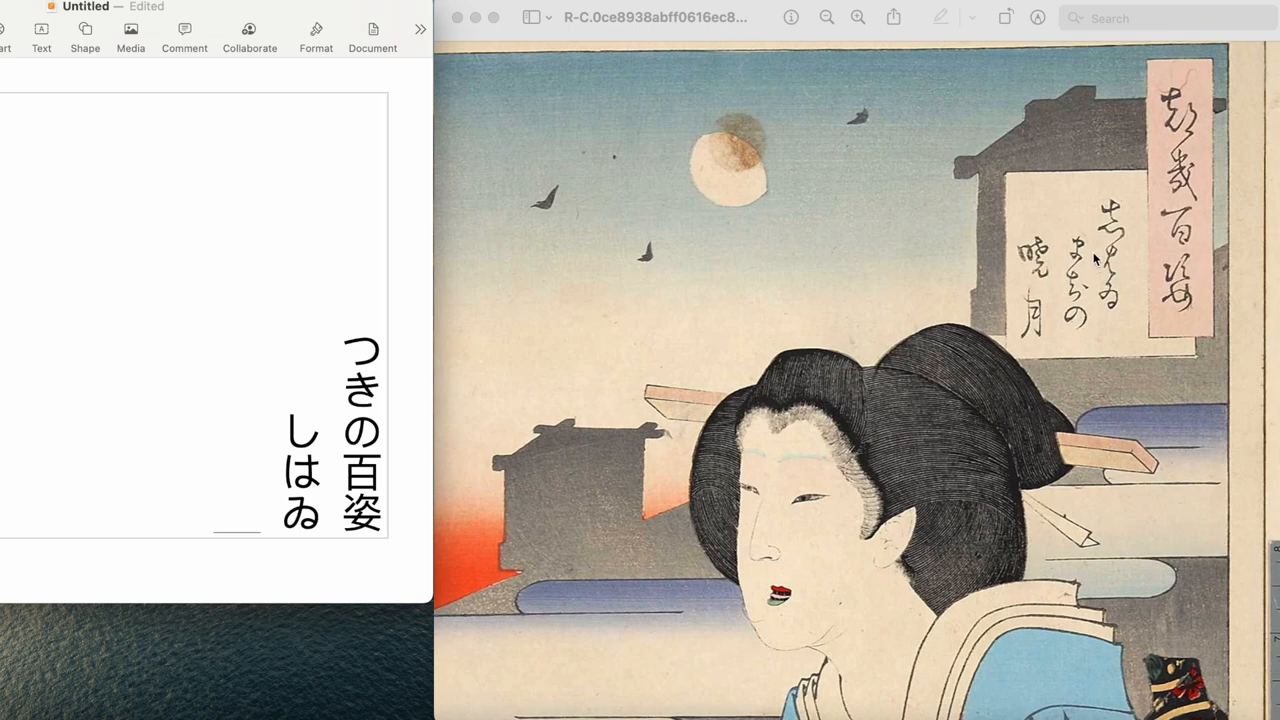
mouse_move(1090, 256)
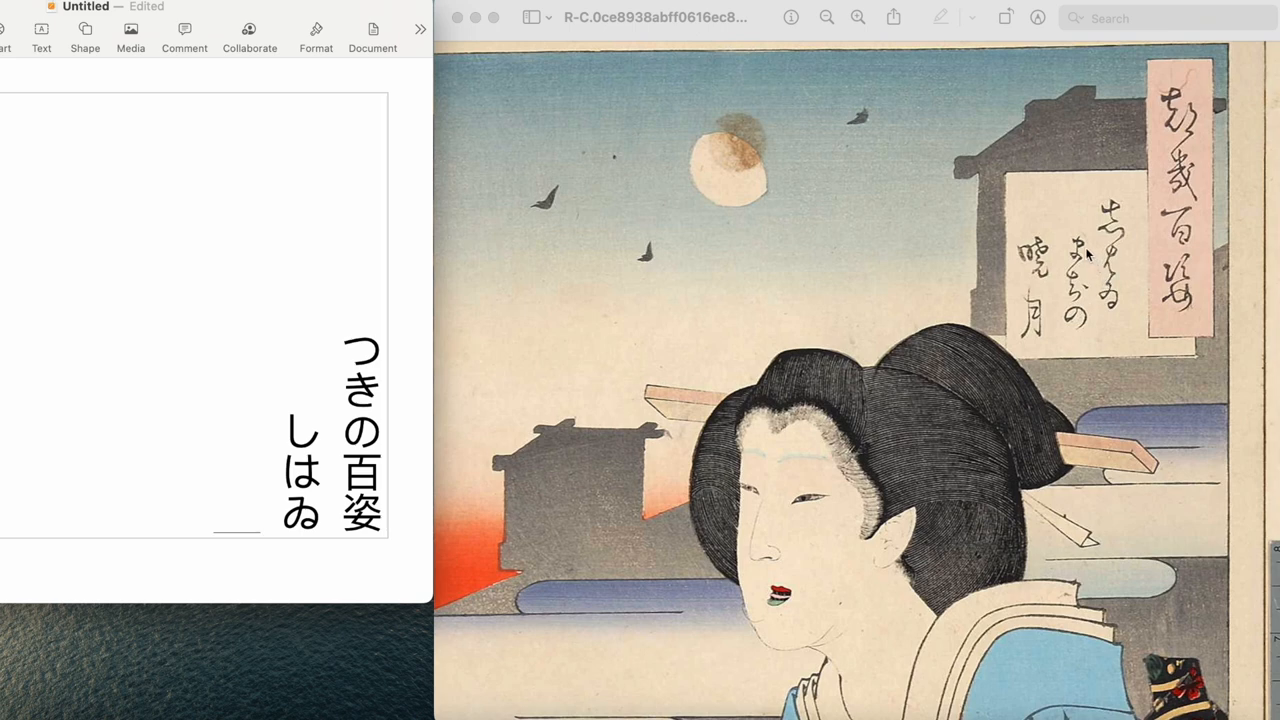
mouse_move(1088, 258)
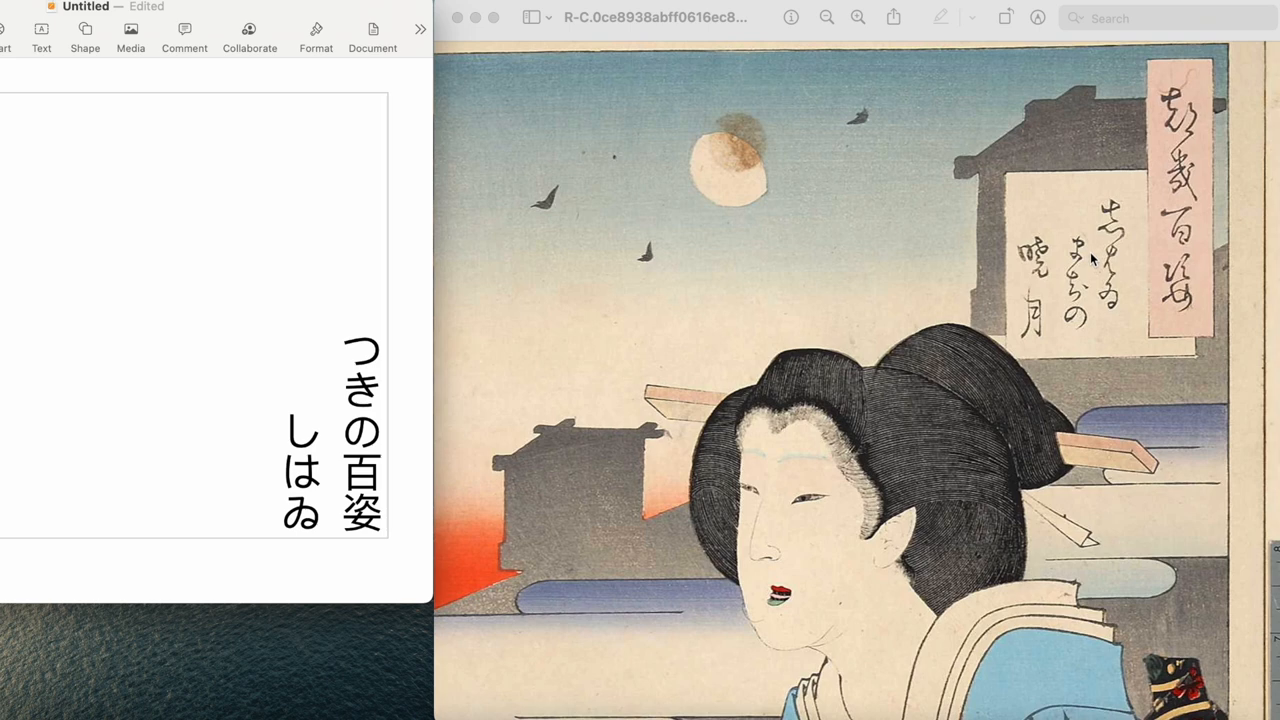
text(ま)
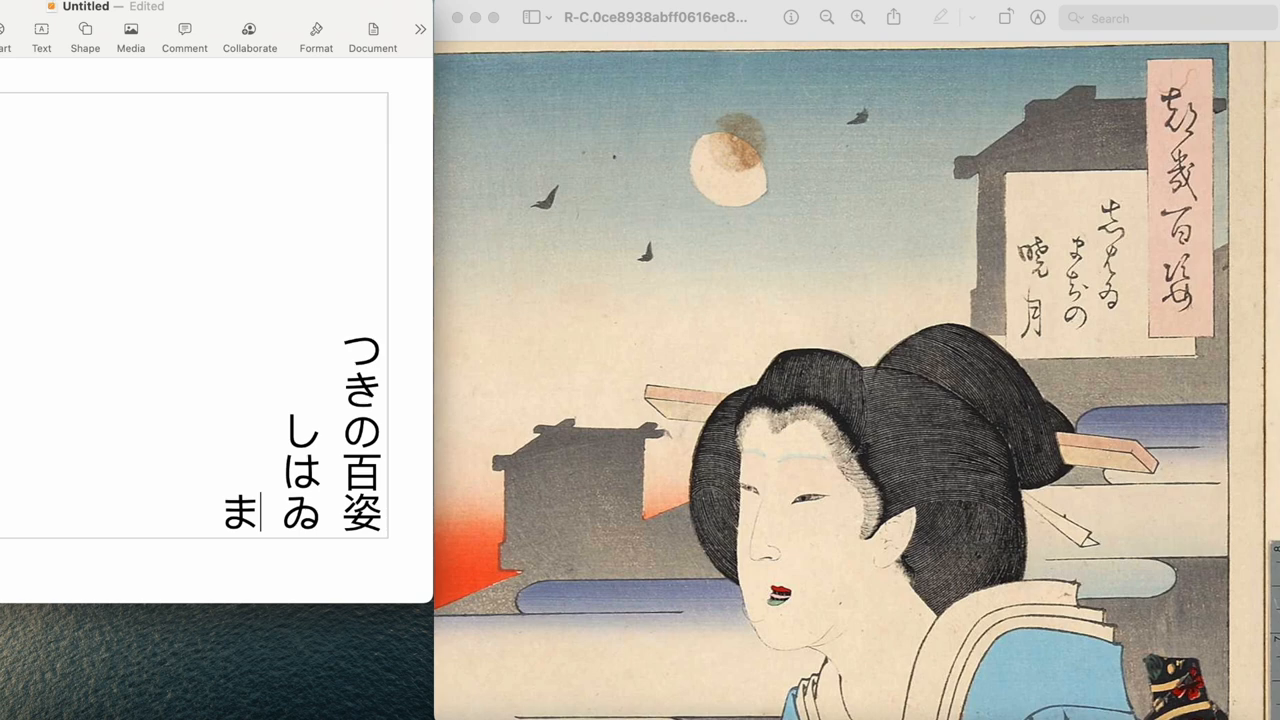
mouse_move(1090, 250)
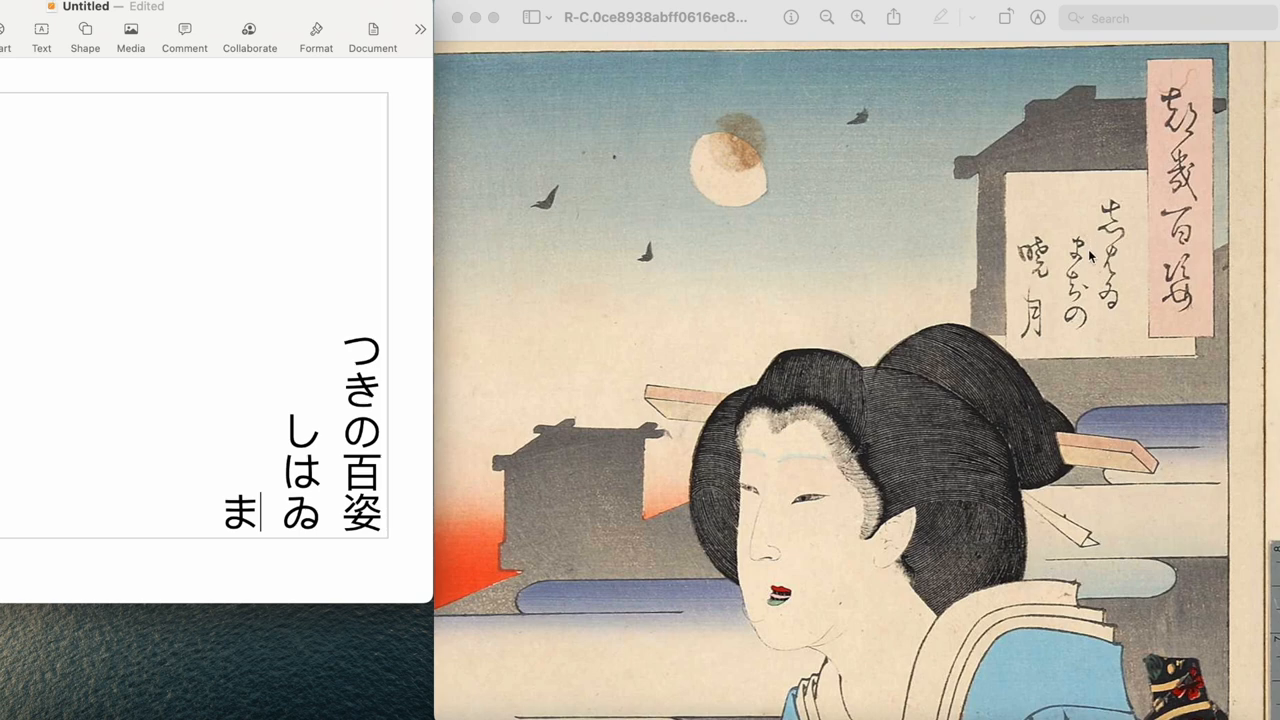
mouse_move(1092, 308)
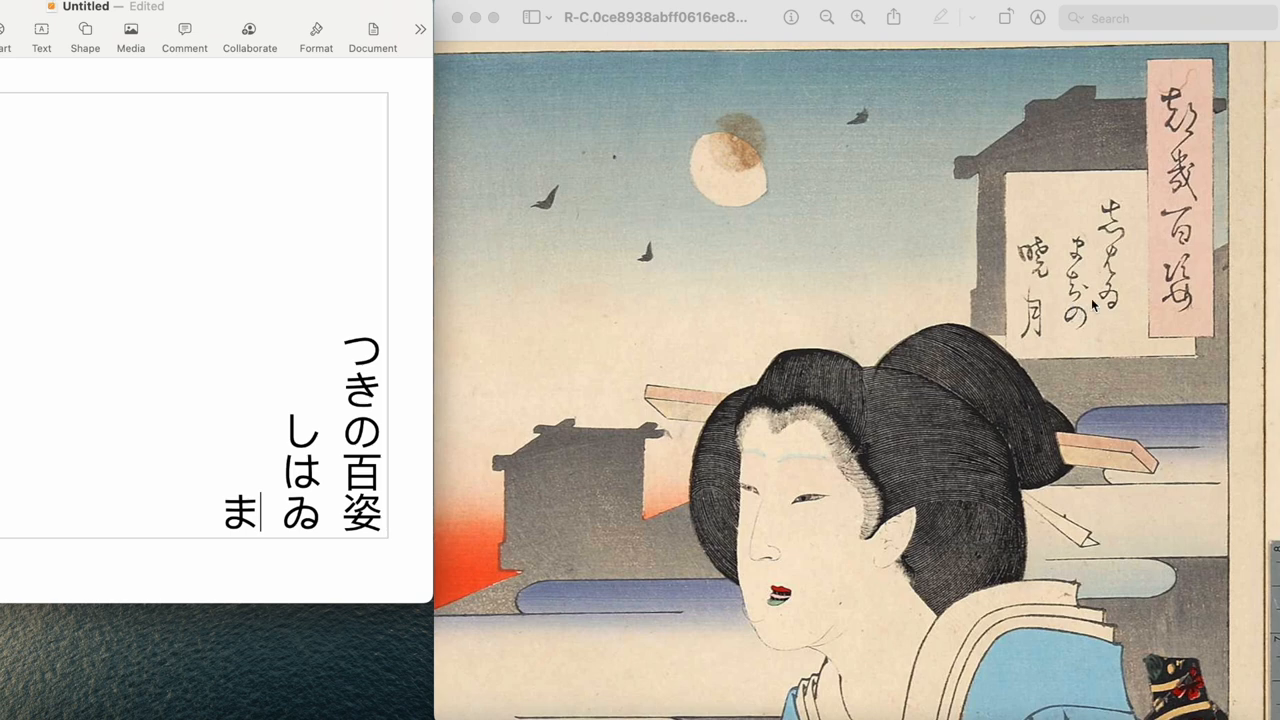
mouse_move(1090, 290)
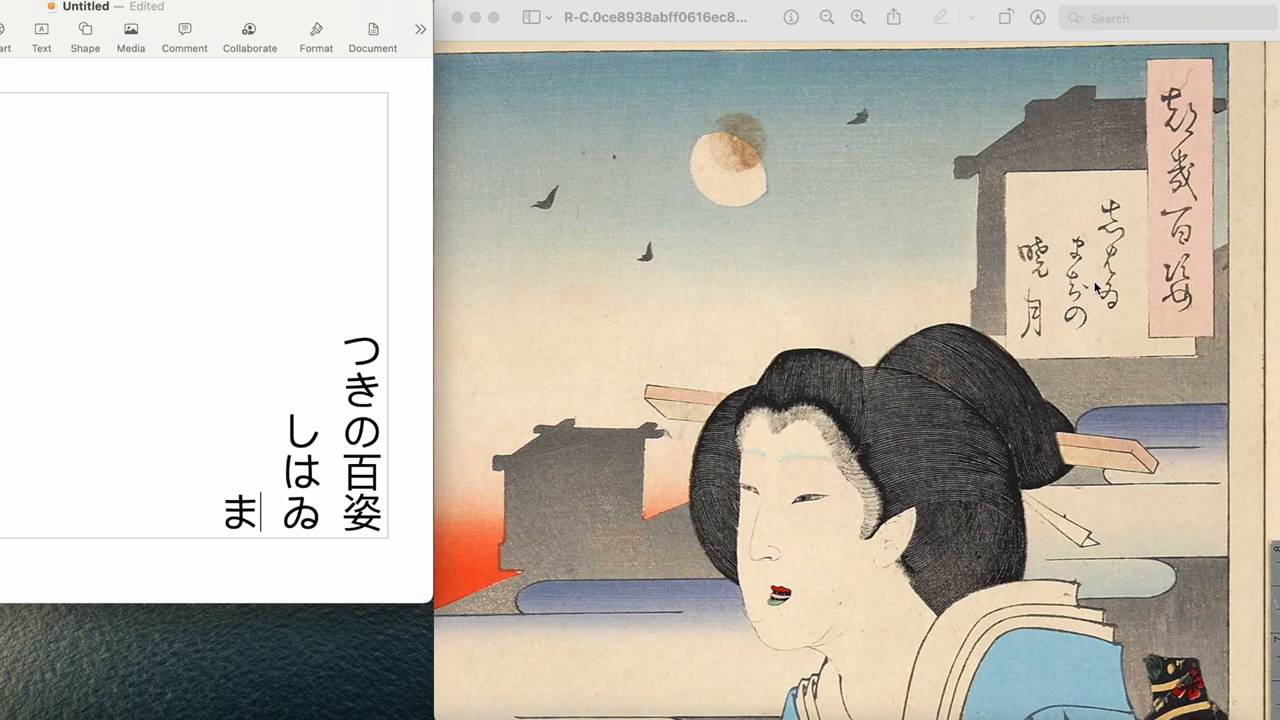
mouse_move(1088, 280)
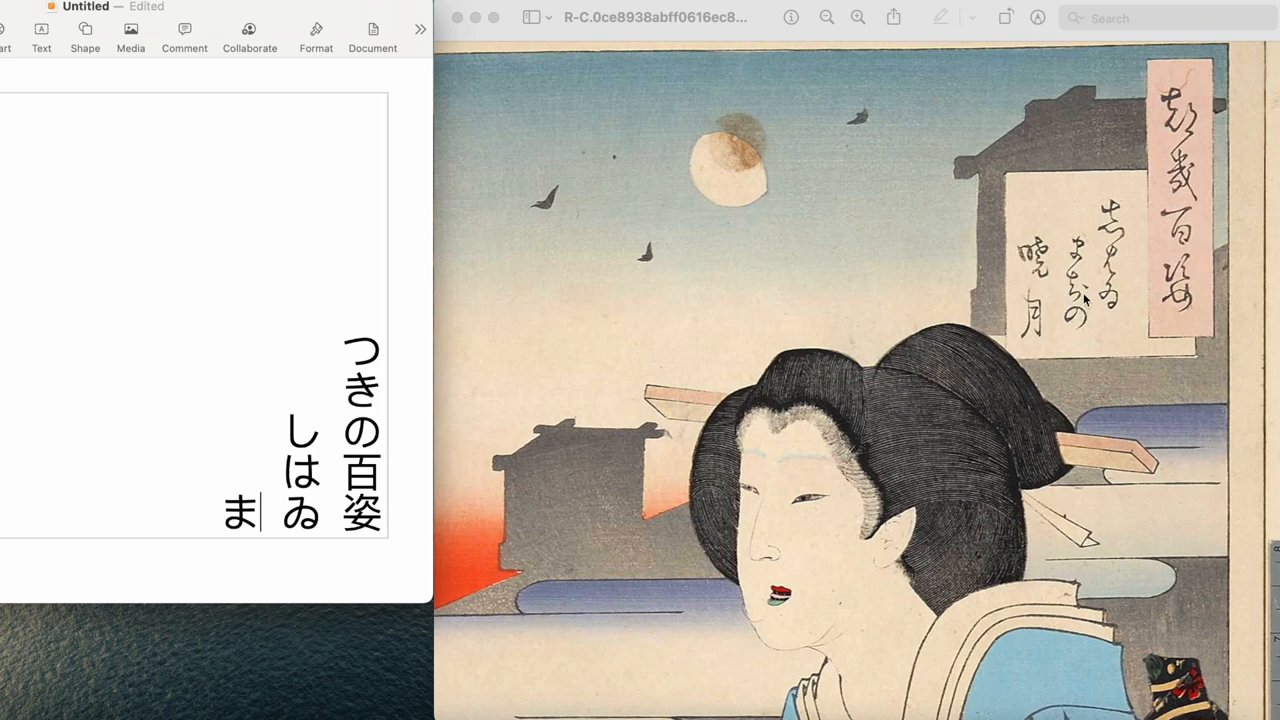
mouse_move(1132, 364)
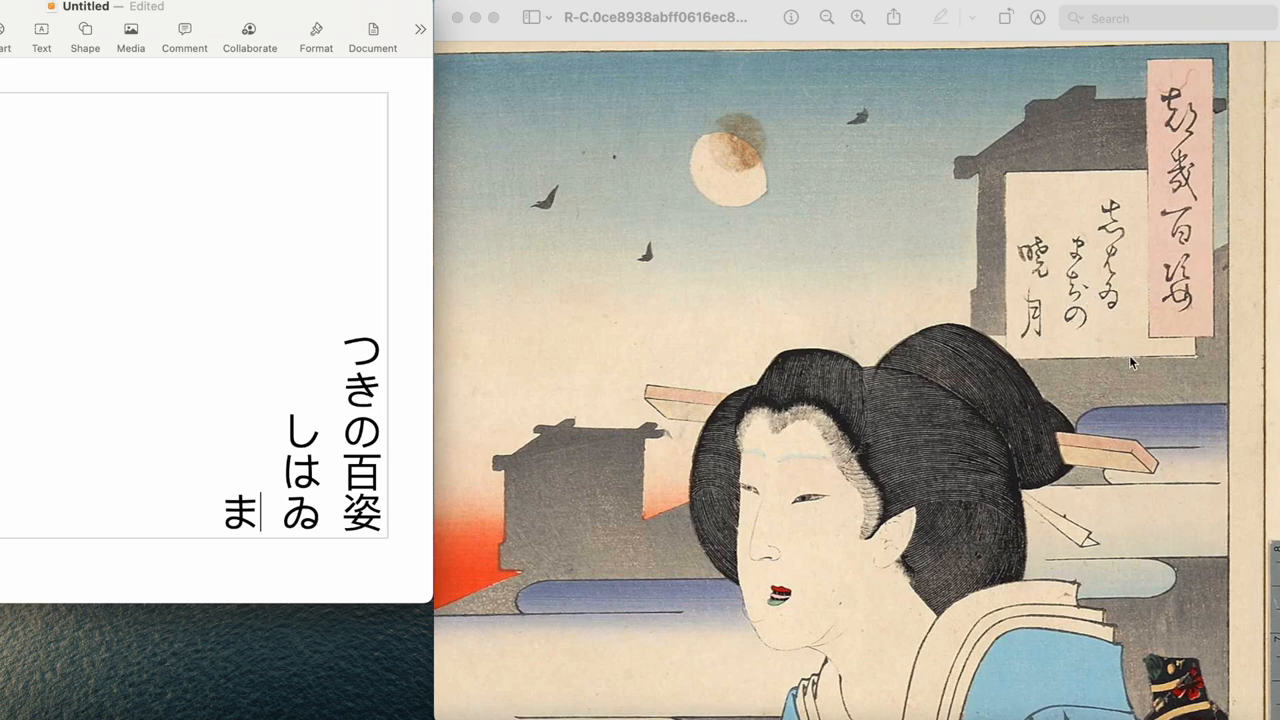
text(ち)
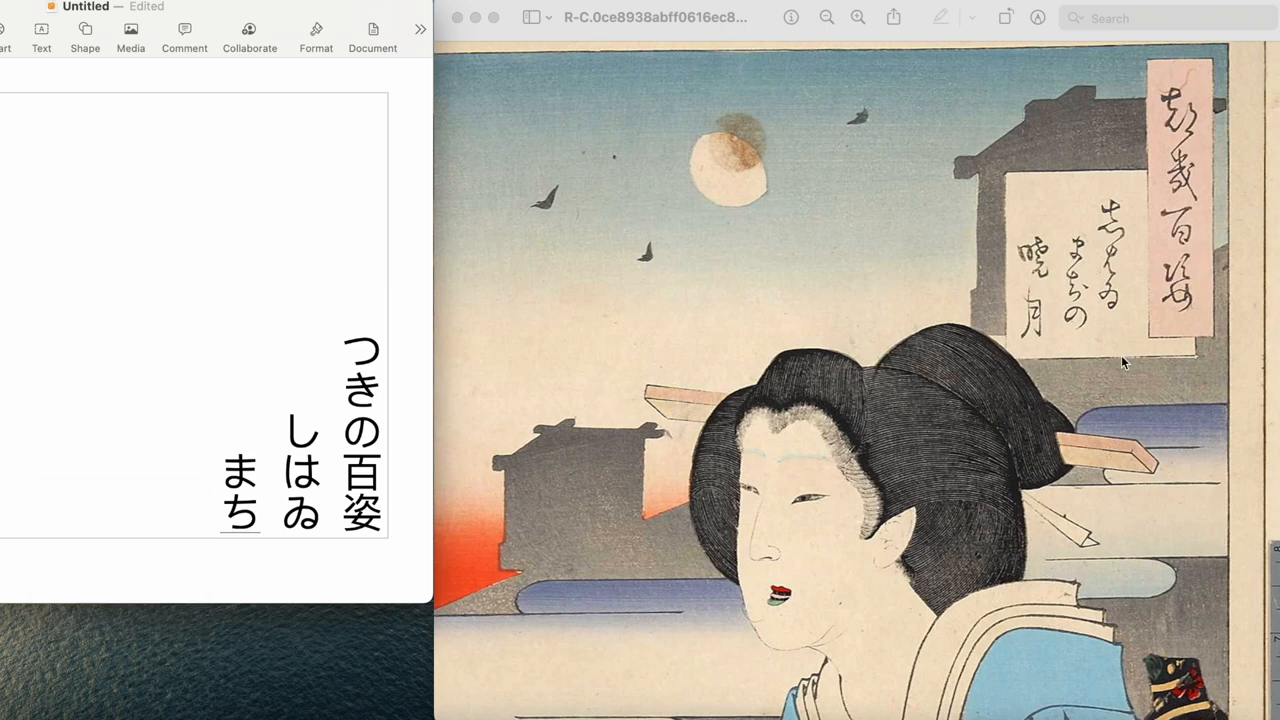
mouse_move(1080, 336)
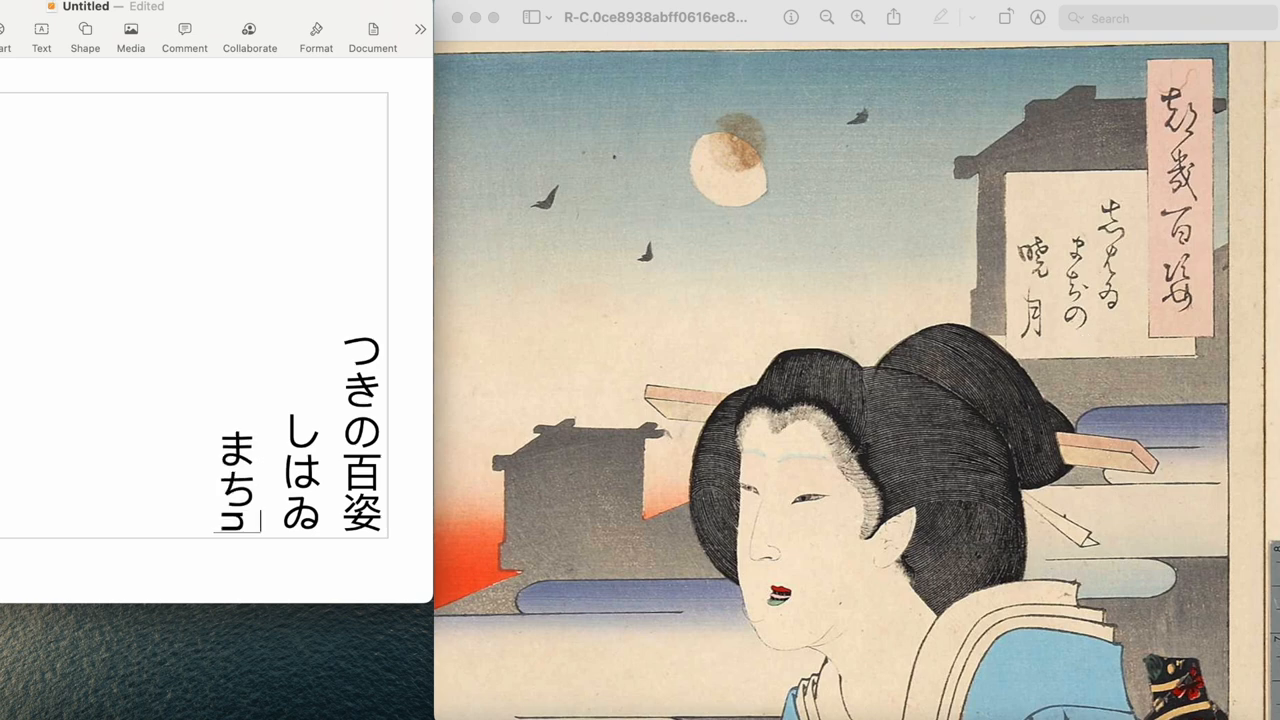
text(の)
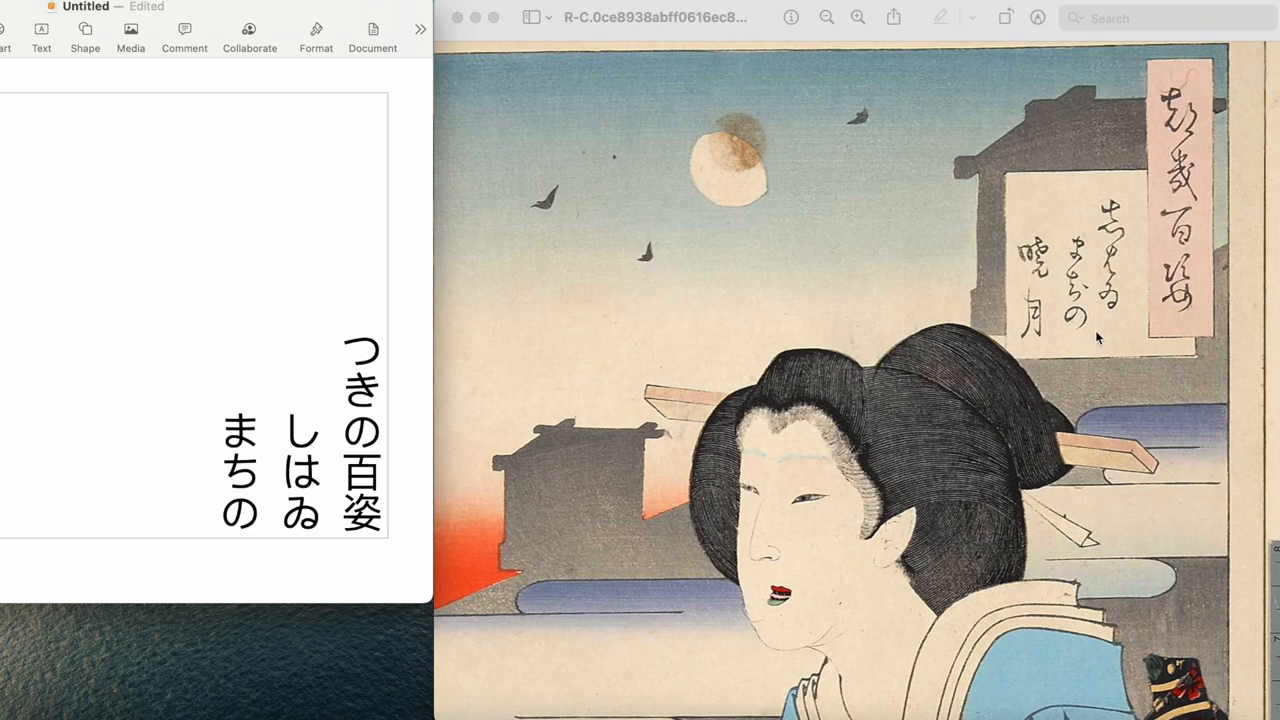
mouse_move(1134, 228)
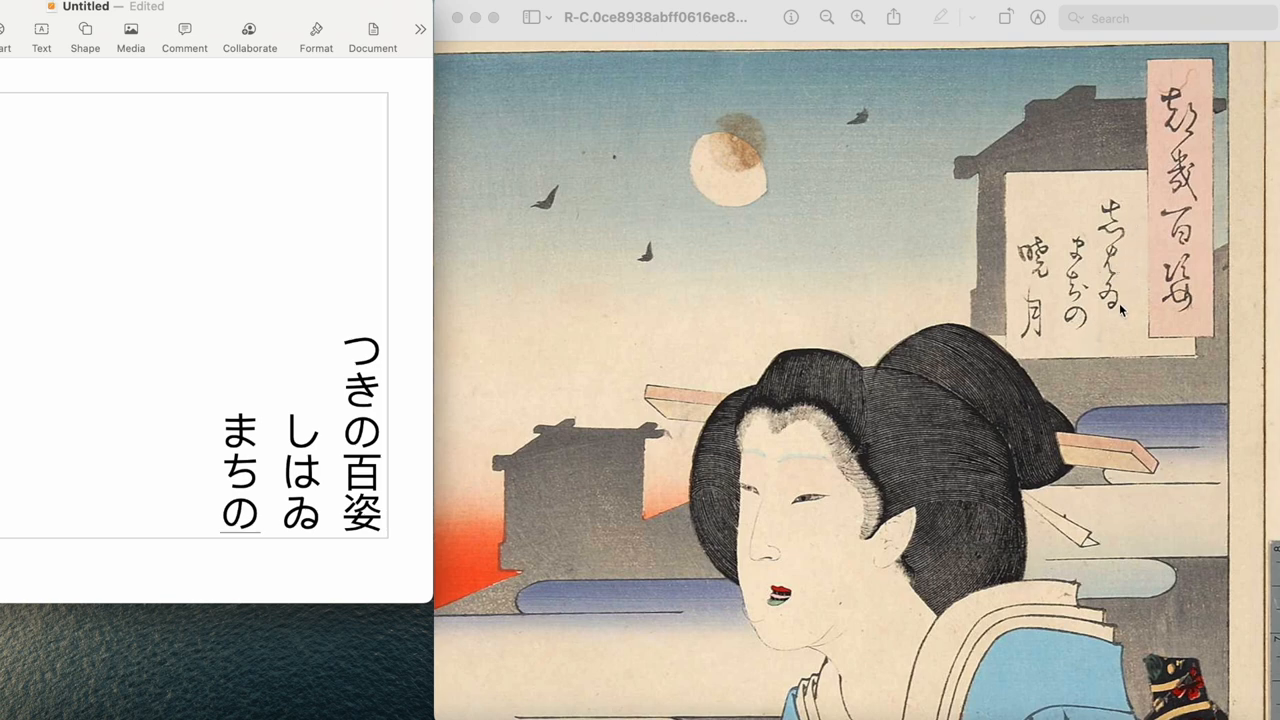
mouse_move(1090, 290)
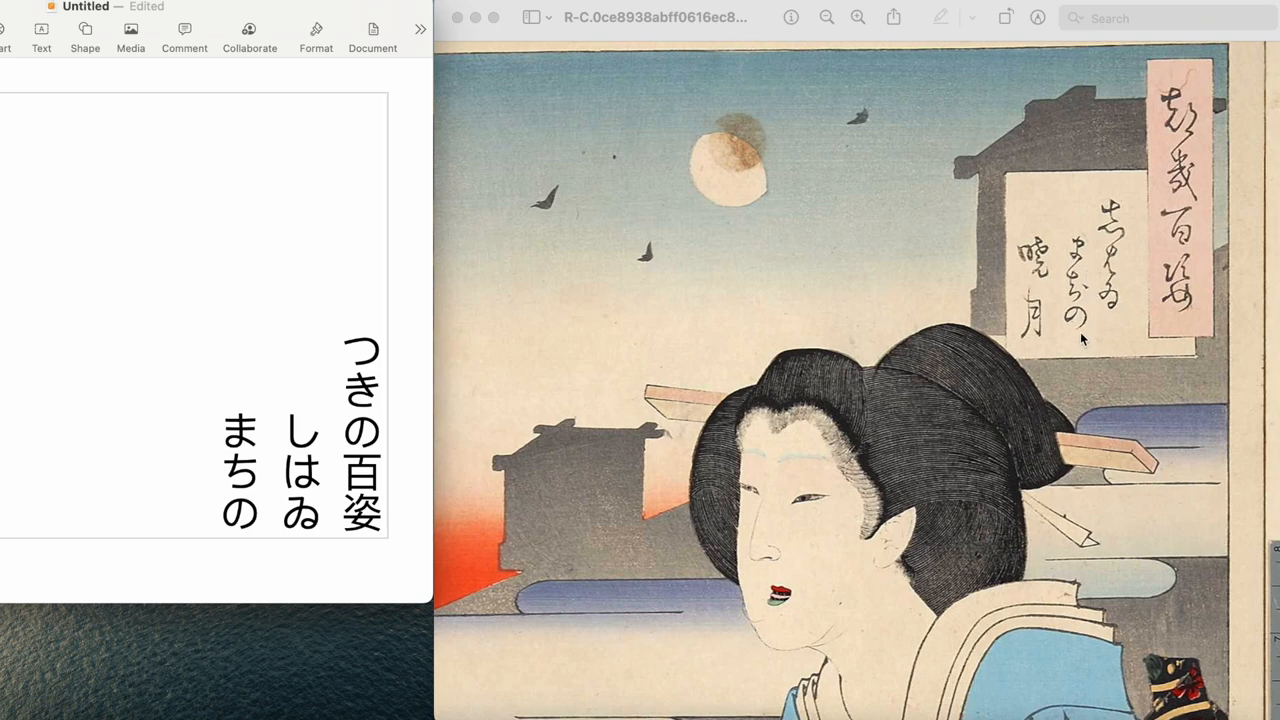
mouse_move(1040, 236)
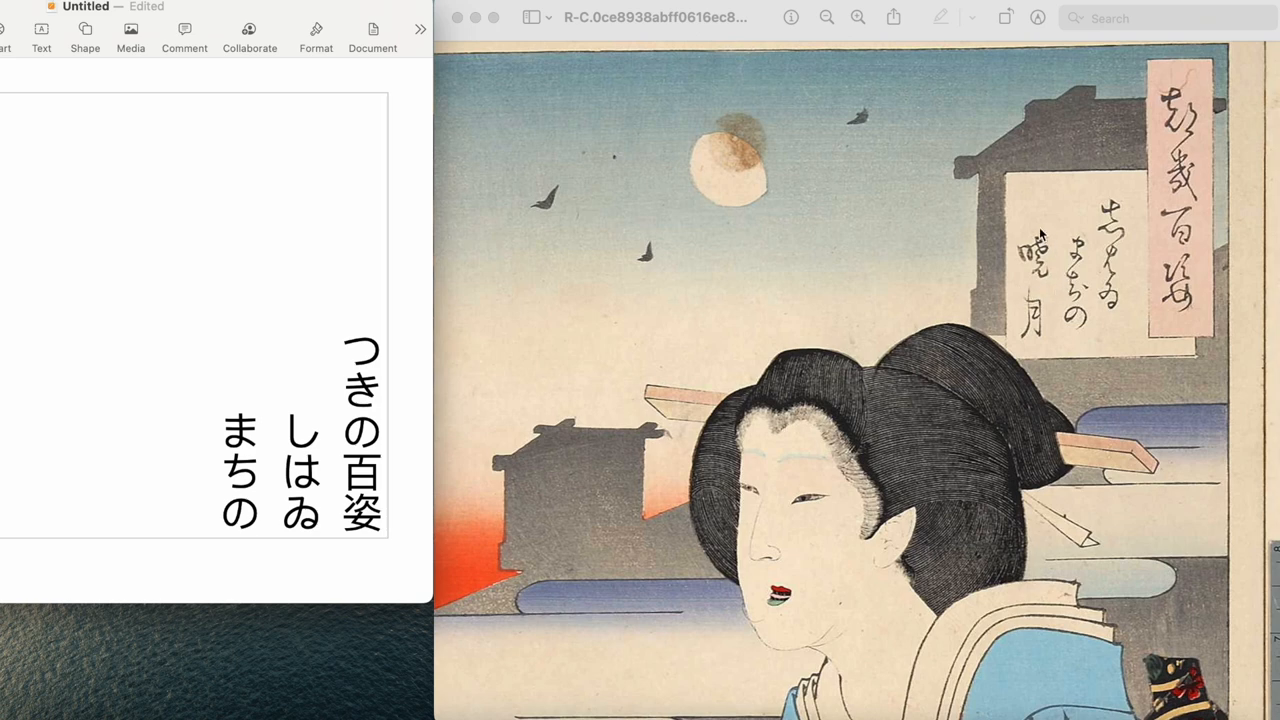
mouse_move(1012, 260)
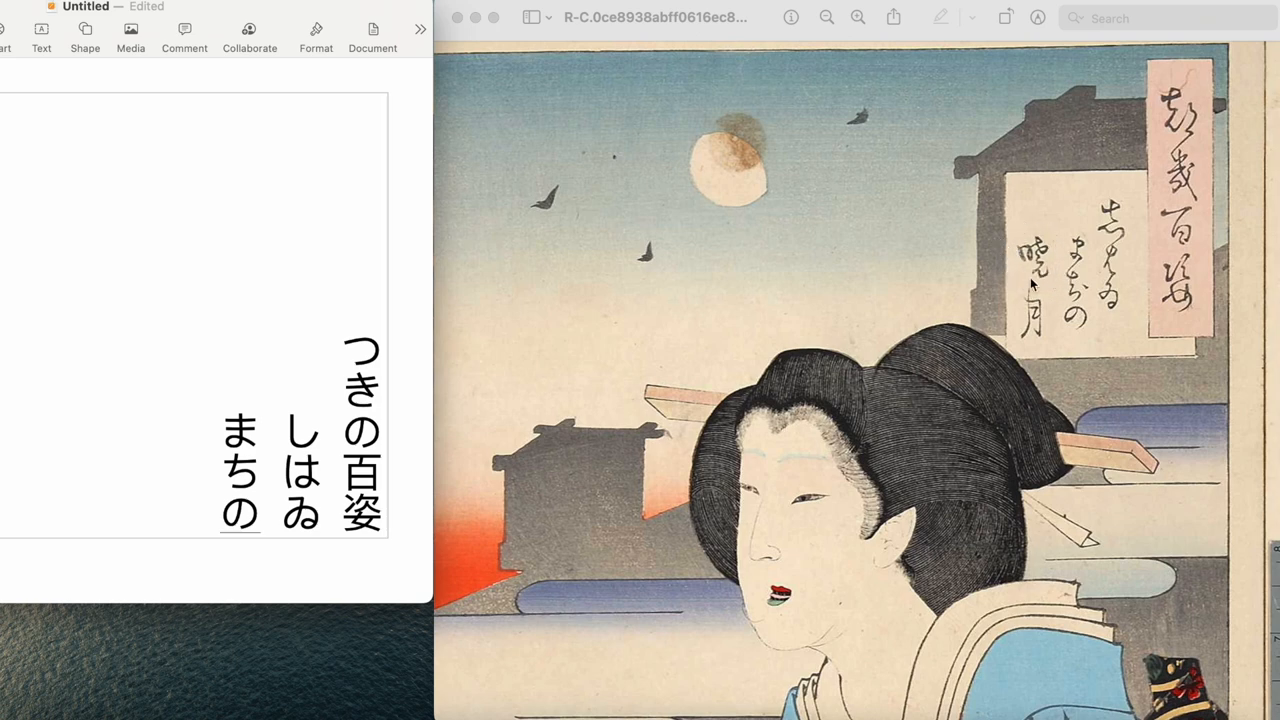
mouse_move(1044, 288)
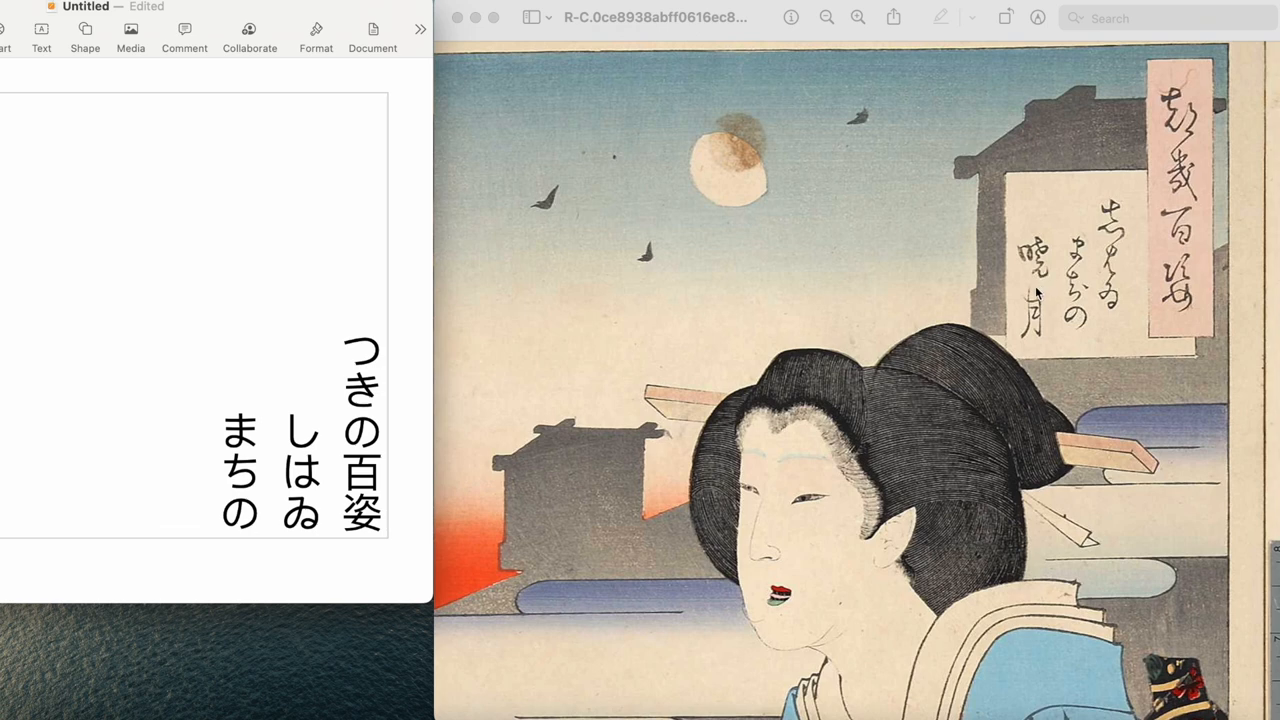
mouse_move(1040, 290)
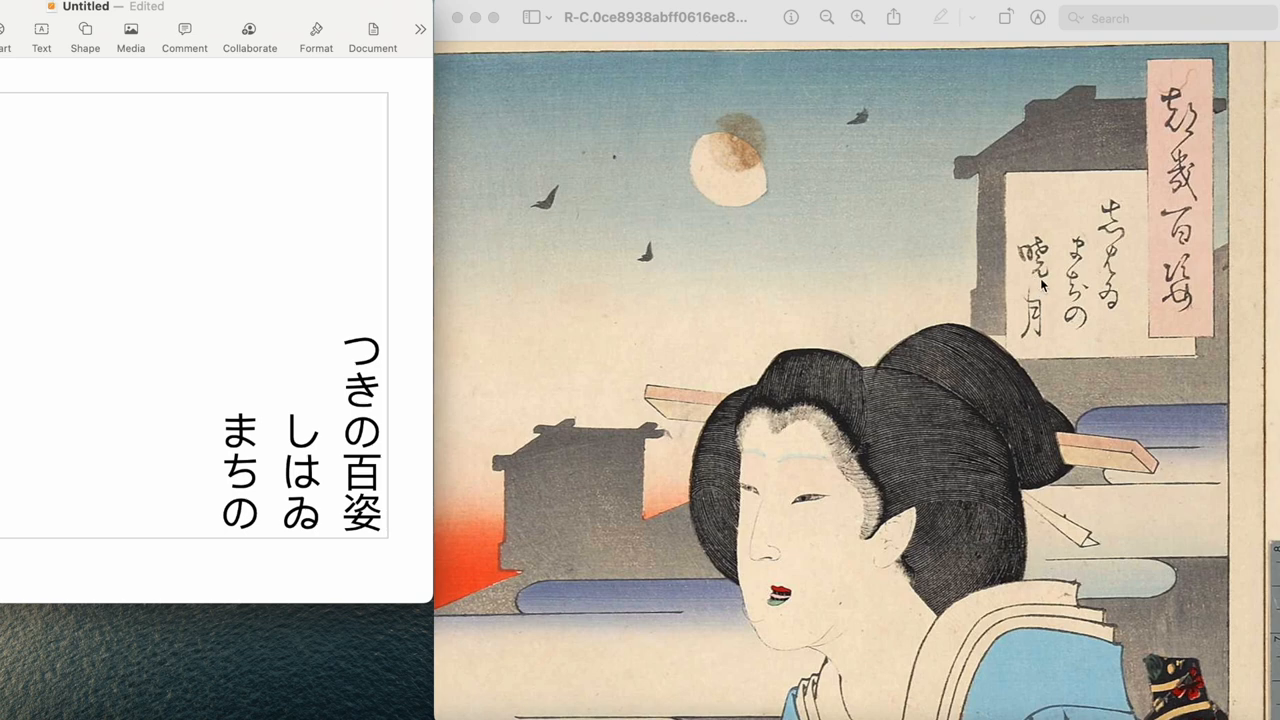
mouse_move(1040, 284)
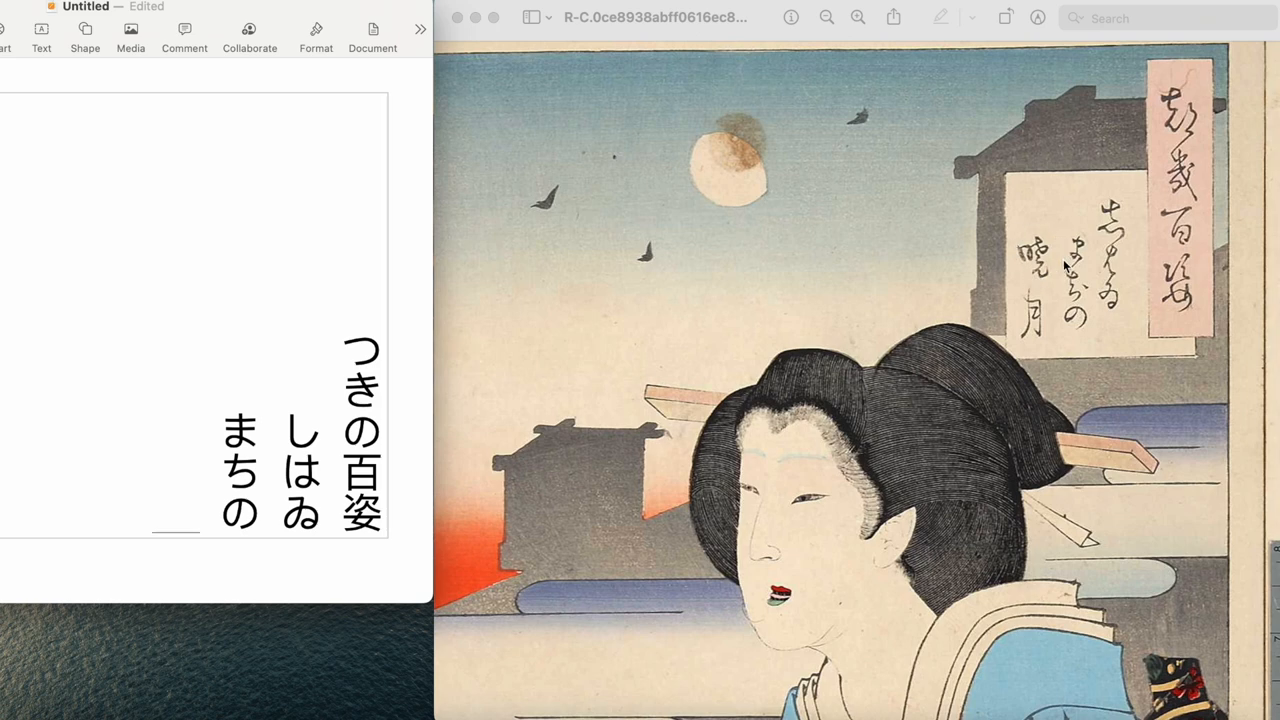
mouse_move(1048, 304)
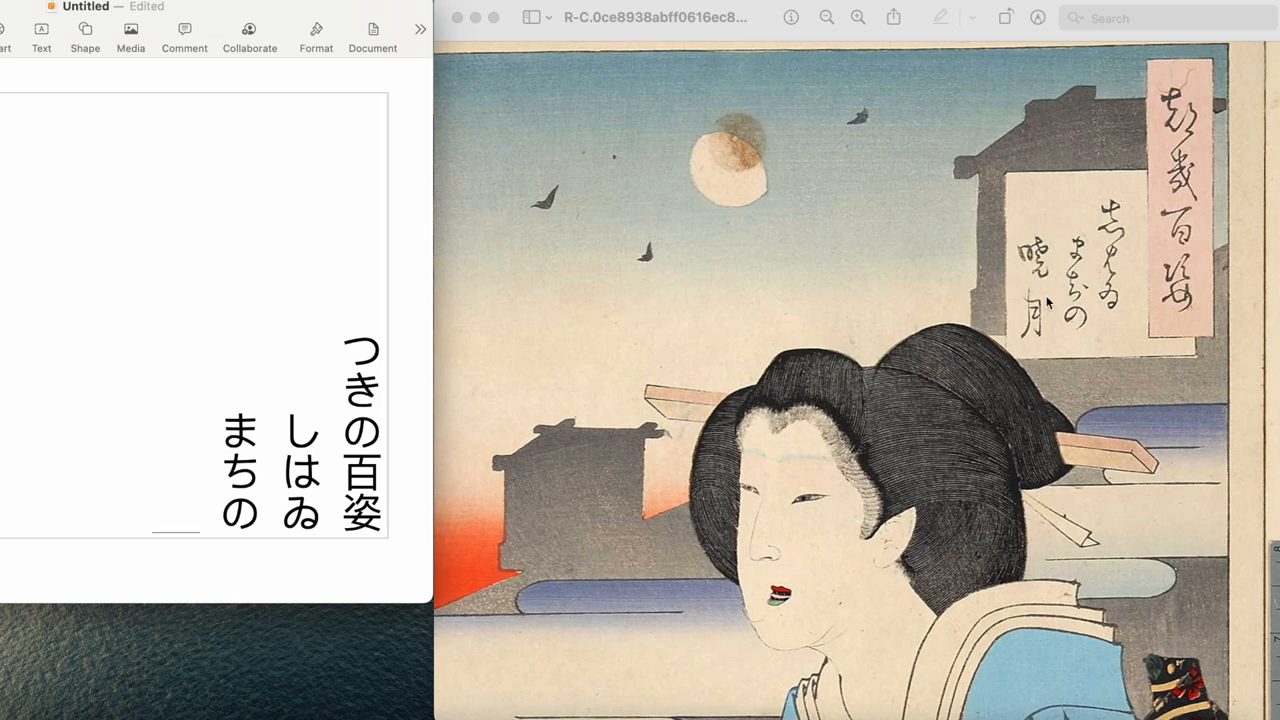
Write a fourth column 暁月, converting あか to 暁 and つき to 月
text(あか)
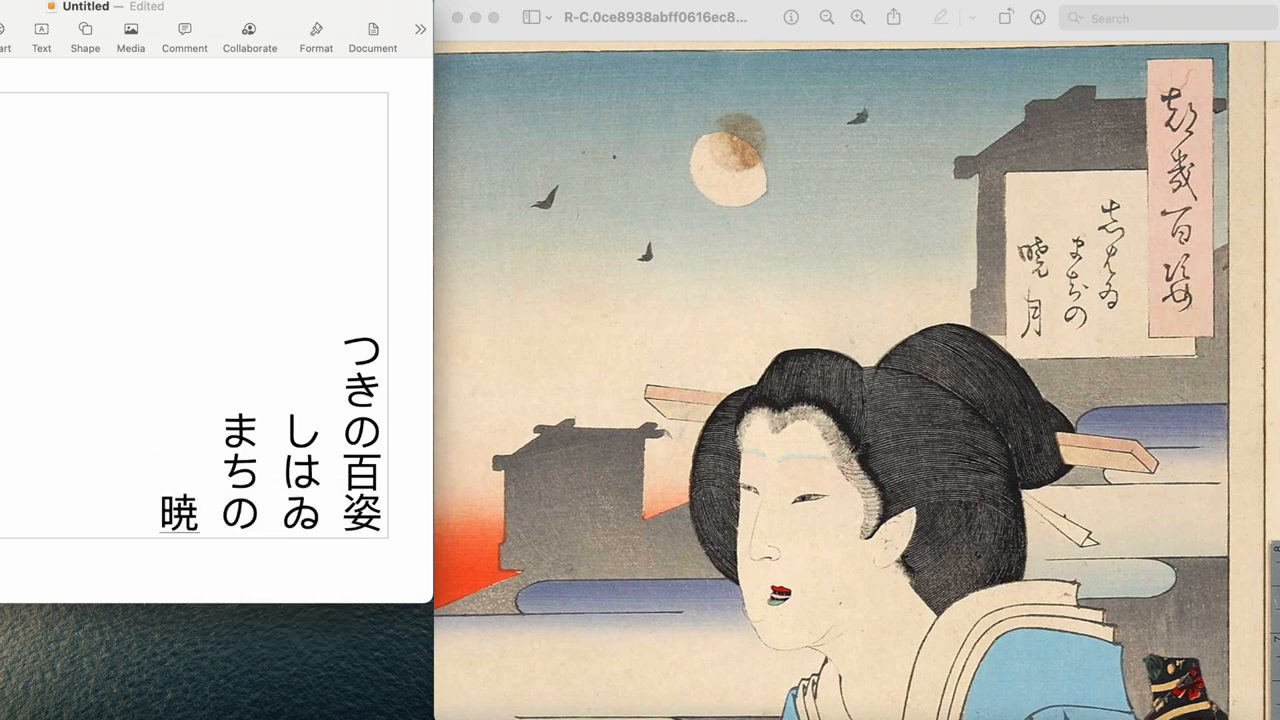
mouse_move(1024, 338)
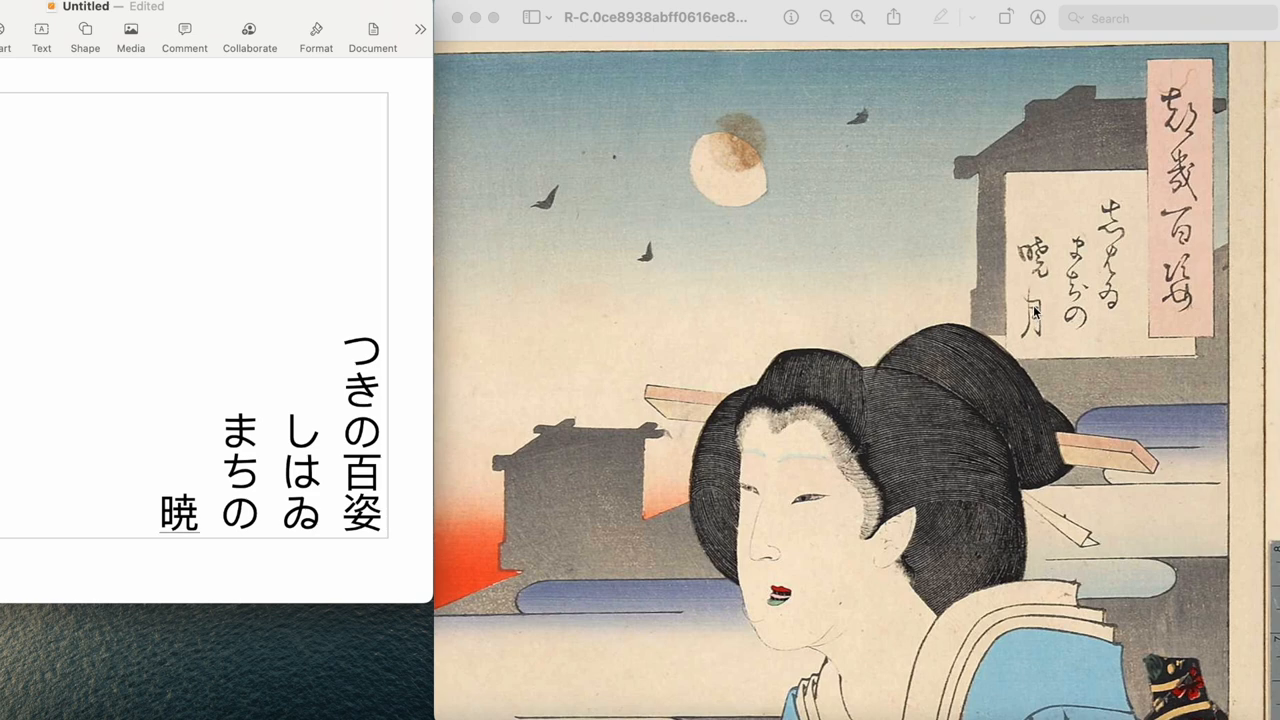
text(つき)
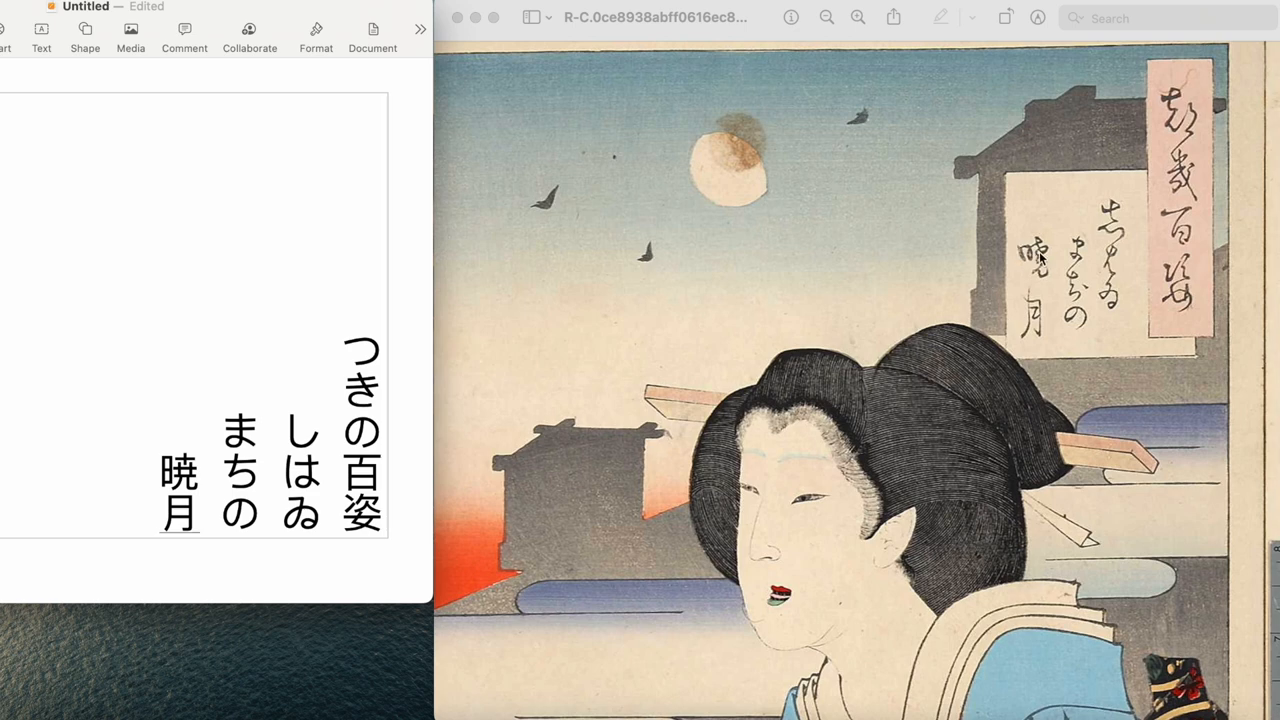
mouse_move(1044, 262)
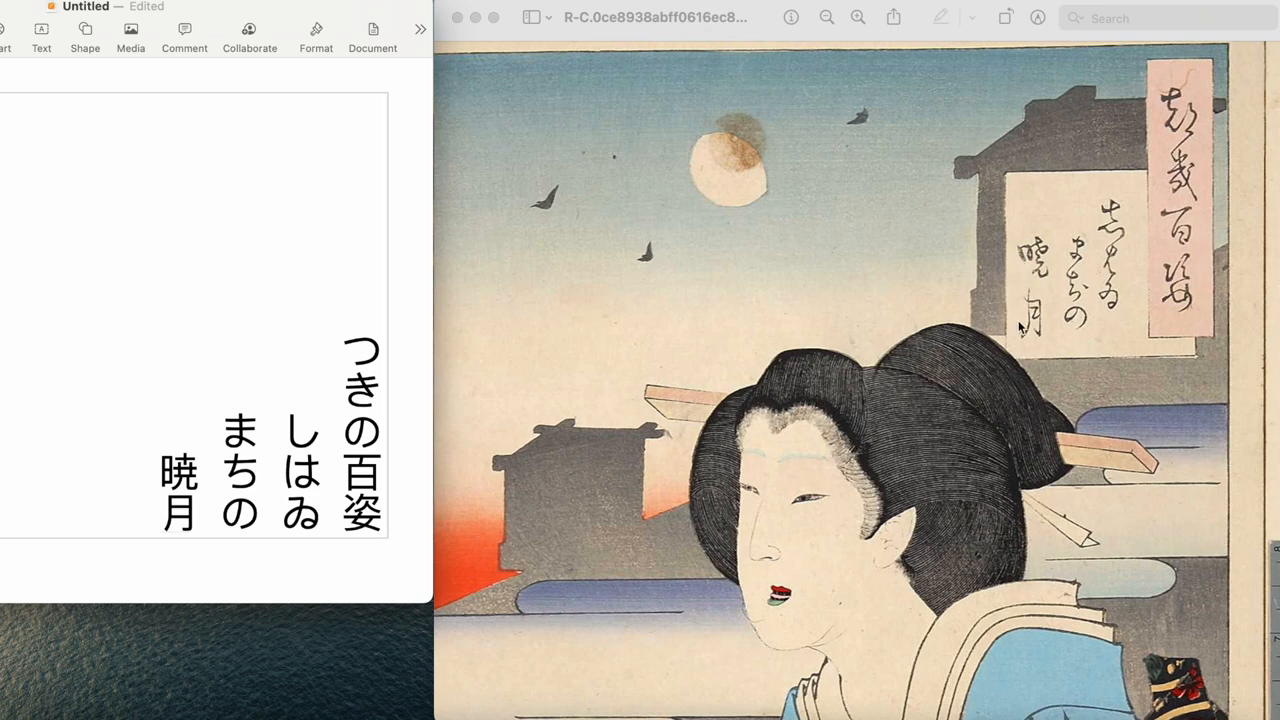
mouse_move(1024, 248)
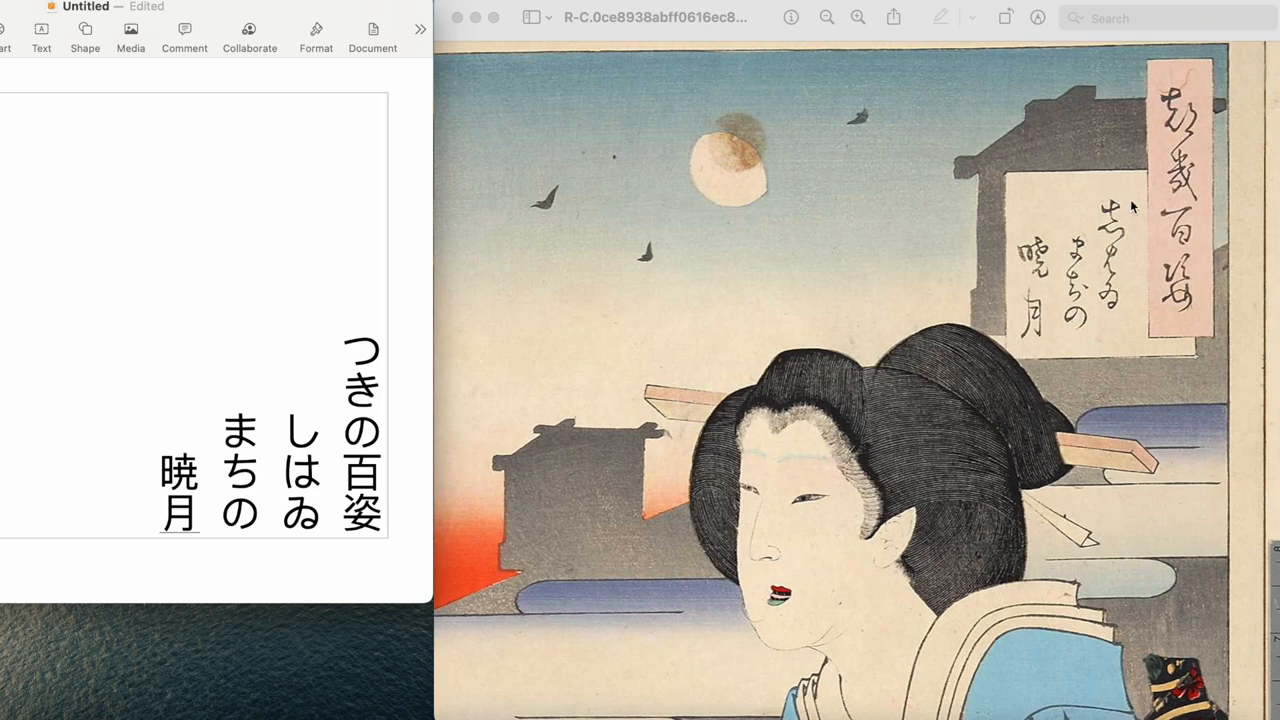
mouse_move(1128, 256)
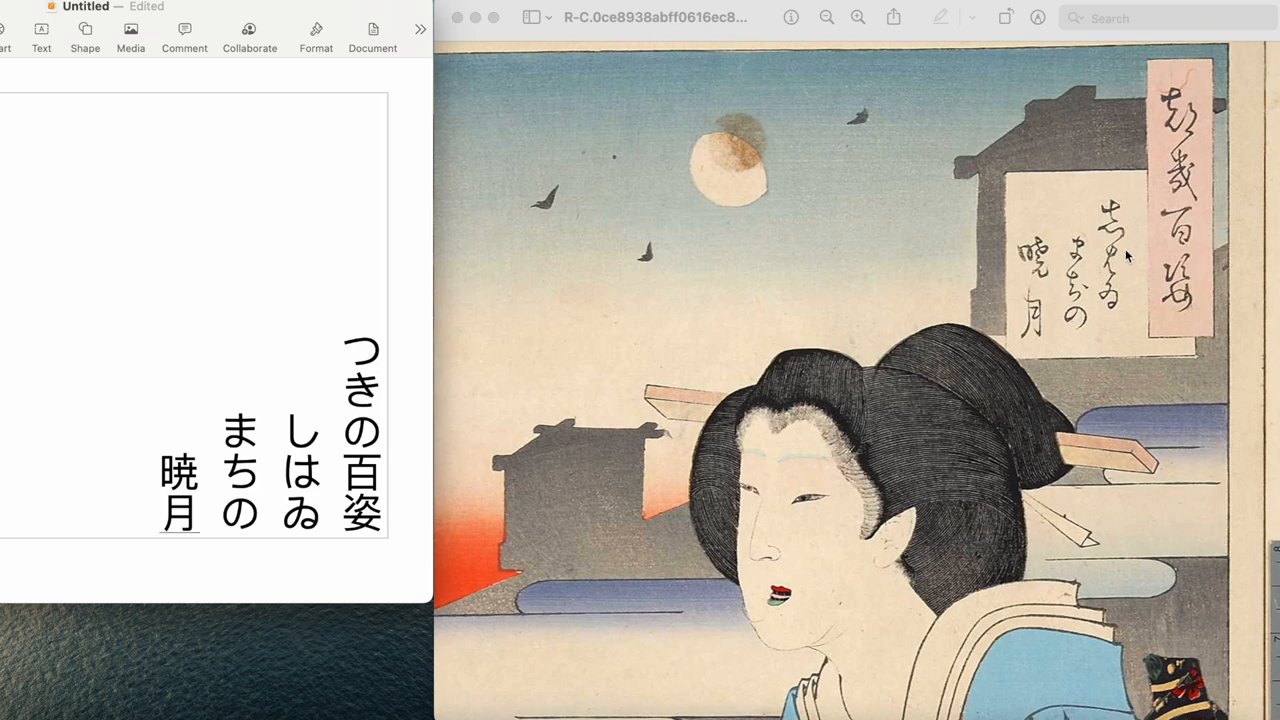
mouse_move(1124, 318)
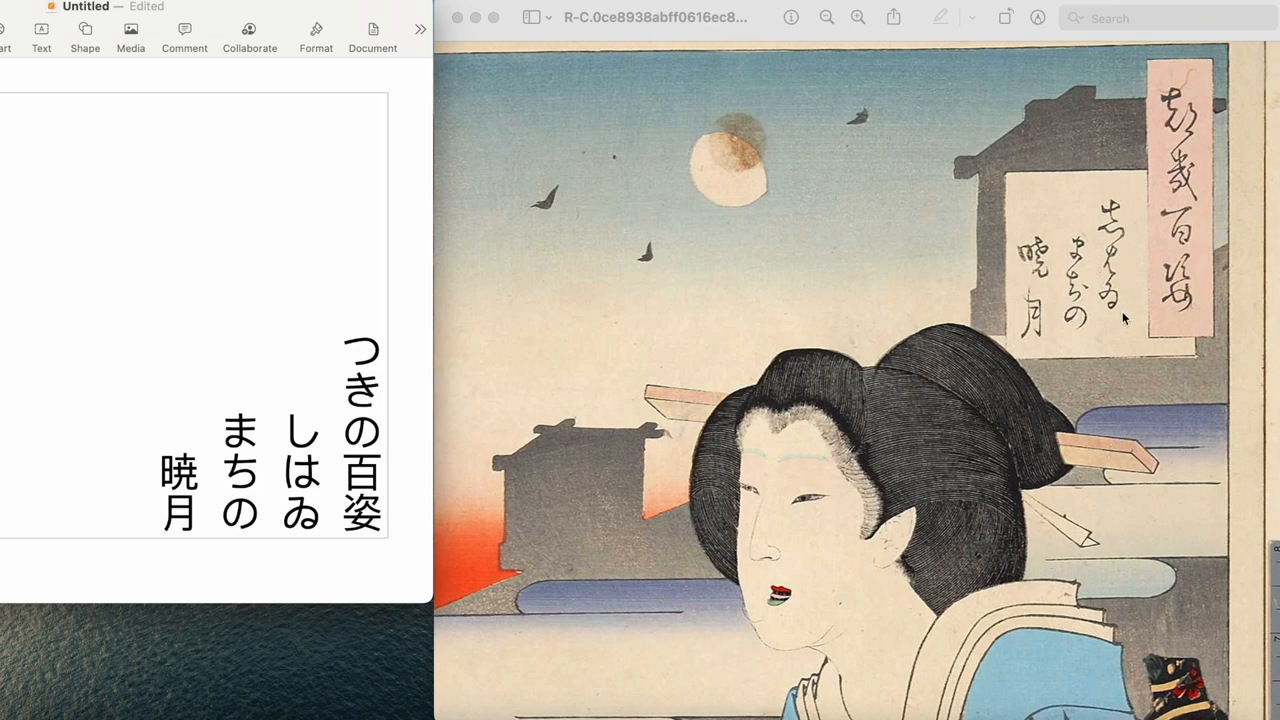
mouse_move(1082, 324)
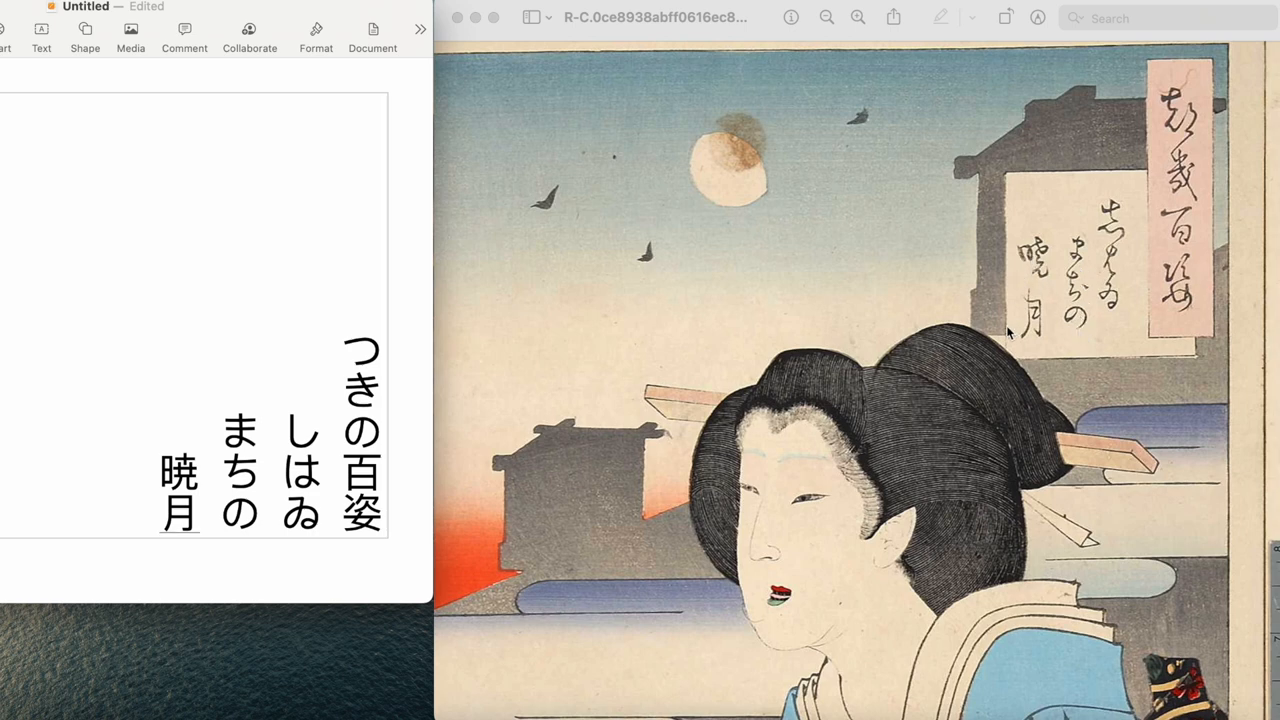
mouse_move(998, 308)
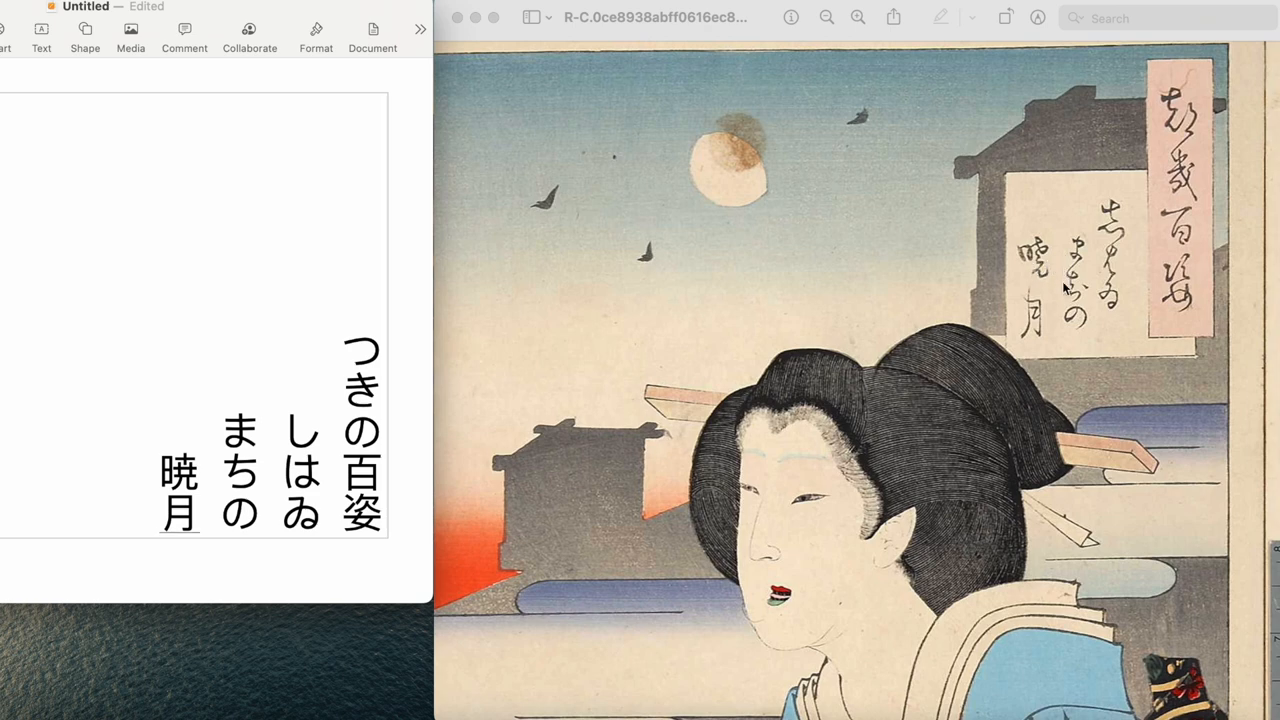
mouse_move(1064, 258)
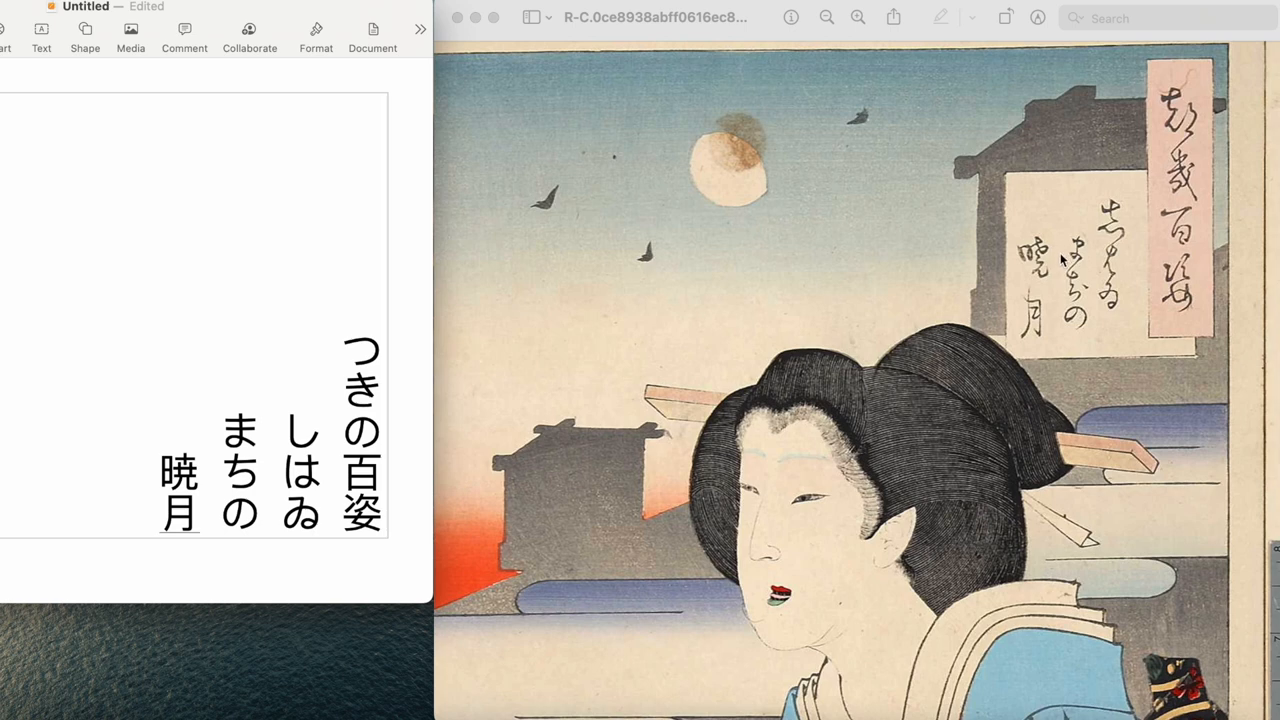
mouse_move(1124, 254)
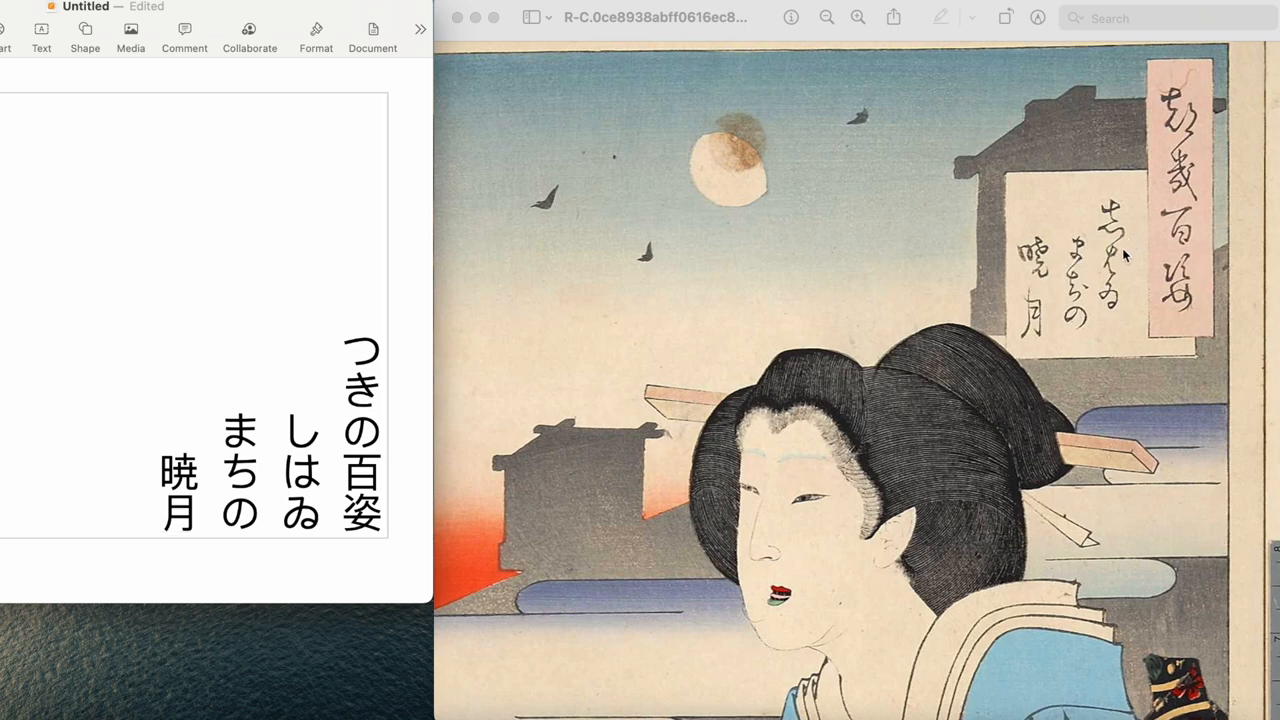
mouse_move(1112, 300)
text(し)
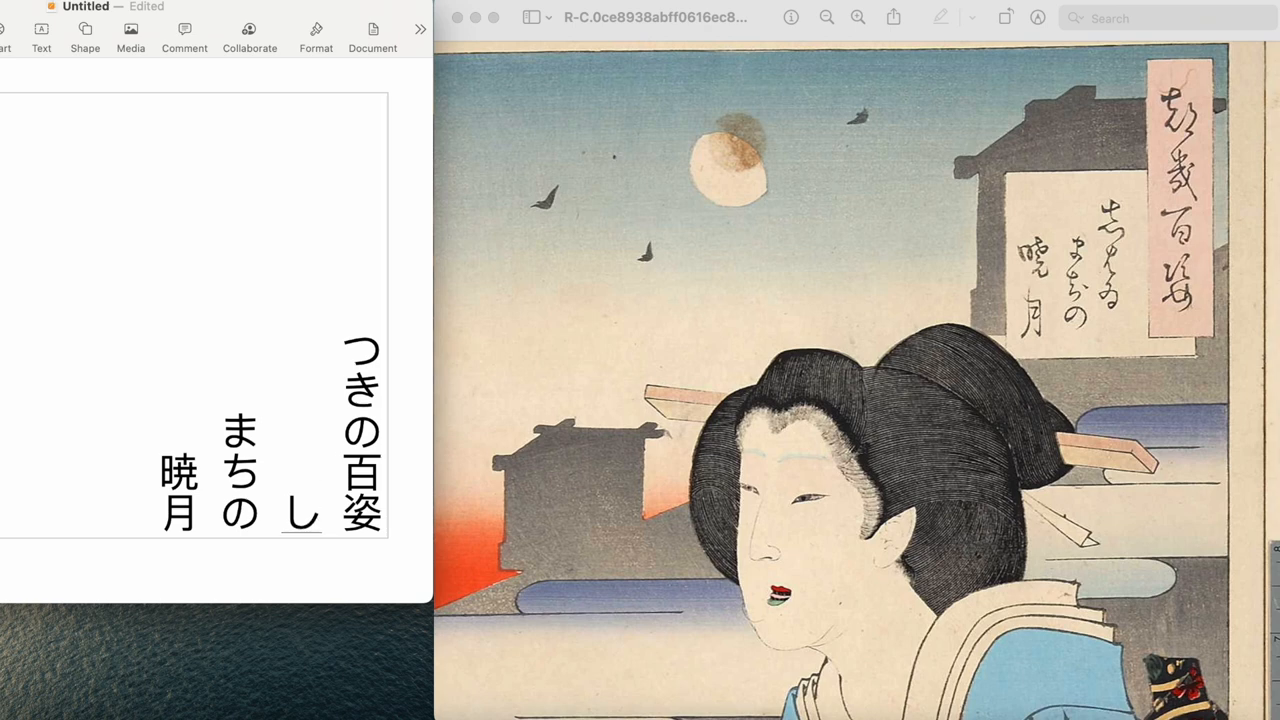
Retype the second column's word as しばい converted to the kanji 芝居
text(ぶ)
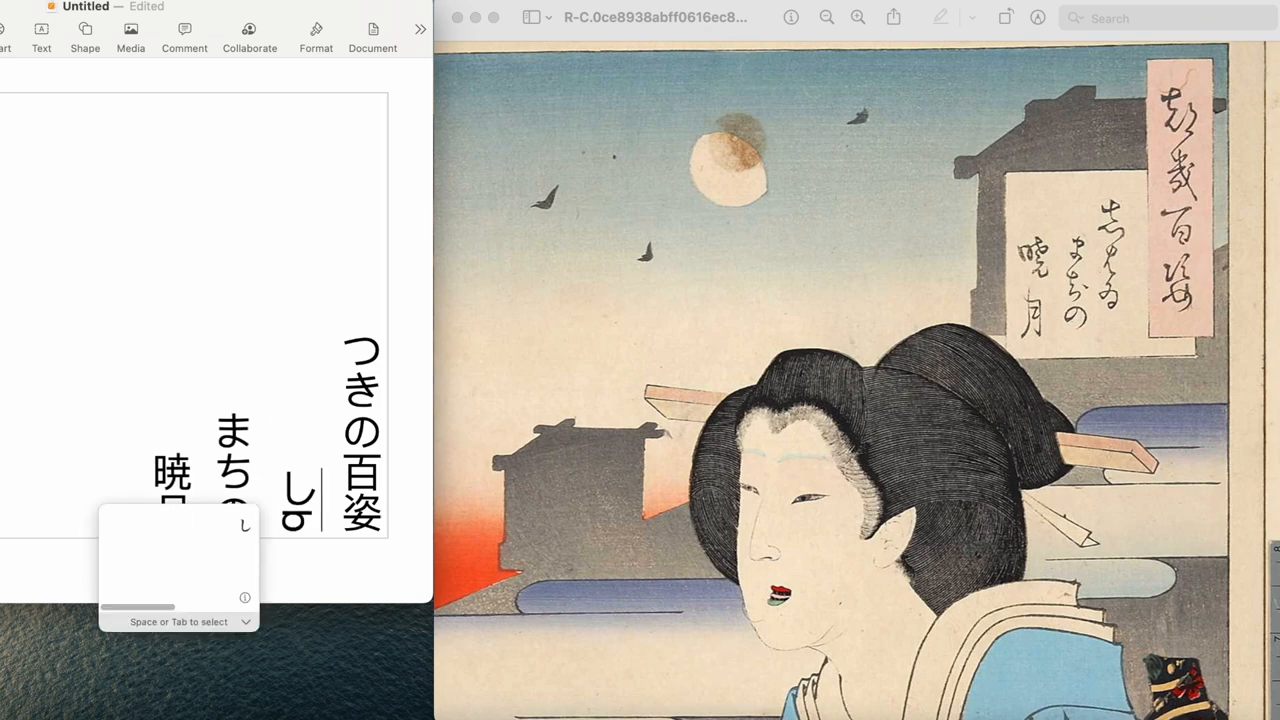
text(芝居)
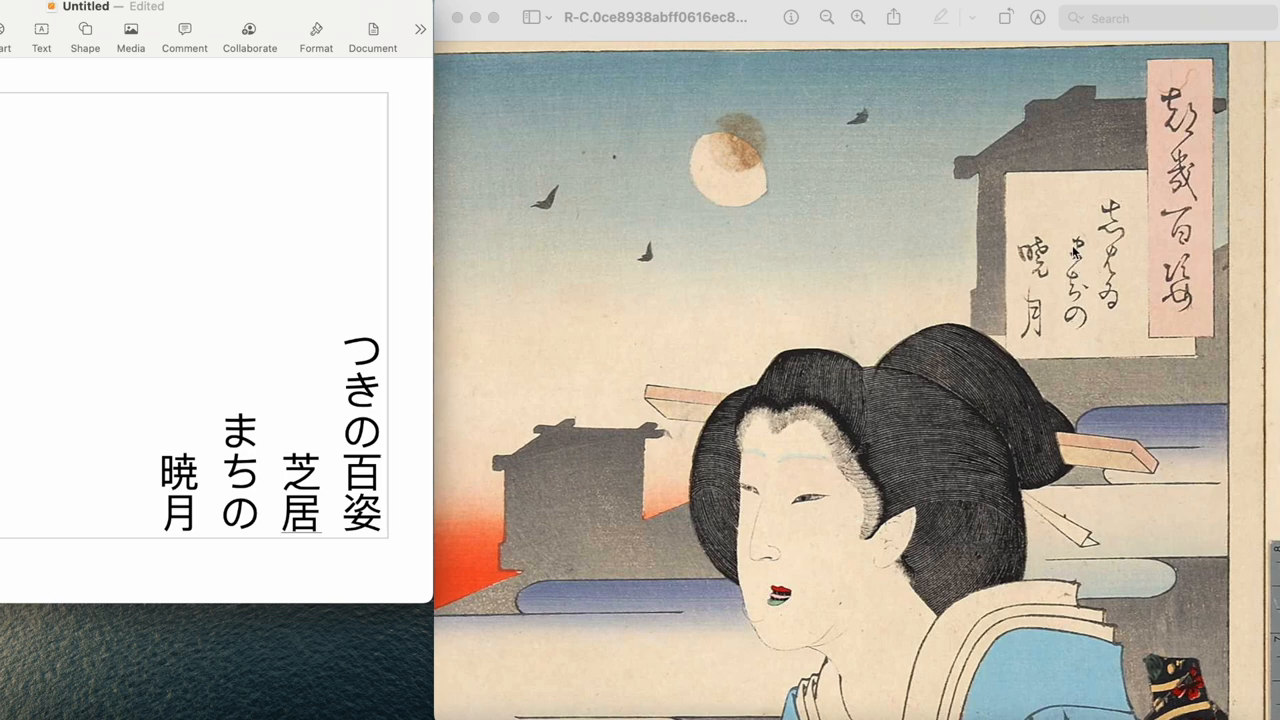
mouse_move(1070, 336)
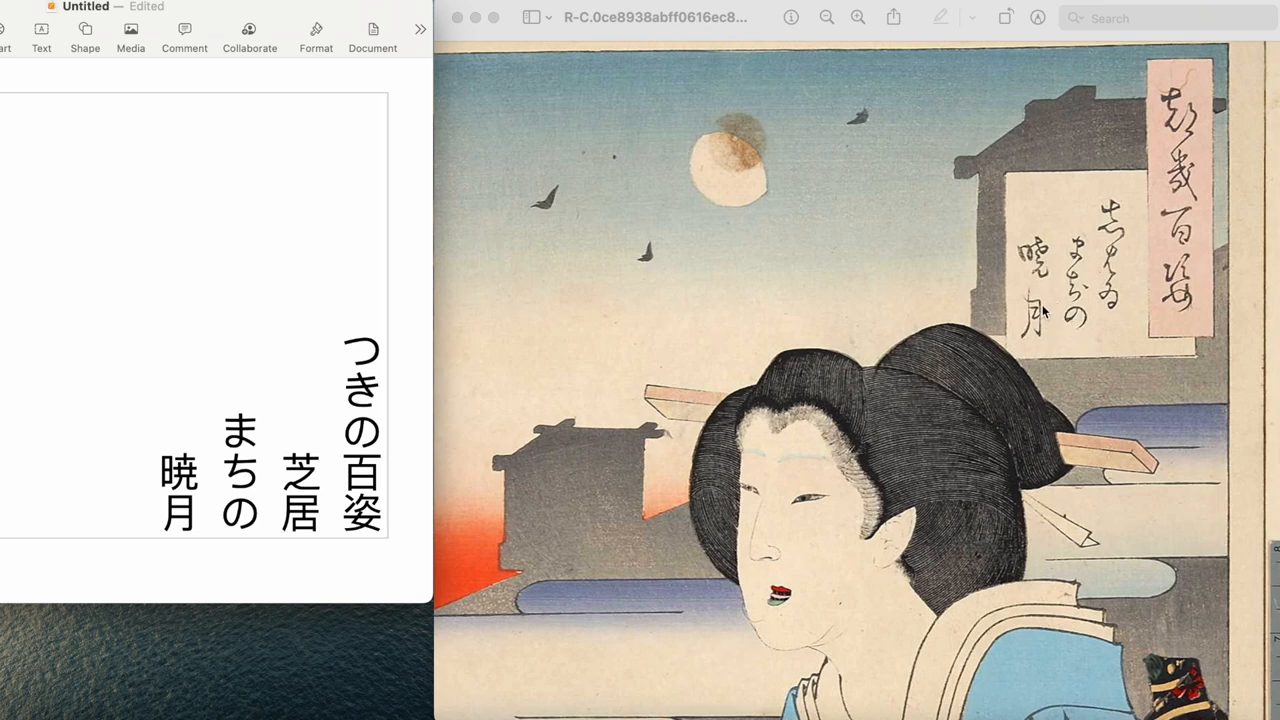
mouse_move(764, 144)
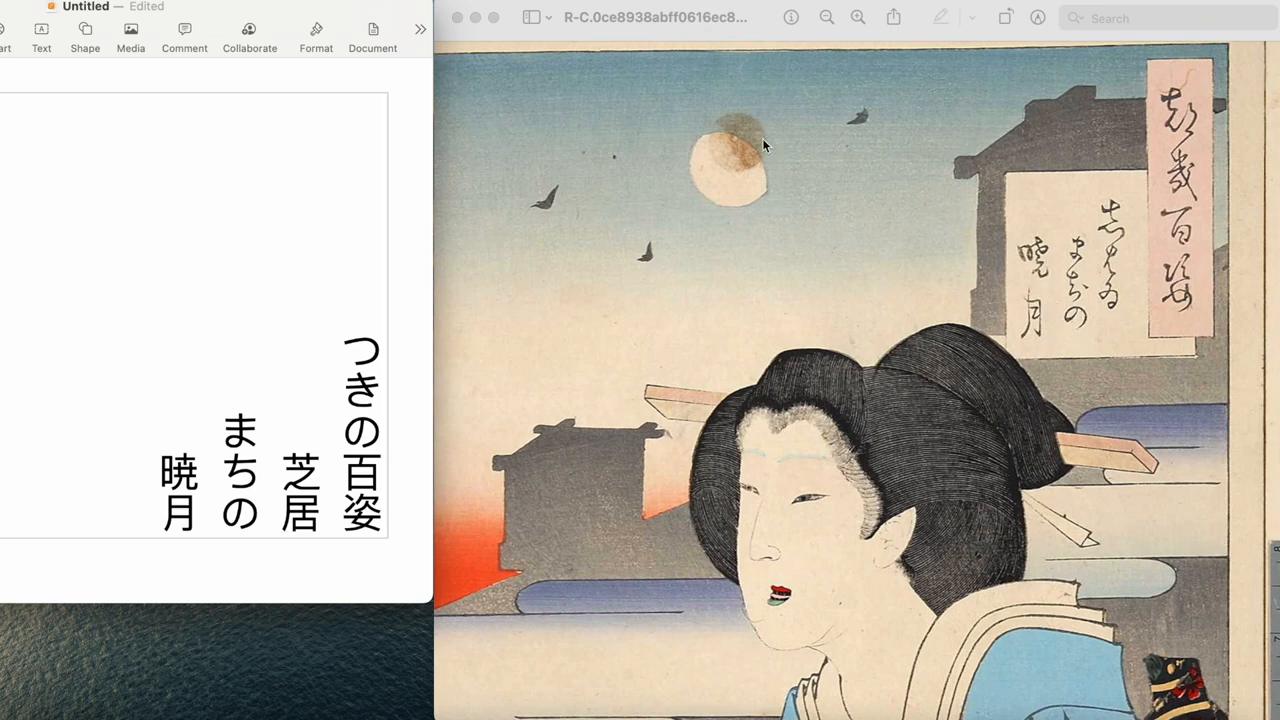
mouse_move(718, 212)
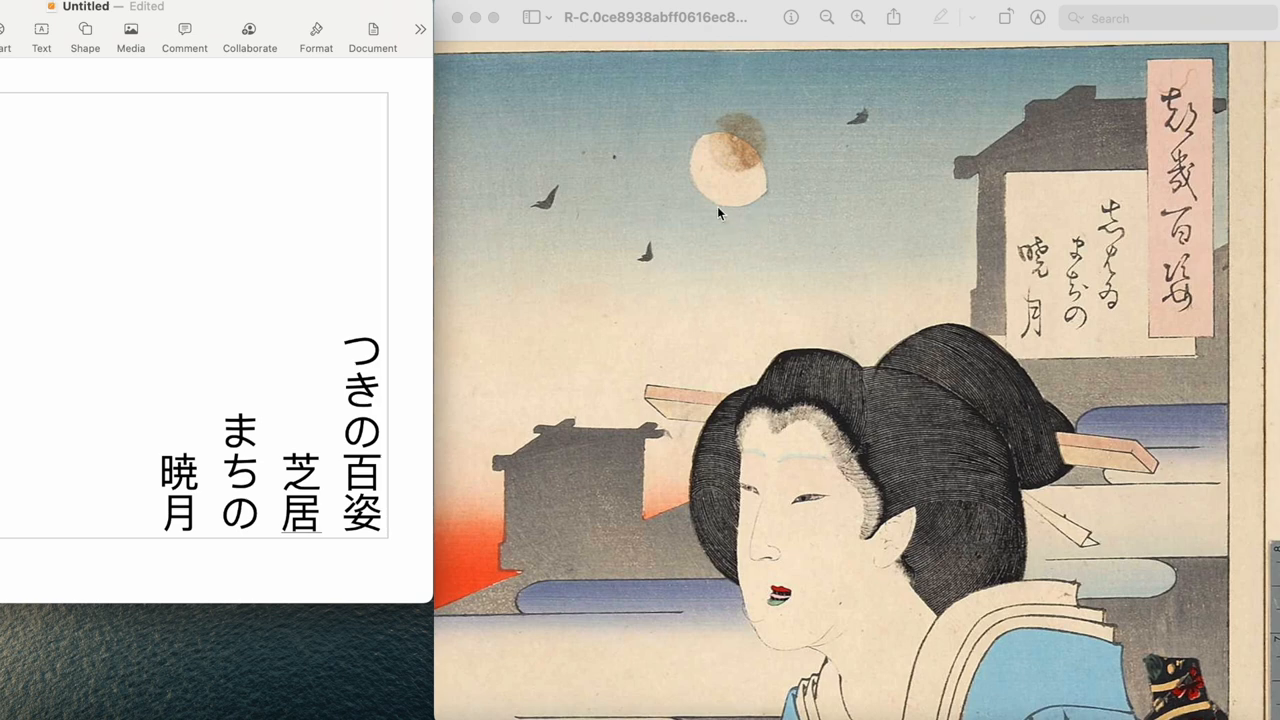
mouse_move(718, 216)
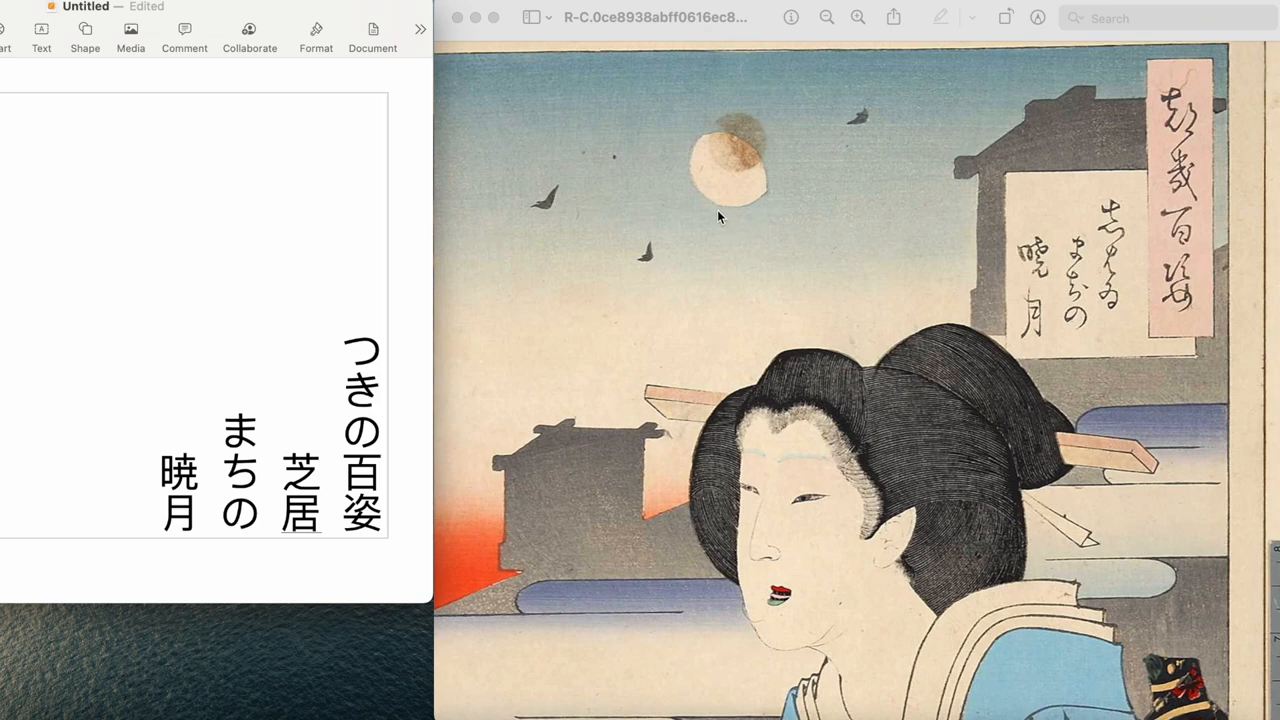
mouse_move(752, 252)
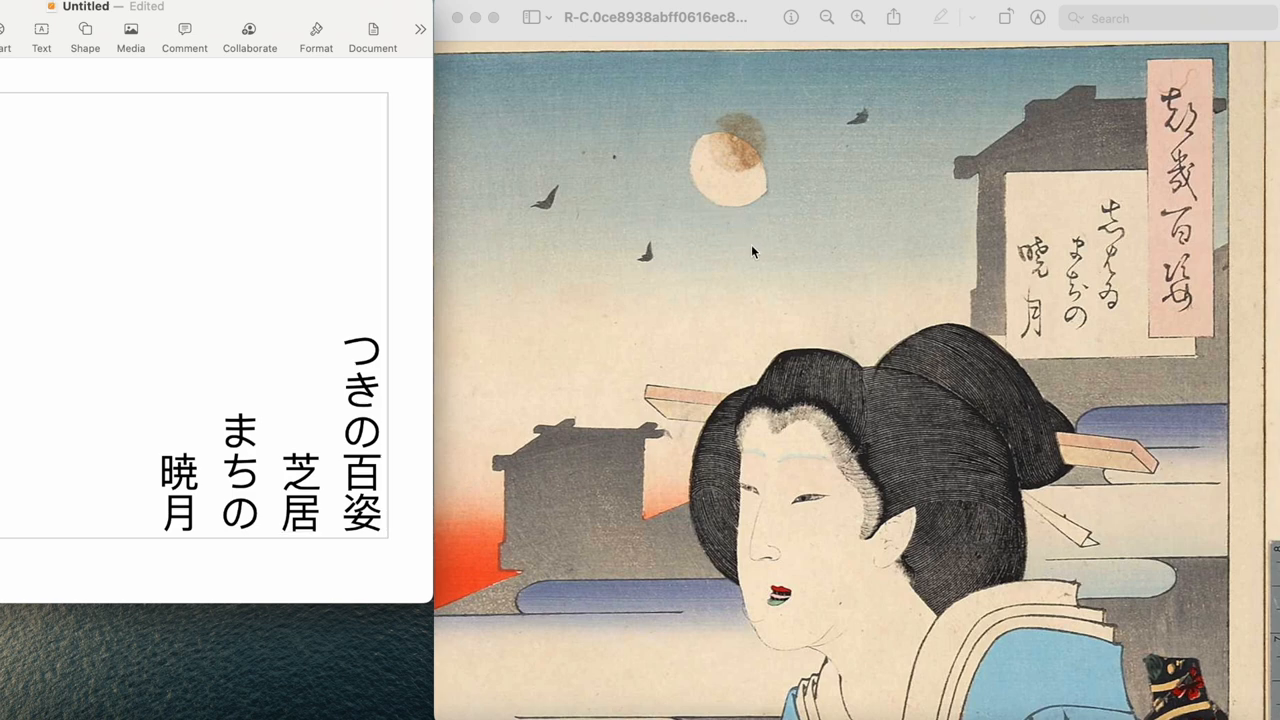
mouse_move(688, 180)
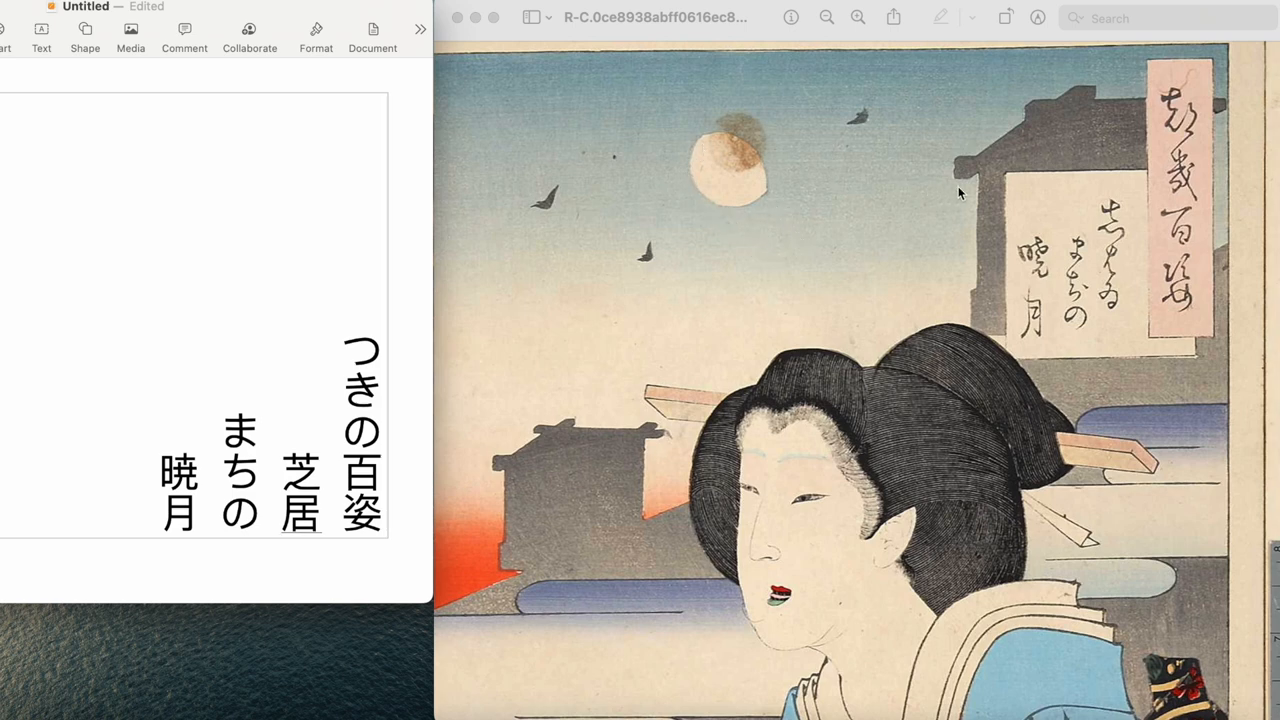
mouse_move(1108, 328)
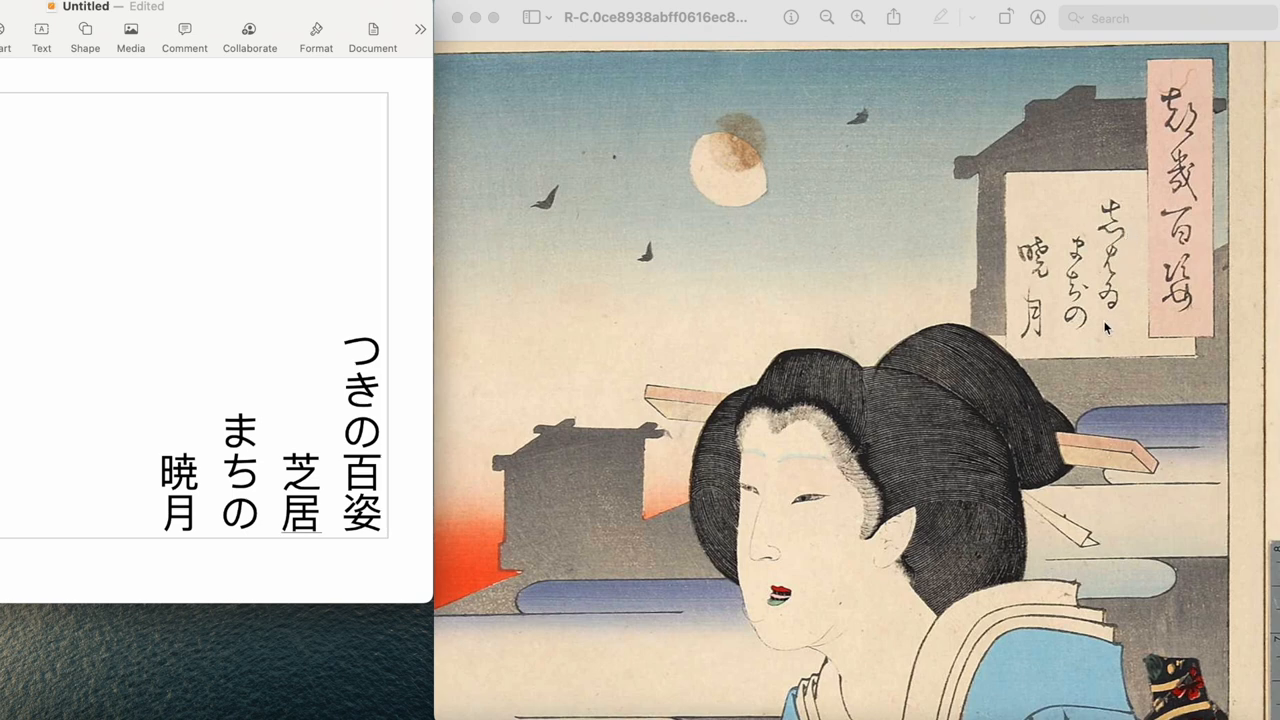